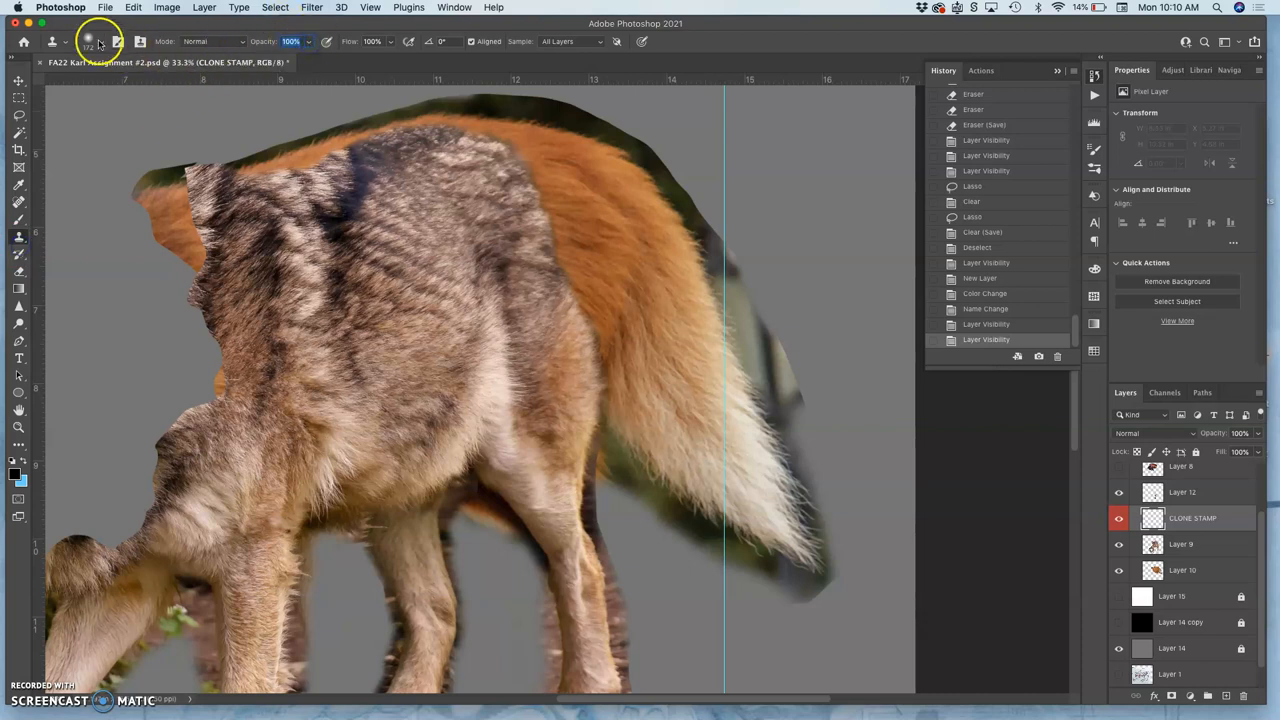
Set the Clone Stamp to sample Current & Below after checking the soft brush preset.
{"action": "left_click", "coordinate": [116, 40]}
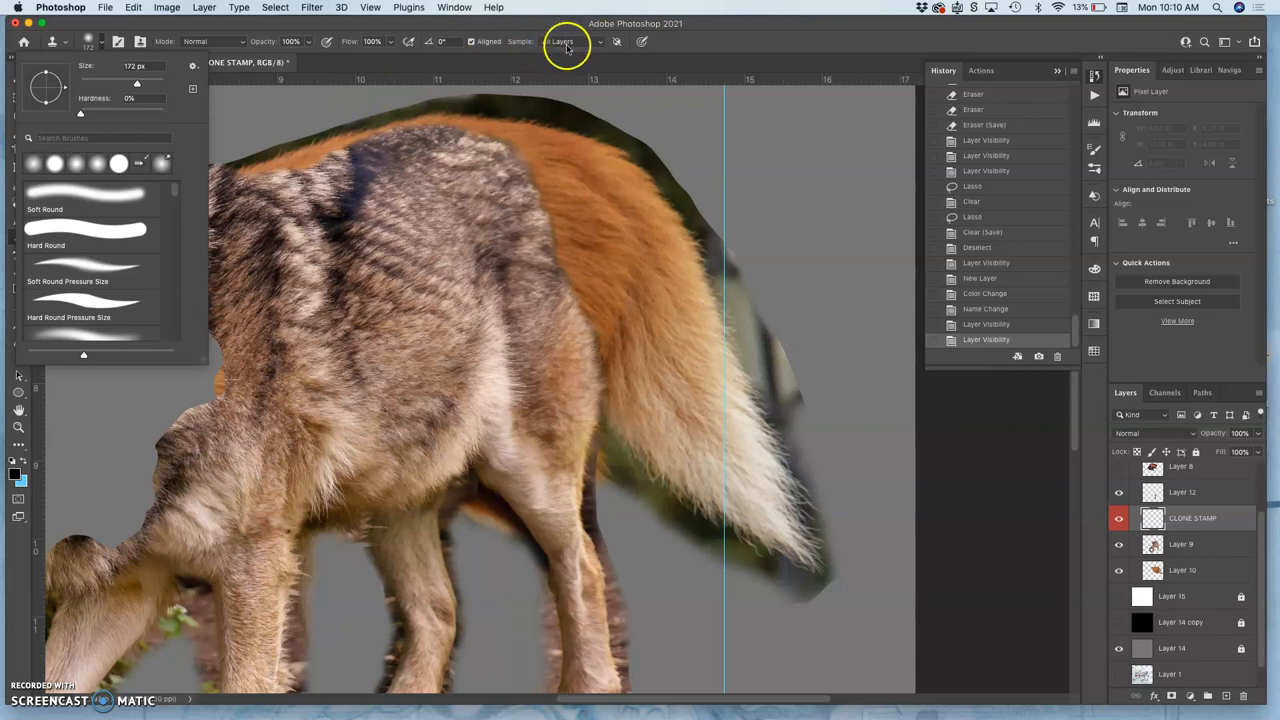
{"action": "left_click", "coordinate": [562, 40]}
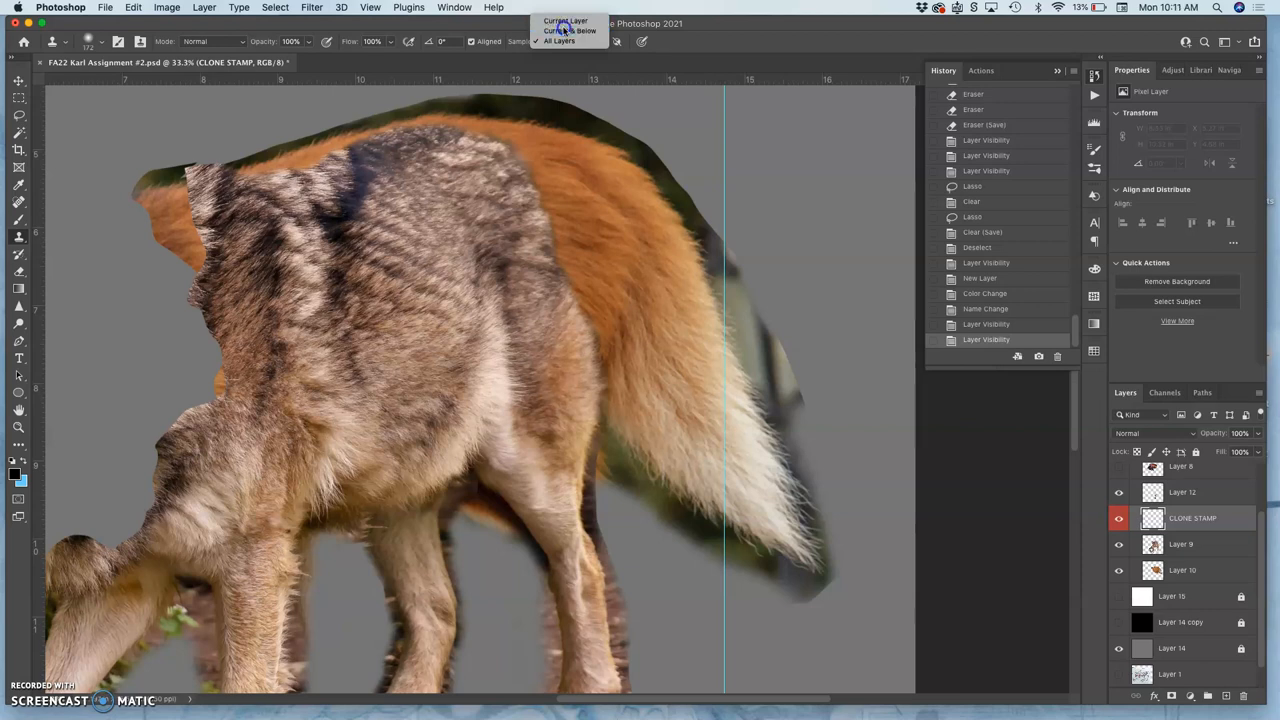
{"action": "left_click", "coordinate": [570, 30]}
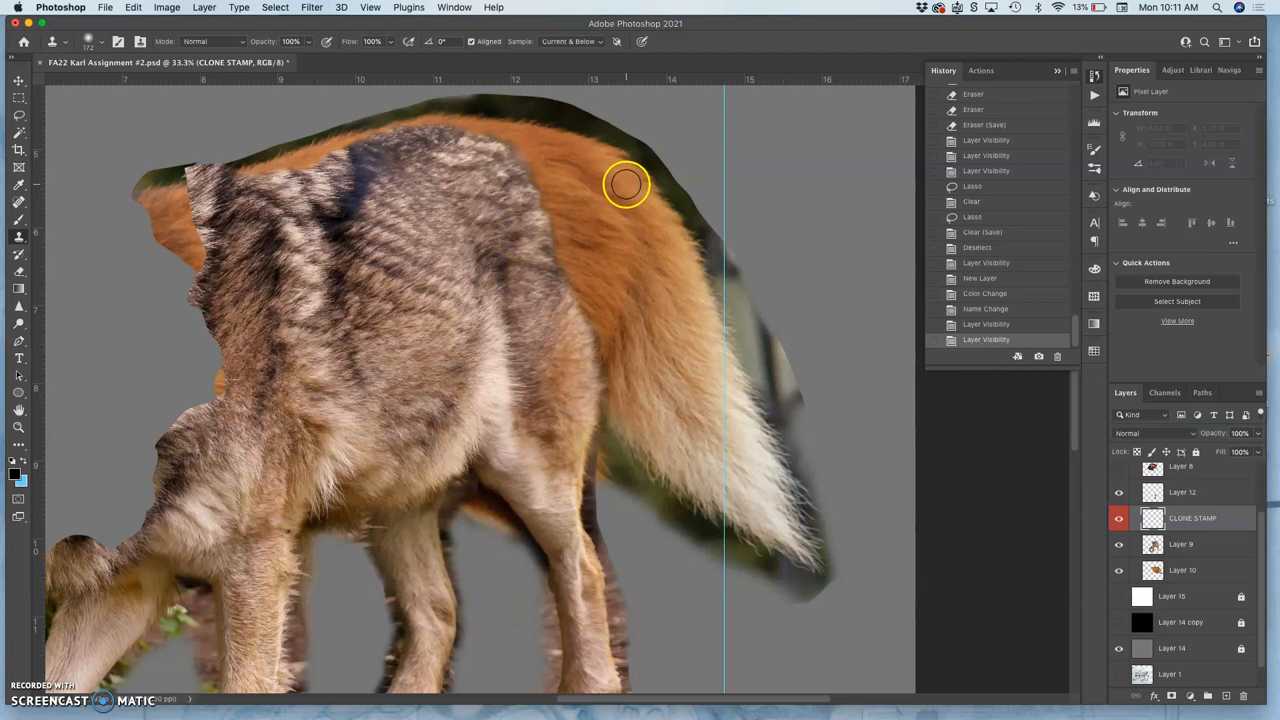
{"action": "mouse_move", "coordinate": [696, 152]}
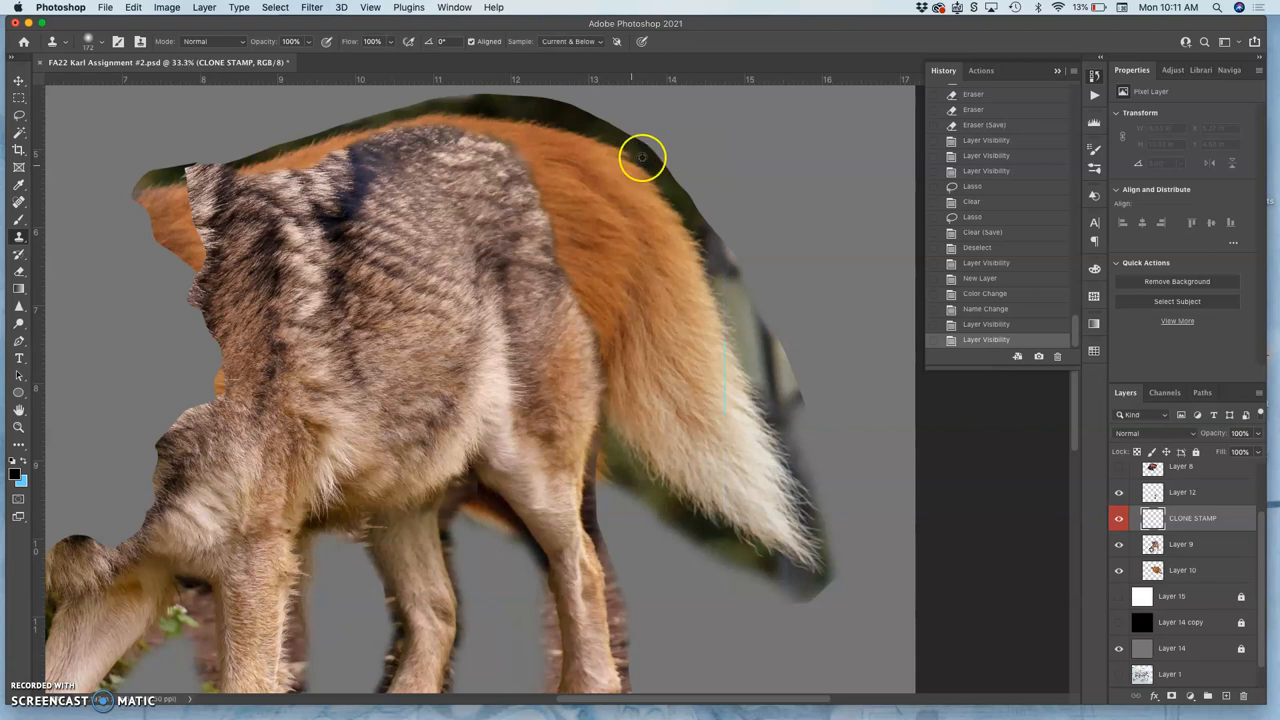
{"action": "mouse_move", "coordinate": [576, 152]}
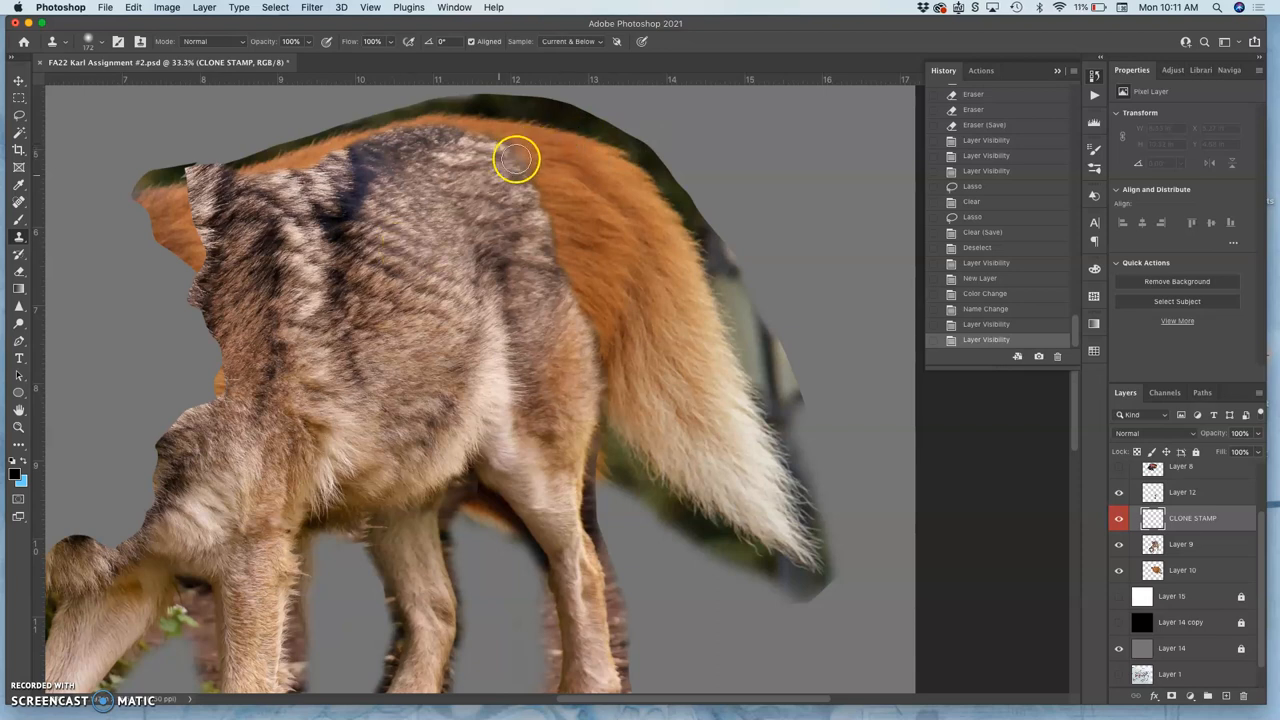
Clone grey coyote fur over the orange fur along the top edge of the back.
{"action": "left_click_drag", "start_coordinate": [516, 158], "coordinate": [538, 136]}
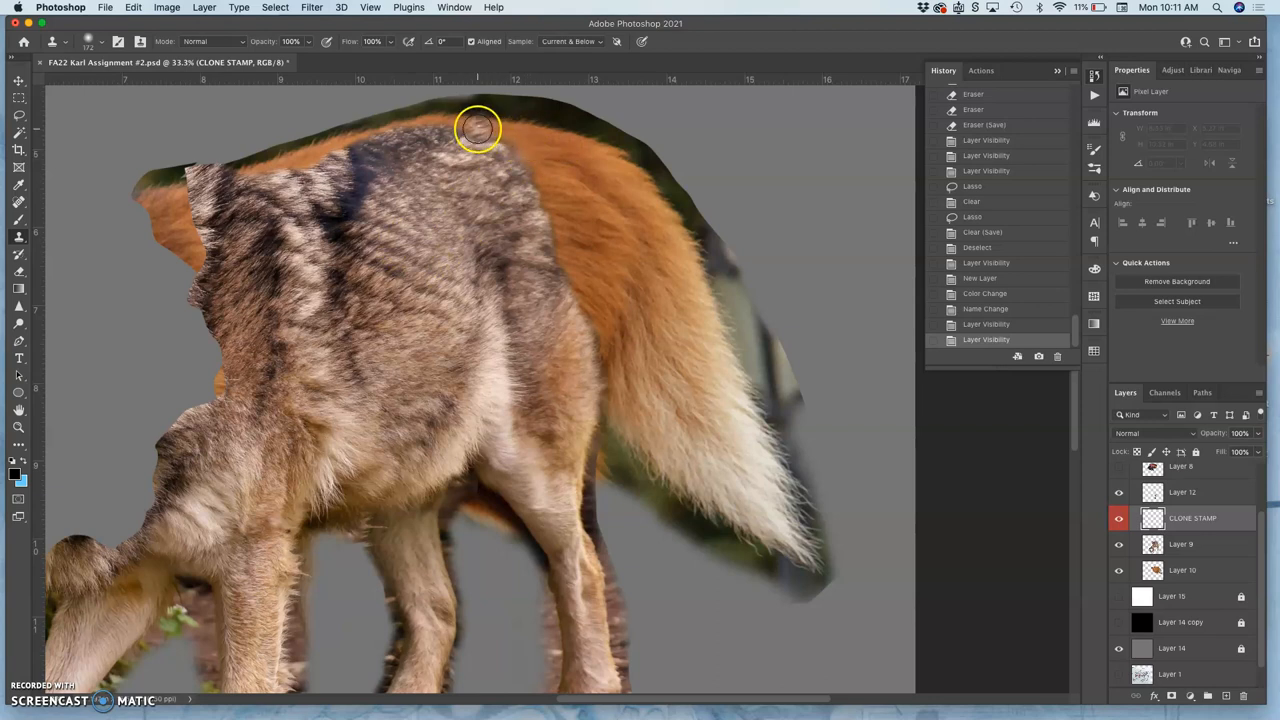
{"action": "left_click_drag", "start_coordinate": [476, 128], "coordinate": [532, 152]}
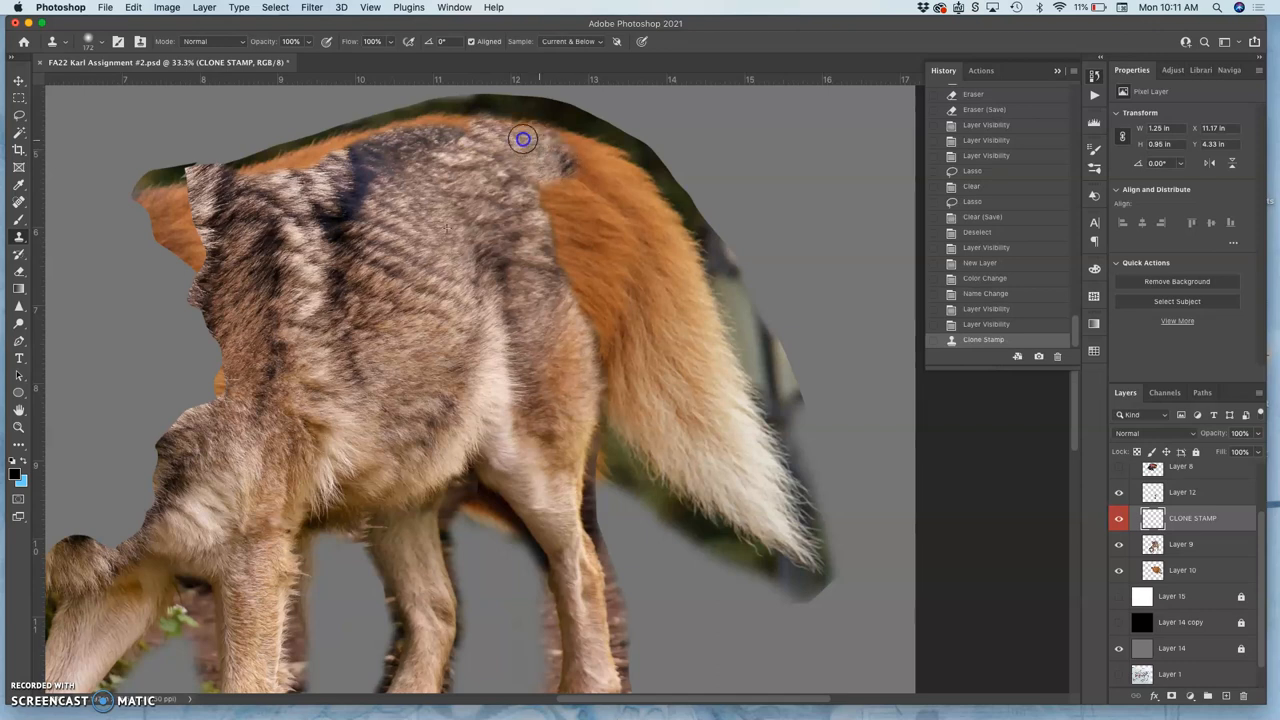
{"action": "left_click_drag", "start_coordinate": [522, 138], "coordinate": [540, 176]}
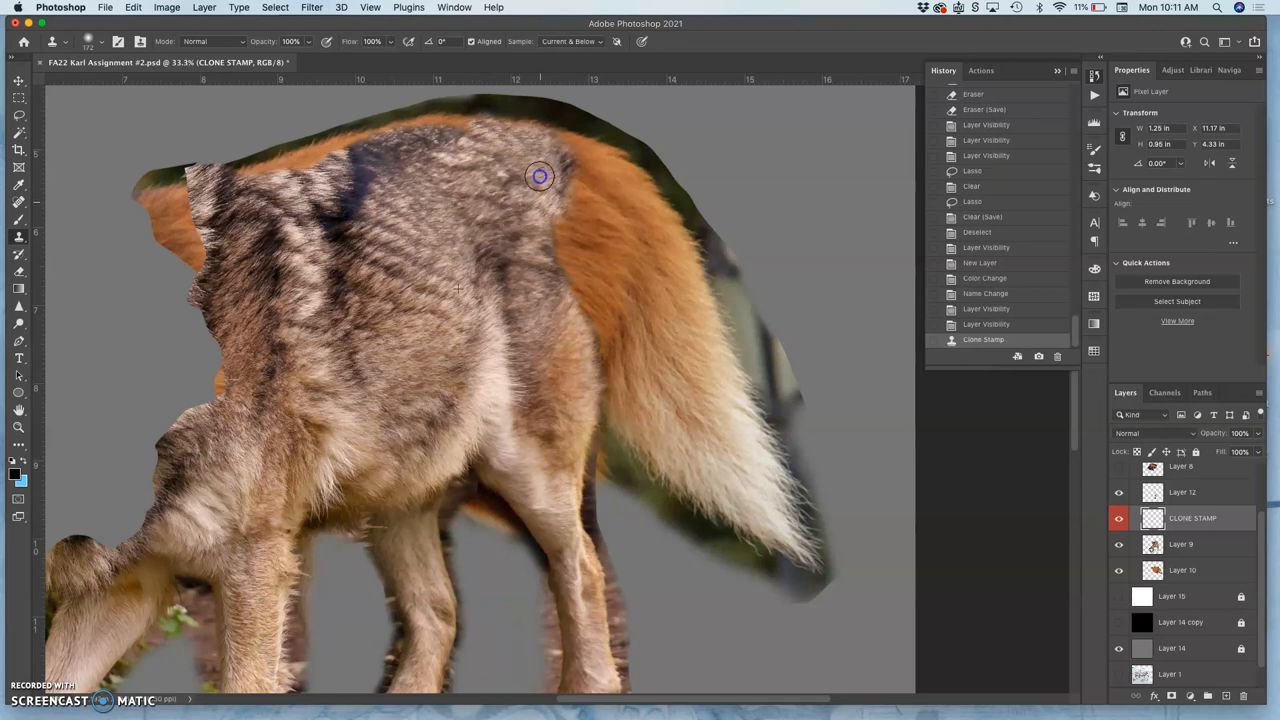
{"action": "left_click_drag", "start_coordinate": [540, 176], "coordinate": [572, 220]}
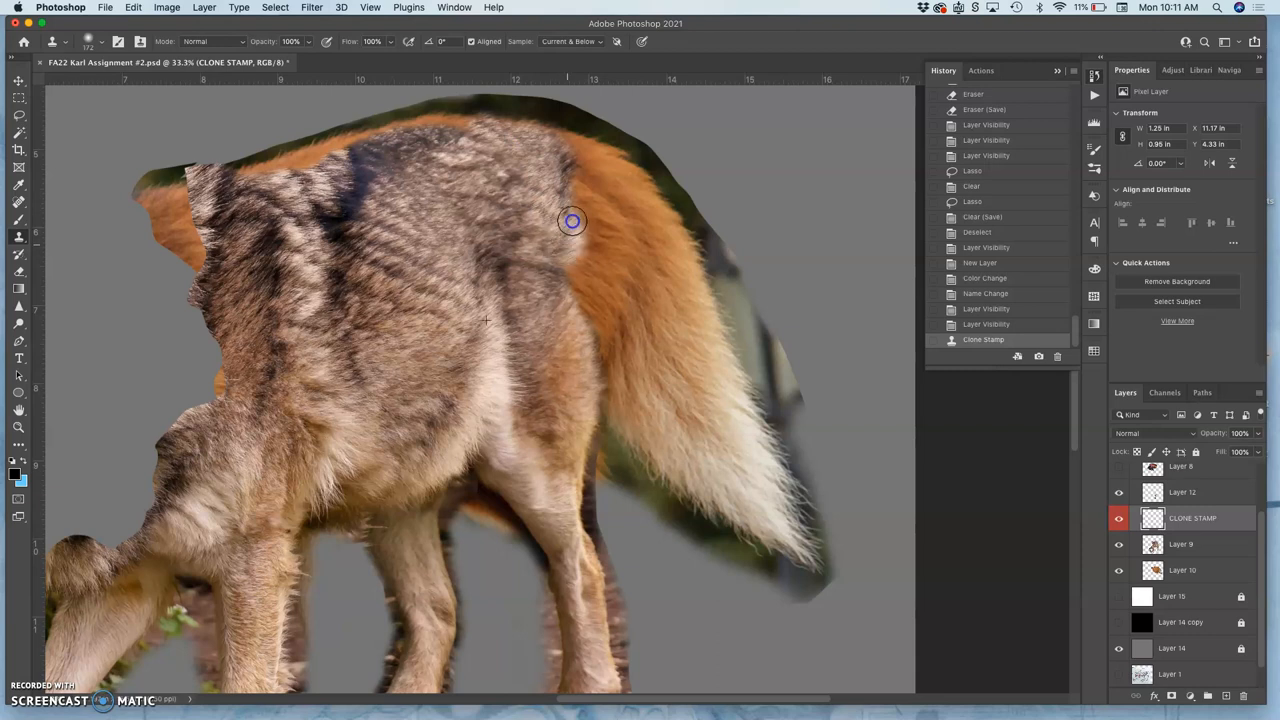
Extend the cloned grey fur down toward the rump, the side and the shoulder.
{"action": "left_click_drag", "start_coordinate": [572, 220], "coordinate": [580, 260]}
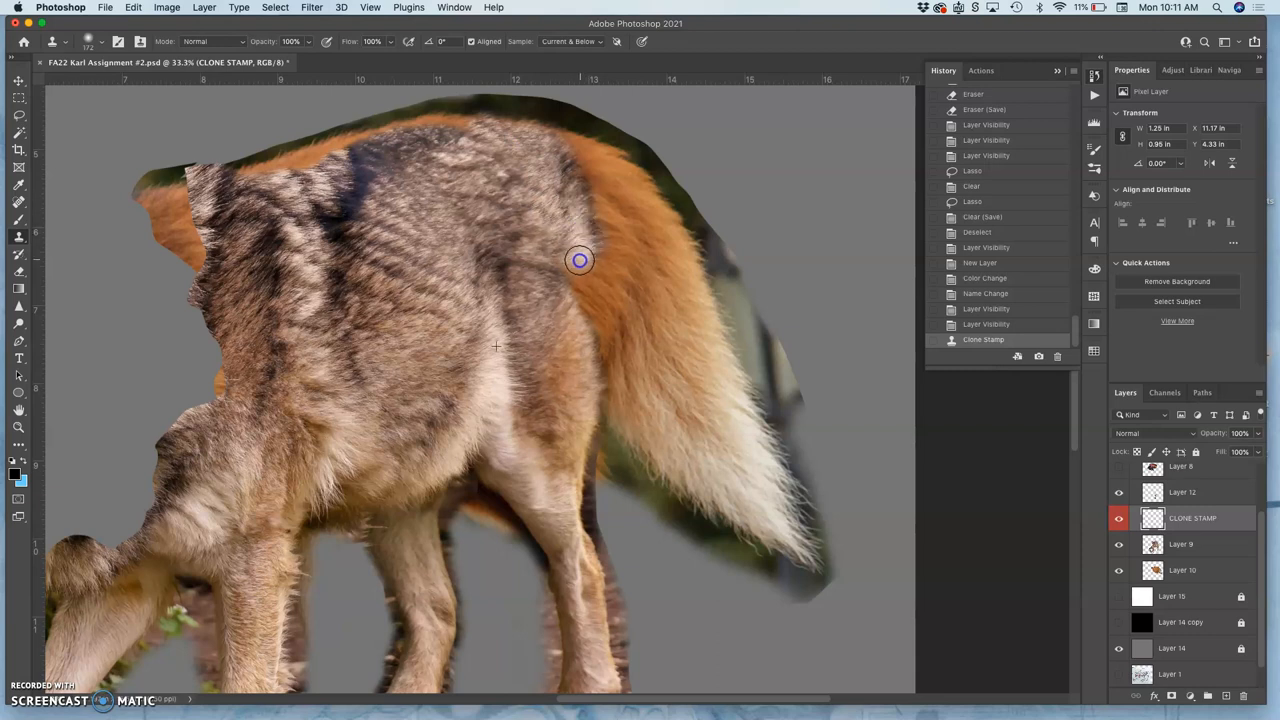
{"action": "left_click_drag", "start_coordinate": [580, 260], "coordinate": [600, 194]}
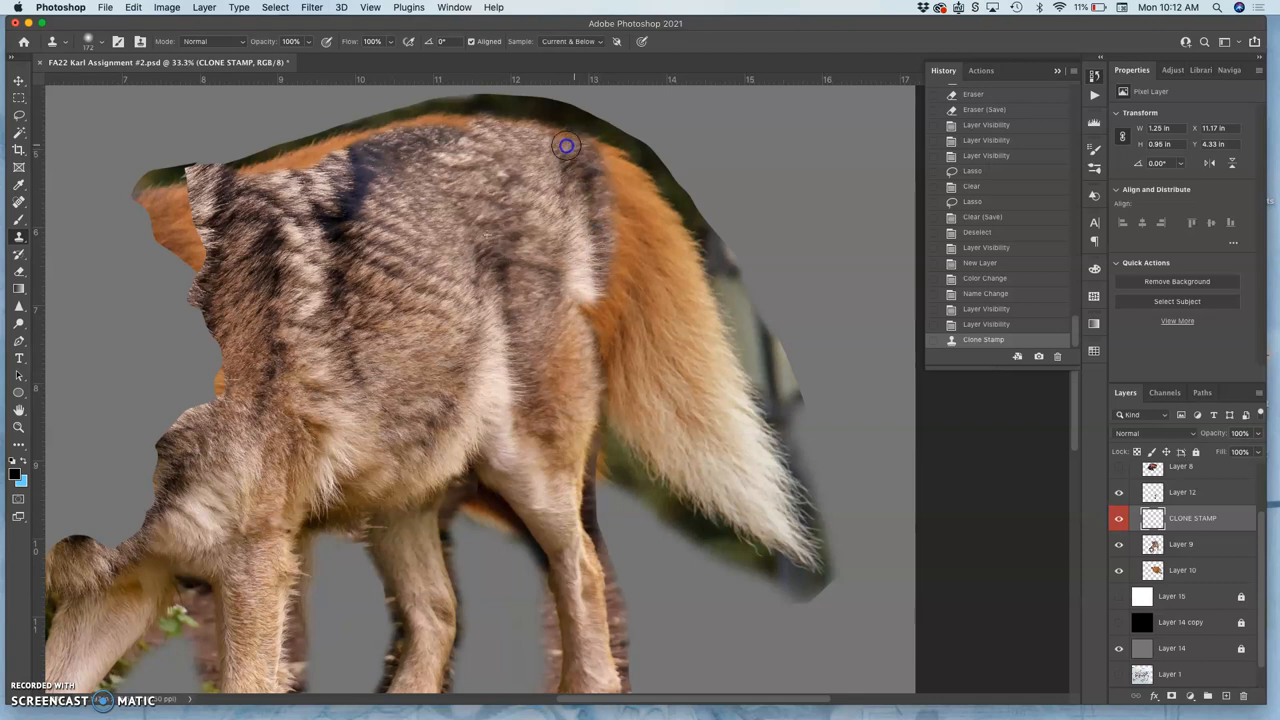
{"action": "left_click_drag", "start_coordinate": [564, 146], "coordinate": [484, 126]}
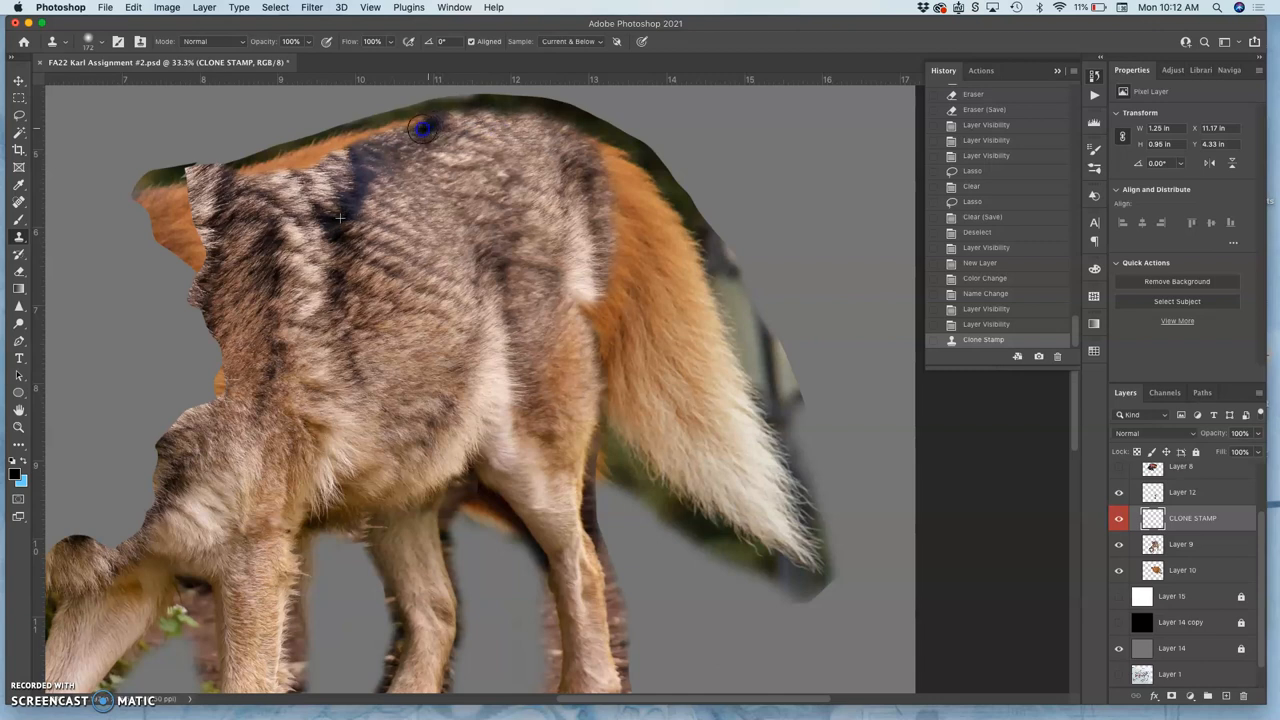
{"action": "left_click_drag", "start_coordinate": [420, 128], "coordinate": [570, 276]}
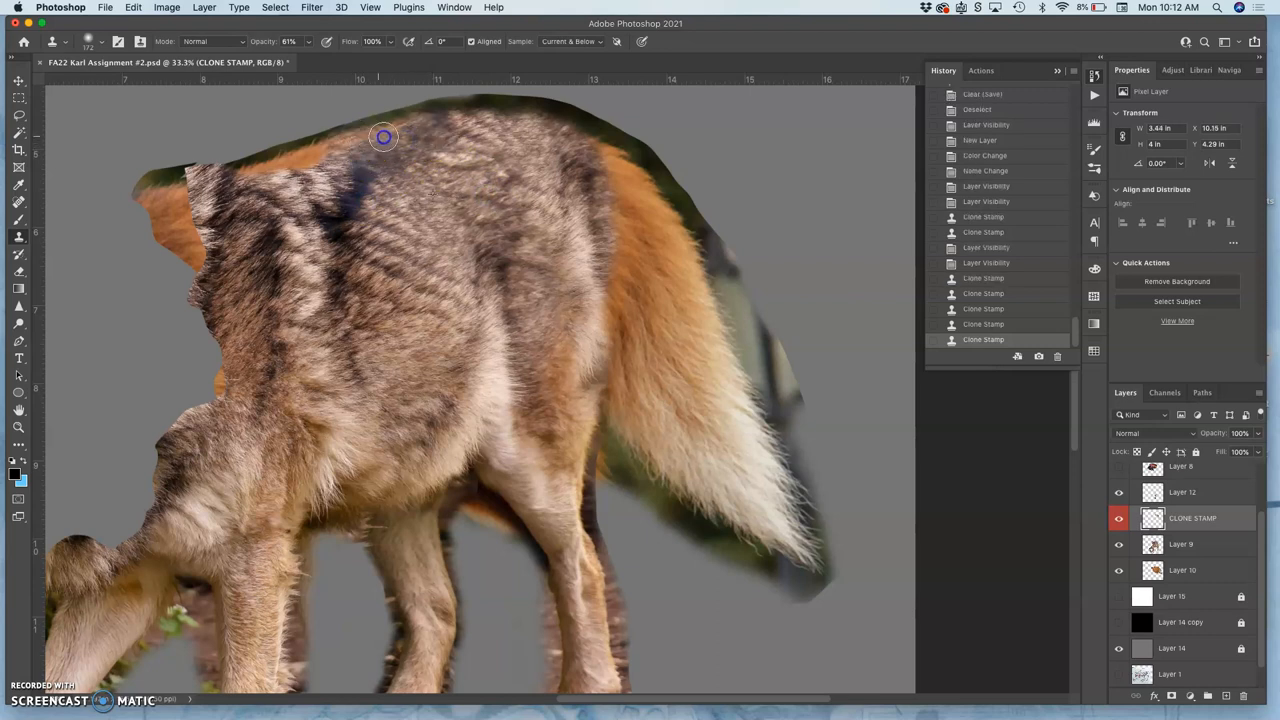
Paint lower-opacity cloned fur across the back outline, mid-body and shoulder top.
{"action": "left_click_drag", "start_coordinate": [384, 136], "coordinate": [444, 124]}
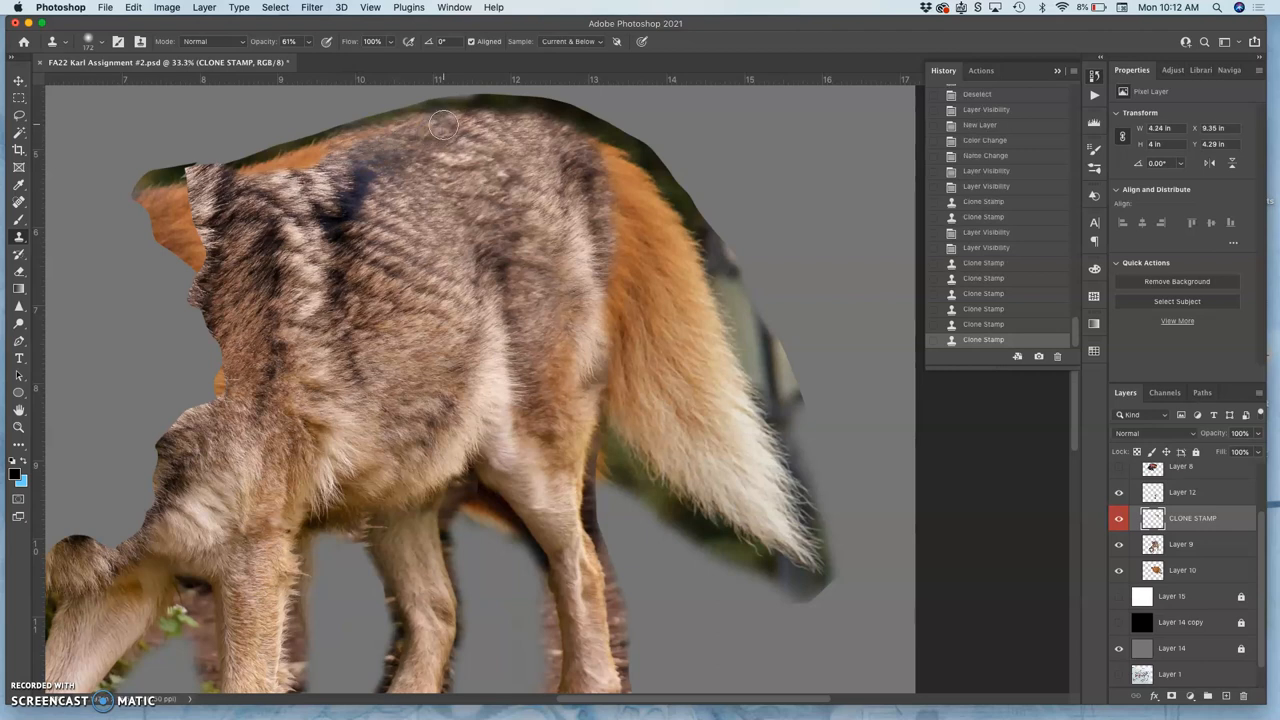
{"action": "left_click_drag", "start_coordinate": [444, 124], "coordinate": [384, 250]}
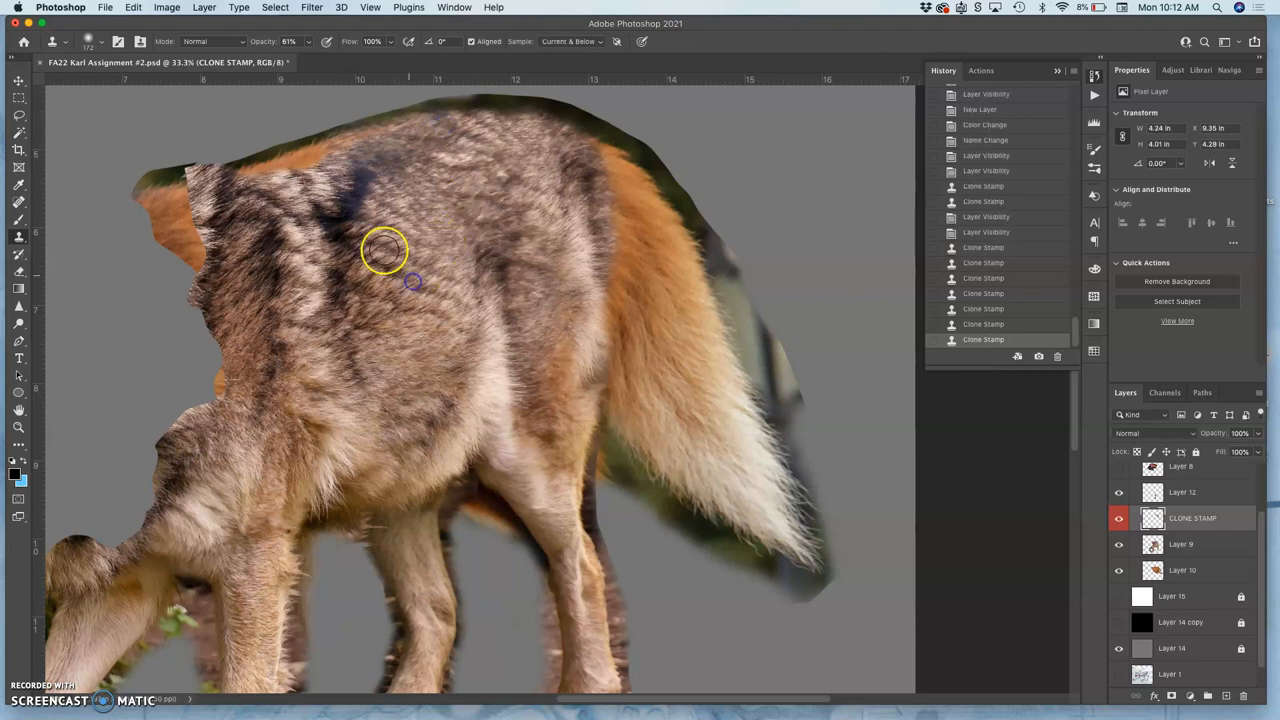
{"action": "left_click_drag", "start_coordinate": [384, 250], "coordinate": [272, 172]}
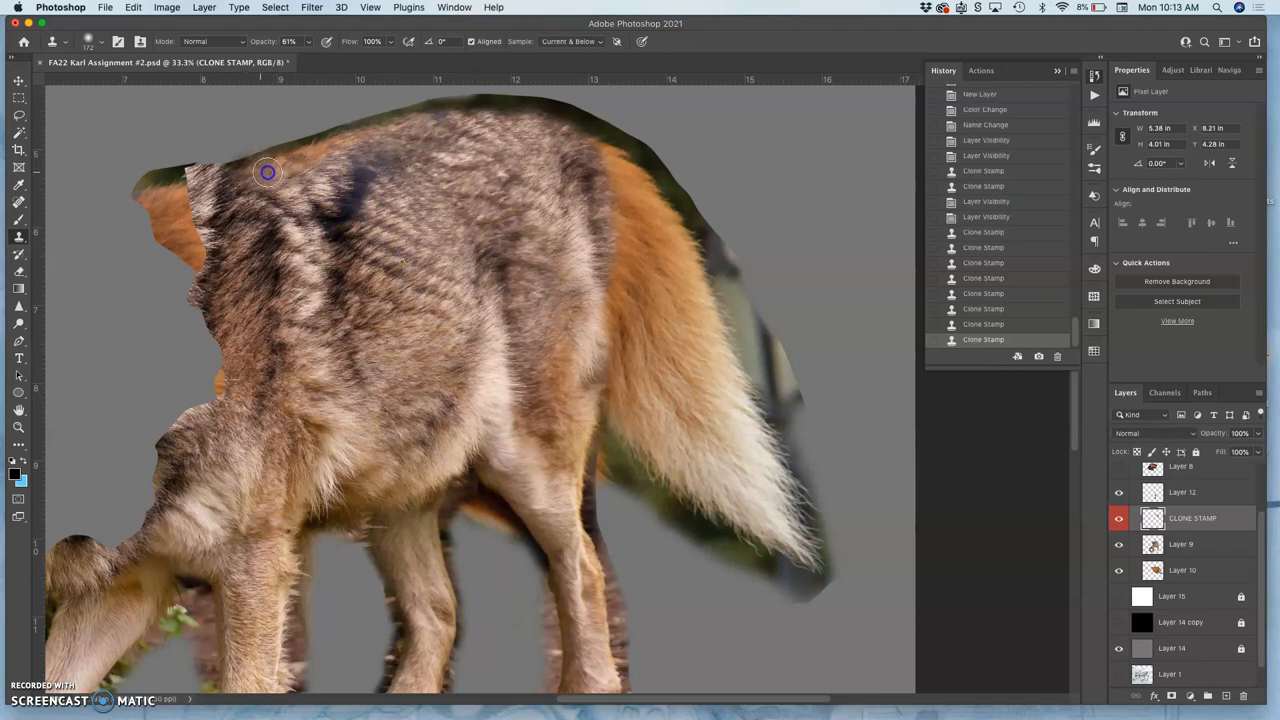
{"action": "left_click_drag", "start_coordinate": [268, 172], "coordinate": [350, 146]}
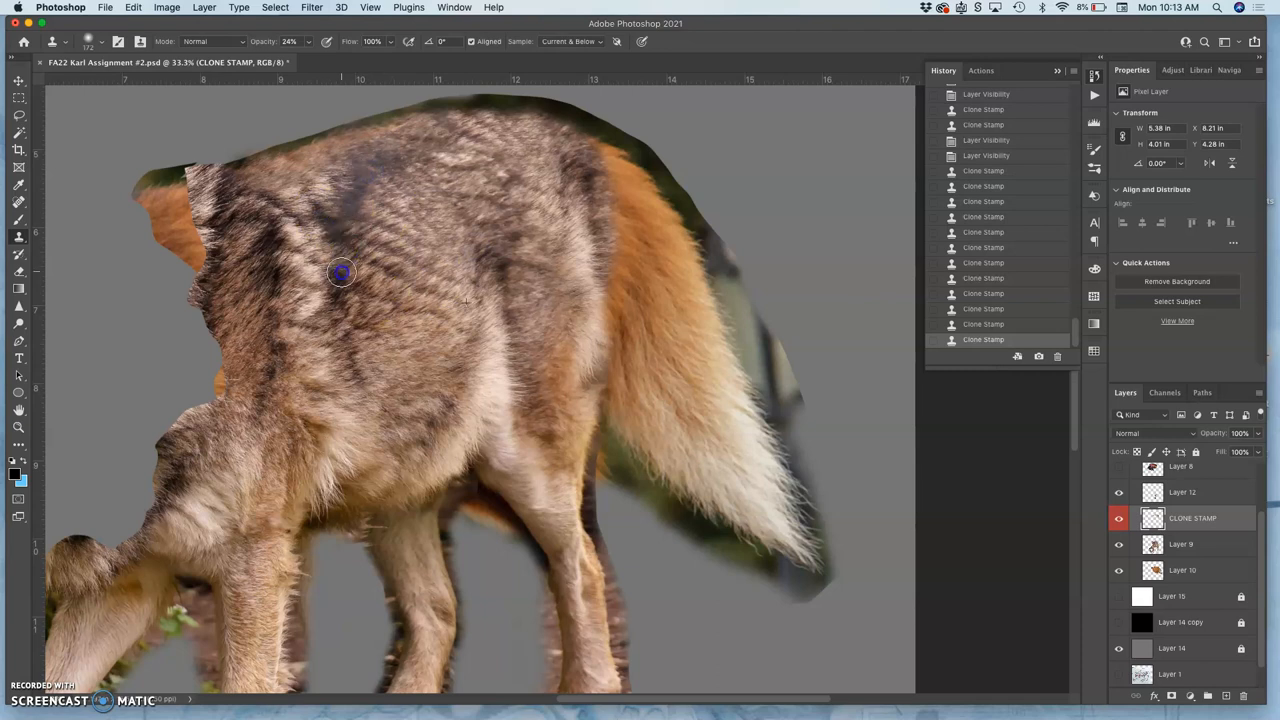
Blend grey fur at about 20% opacity over the hip and into the orange tail base.
{"action": "left_click_drag", "start_coordinate": [340, 272], "coordinate": [560, 284]}
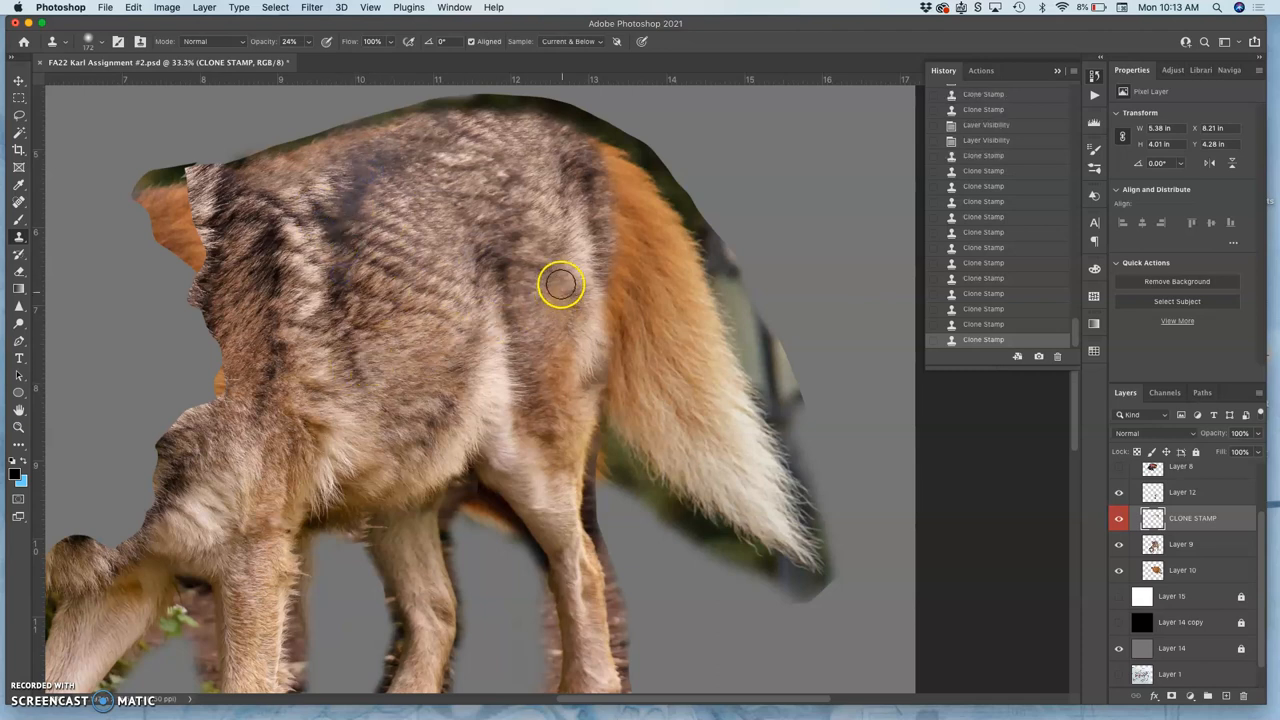
{"action": "left_click_drag", "start_coordinate": [560, 284], "coordinate": [644, 252]}
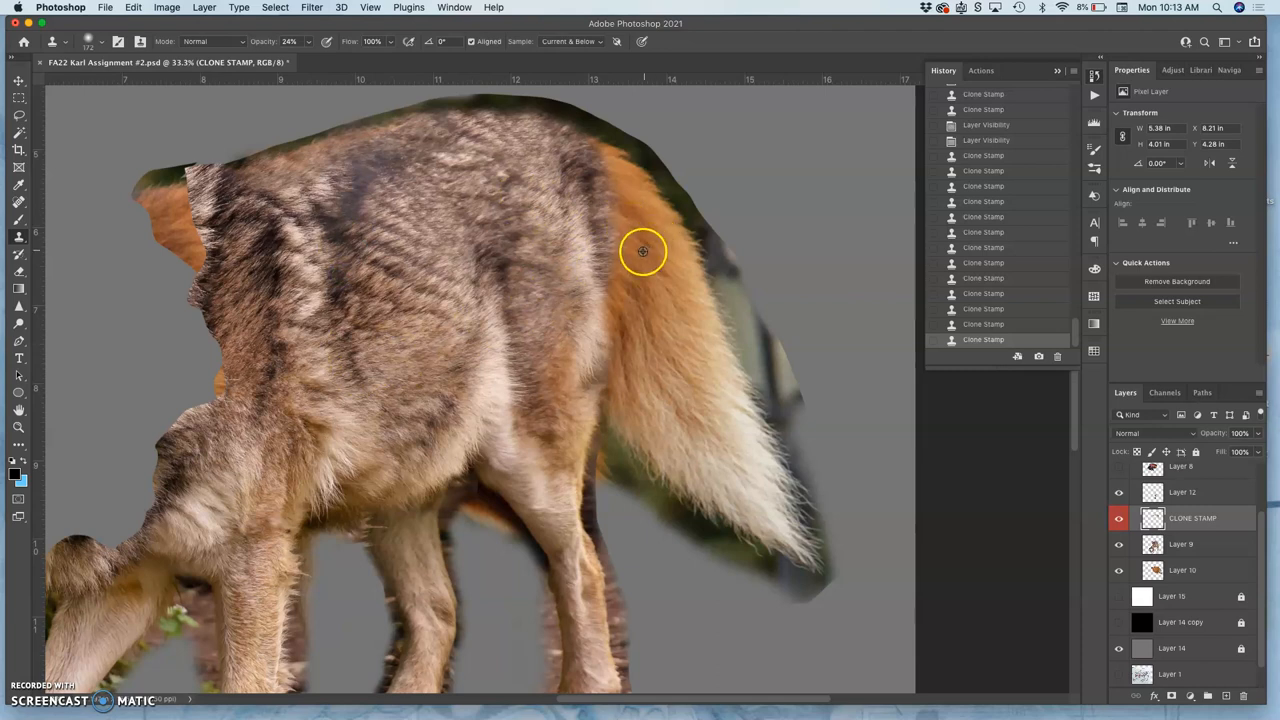
{"action": "mouse_move", "coordinate": [628, 76]}
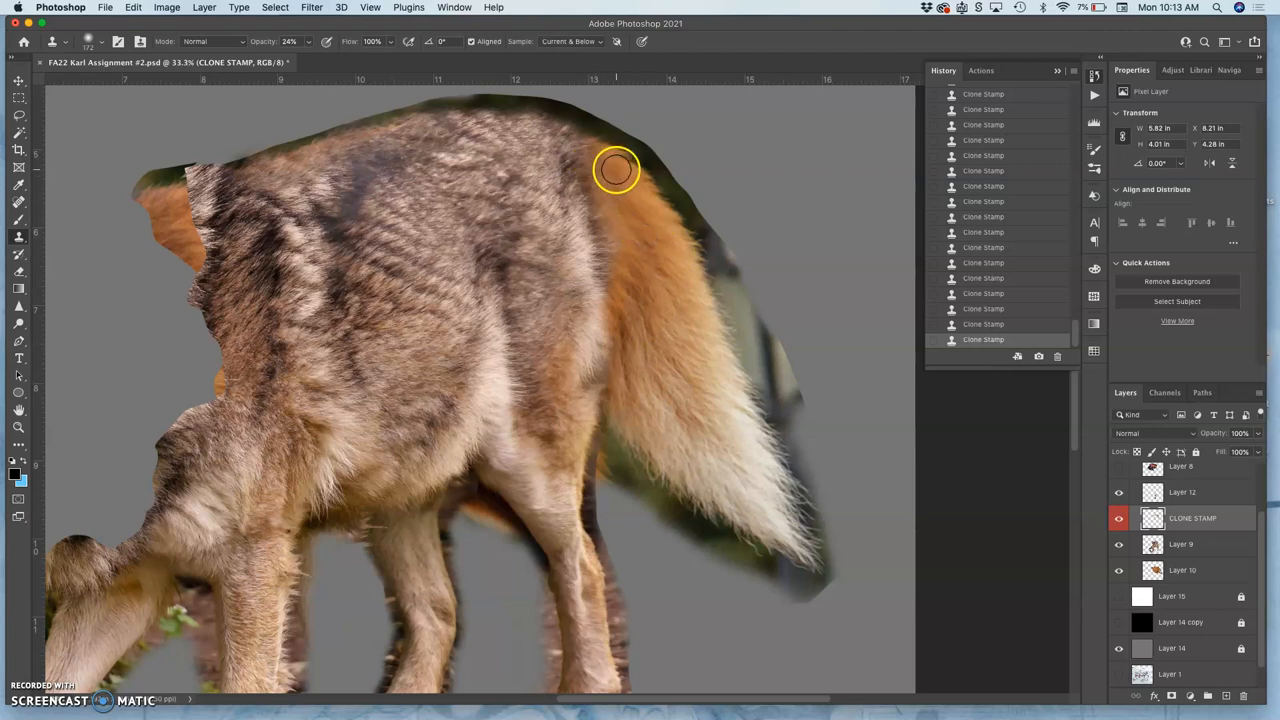
{"action": "left_click_drag", "start_coordinate": [616, 170], "coordinate": [688, 272]}
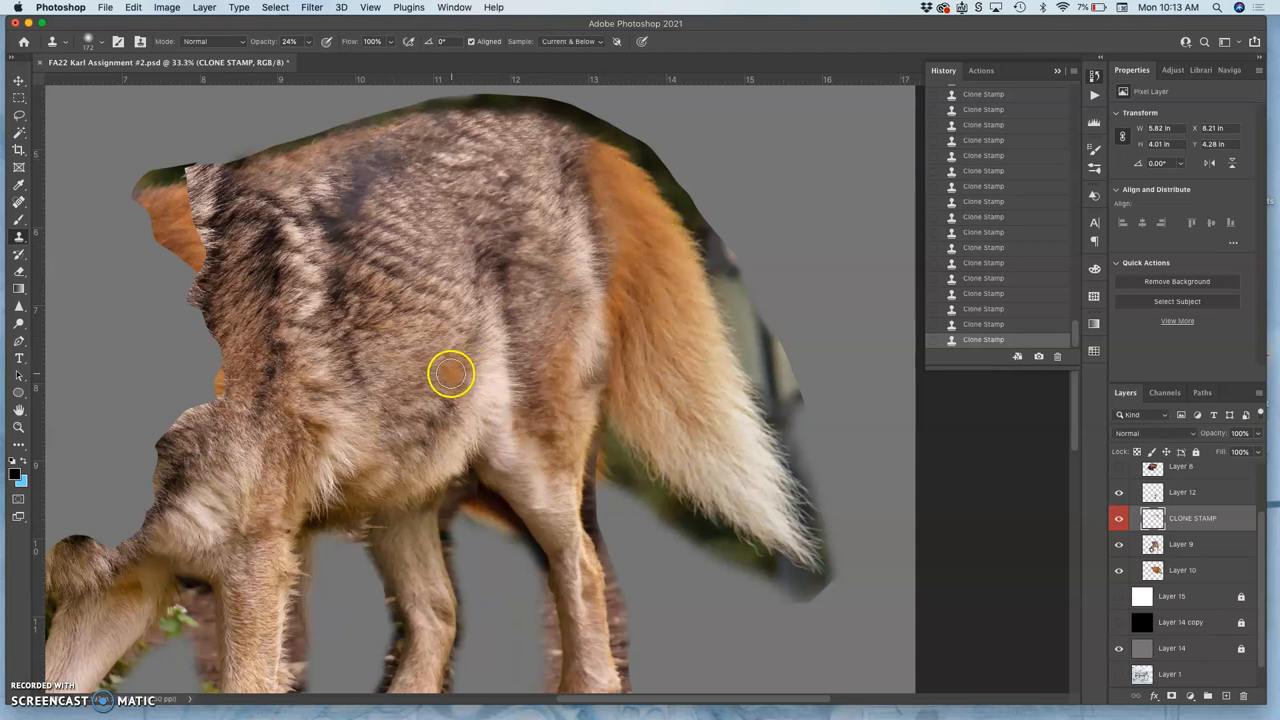
{"action": "left_click_drag", "start_coordinate": [452, 374], "coordinate": [580, 302]}
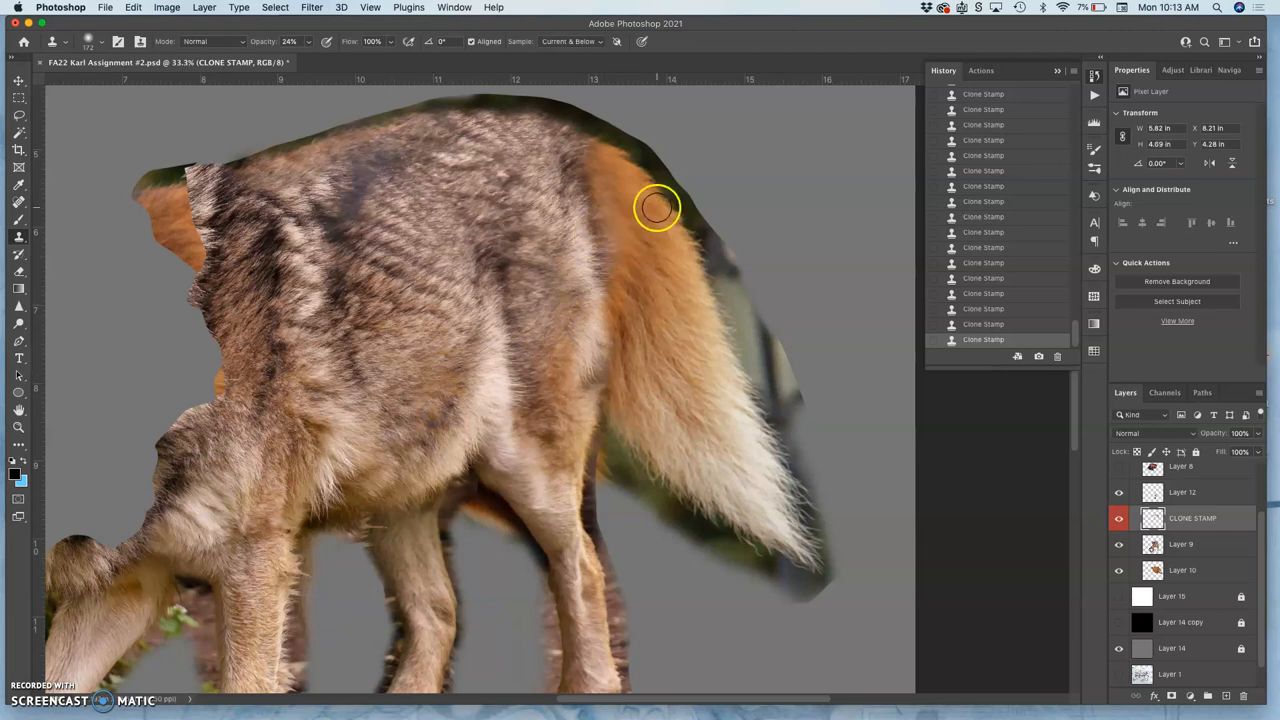
{"action": "left_click_drag", "start_coordinate": [656, 208], "coordinate": [530, 370]}
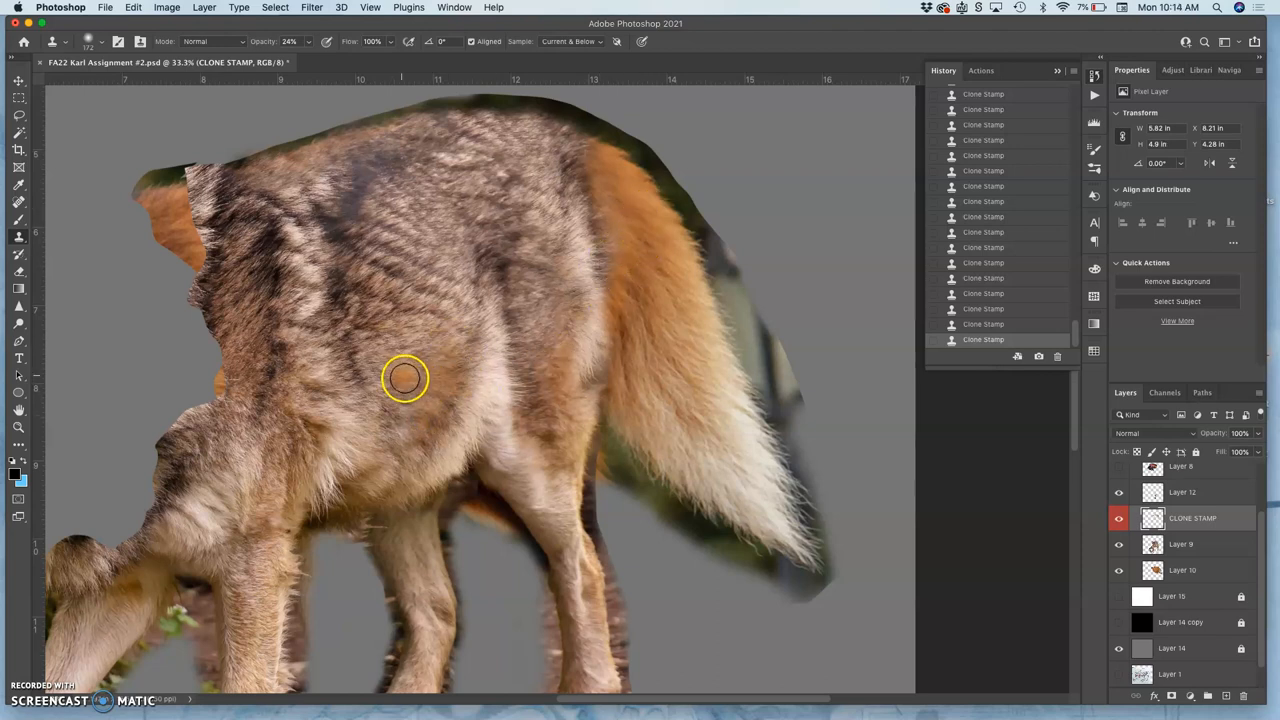
{"action": "left_click", "coordinate": [404, 378]}
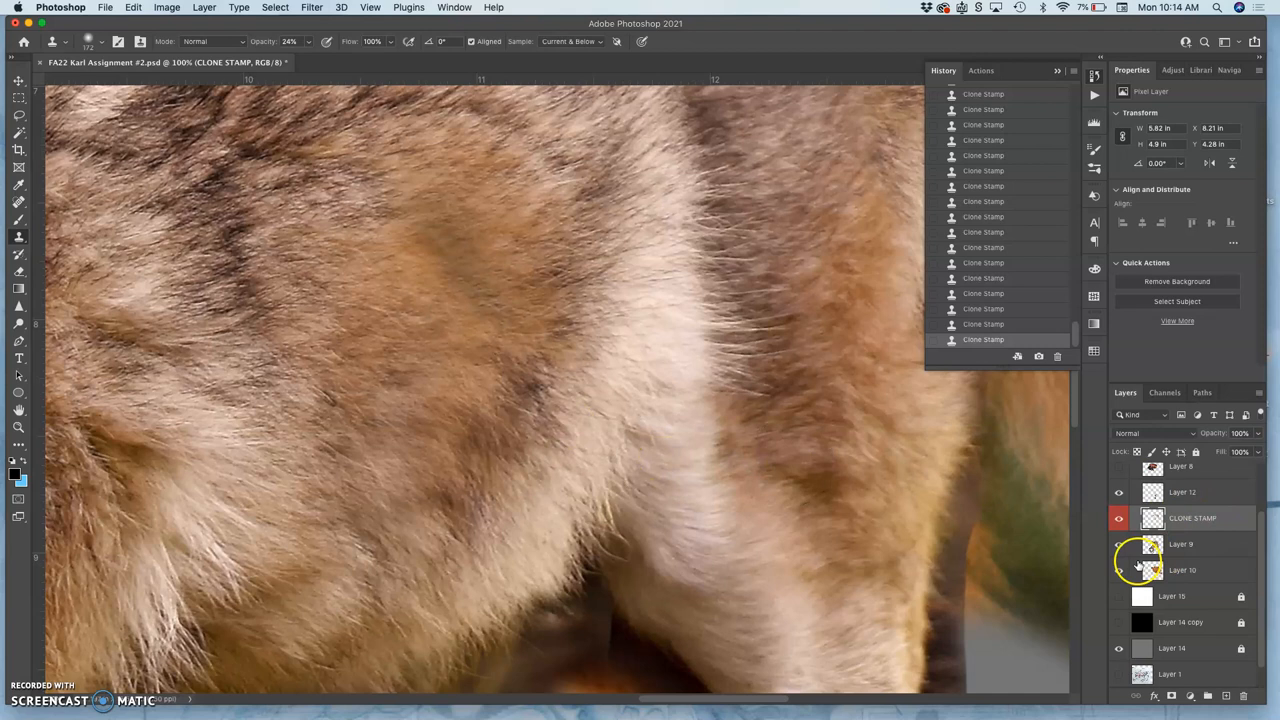
Hide the body layer and stamp more cloned fur texture onto the CLONE STAMP layer.
{"action": "left_click", "coordinate": [1120, 544]}
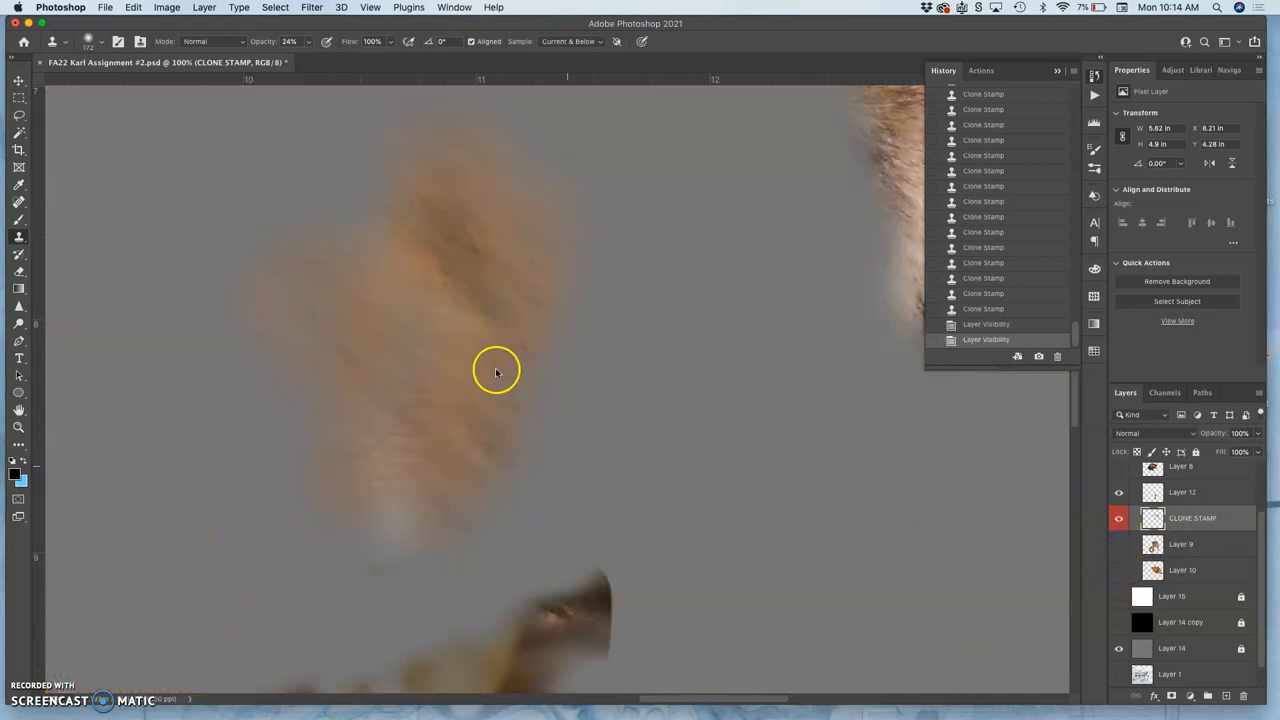
{"action": "mouse_move", "coordinate": [22, 264]}
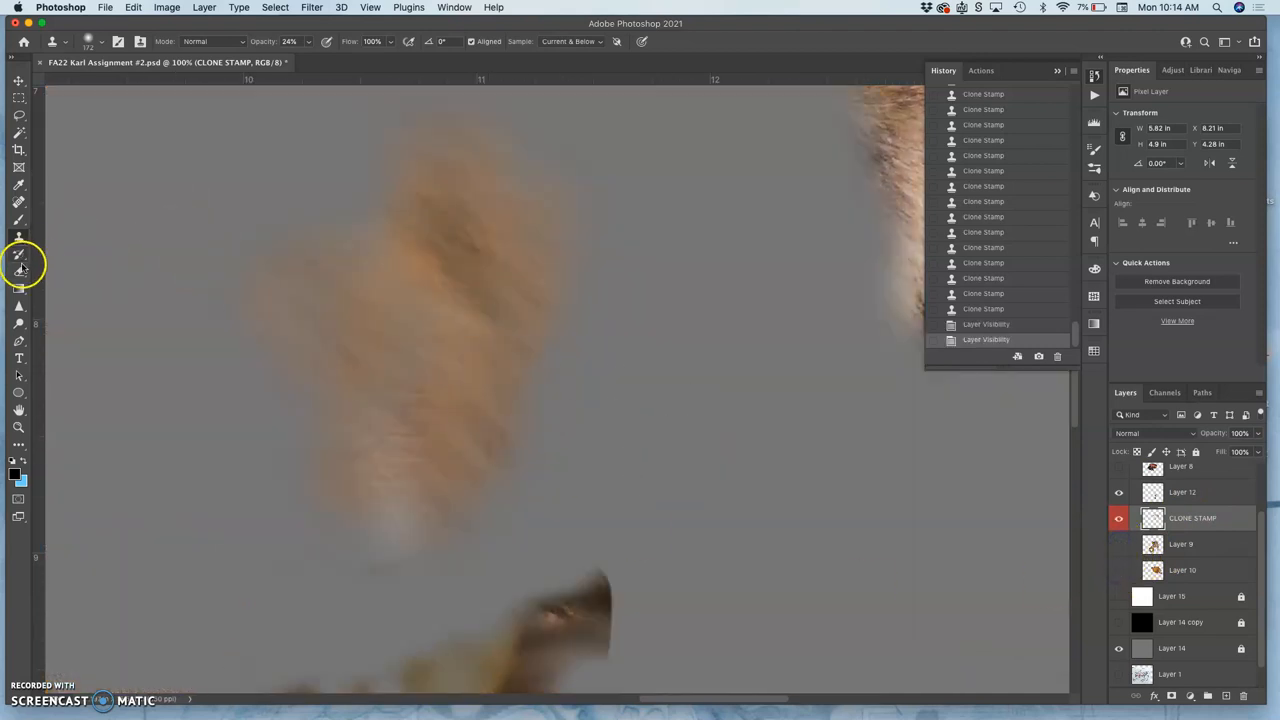
{"action": "left_click", "coordinate": [18, 264]}
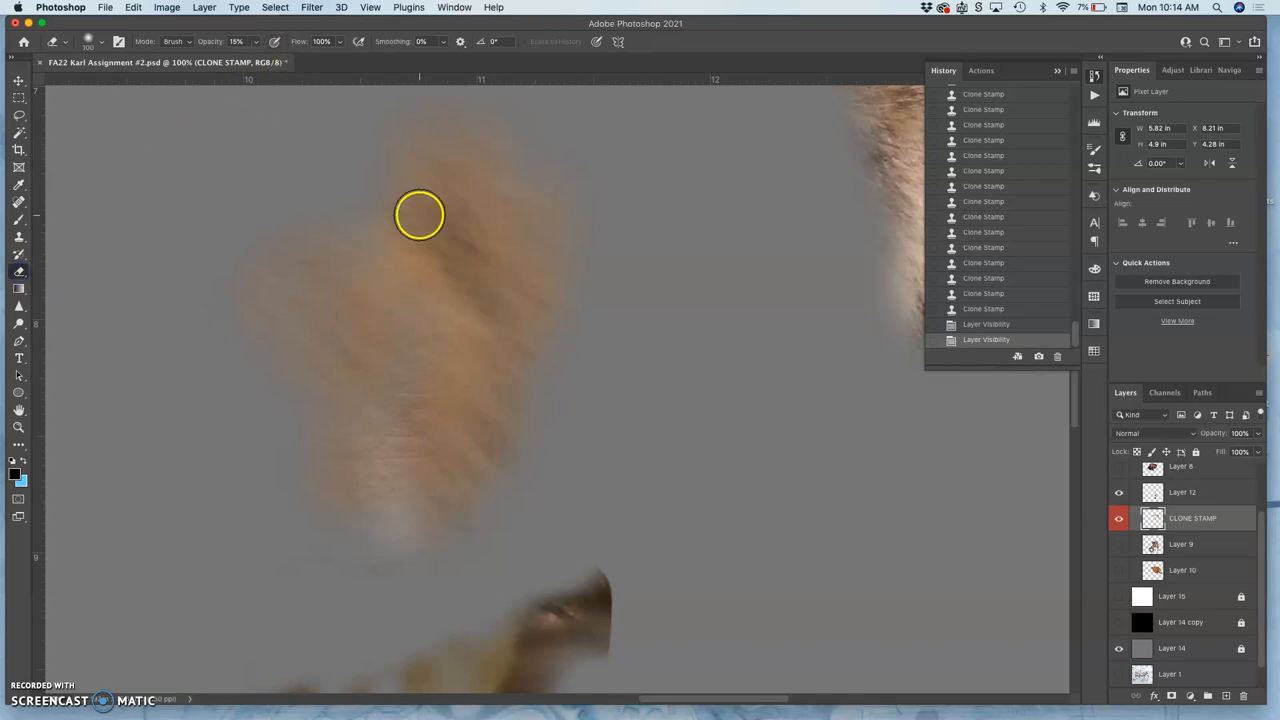
{"action": "left_click", "coordinate": [490, 276]}
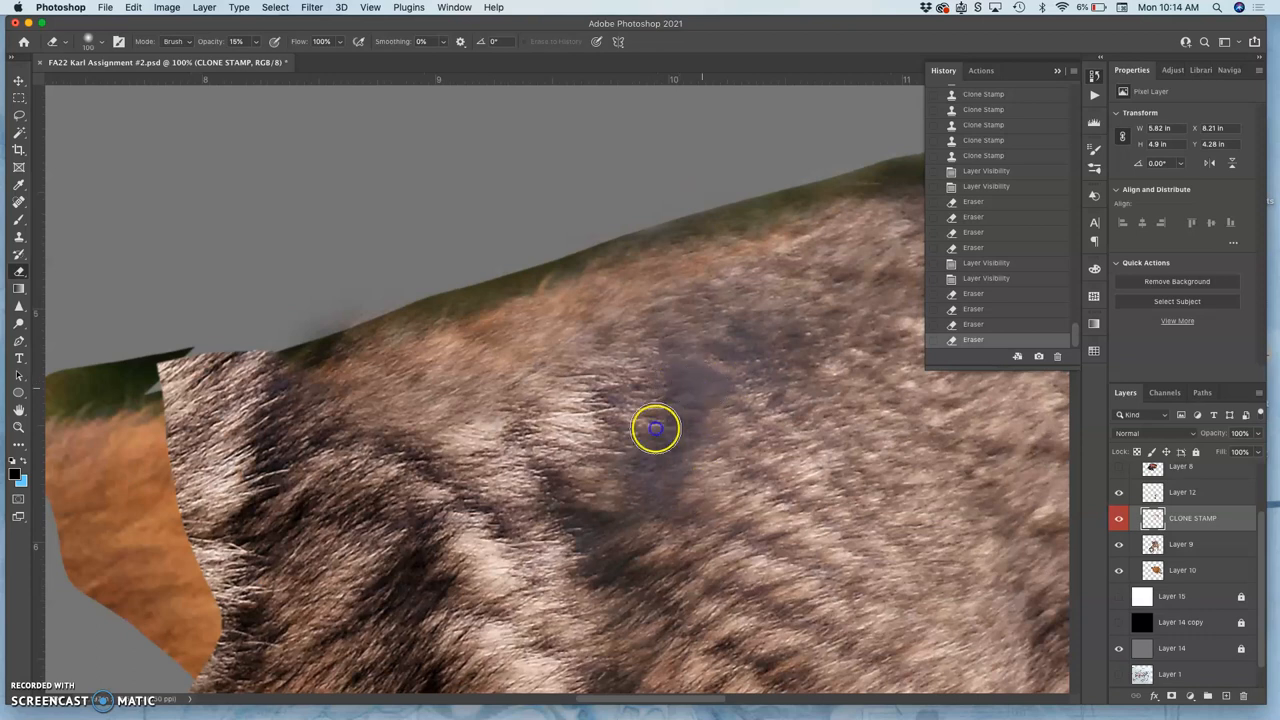
Fade the fur patch edges into the body with light low-opacity erasing.
{"action": "left_click_drag", "start_coordinate": [656, 428], "coordinate": [652, 444]}
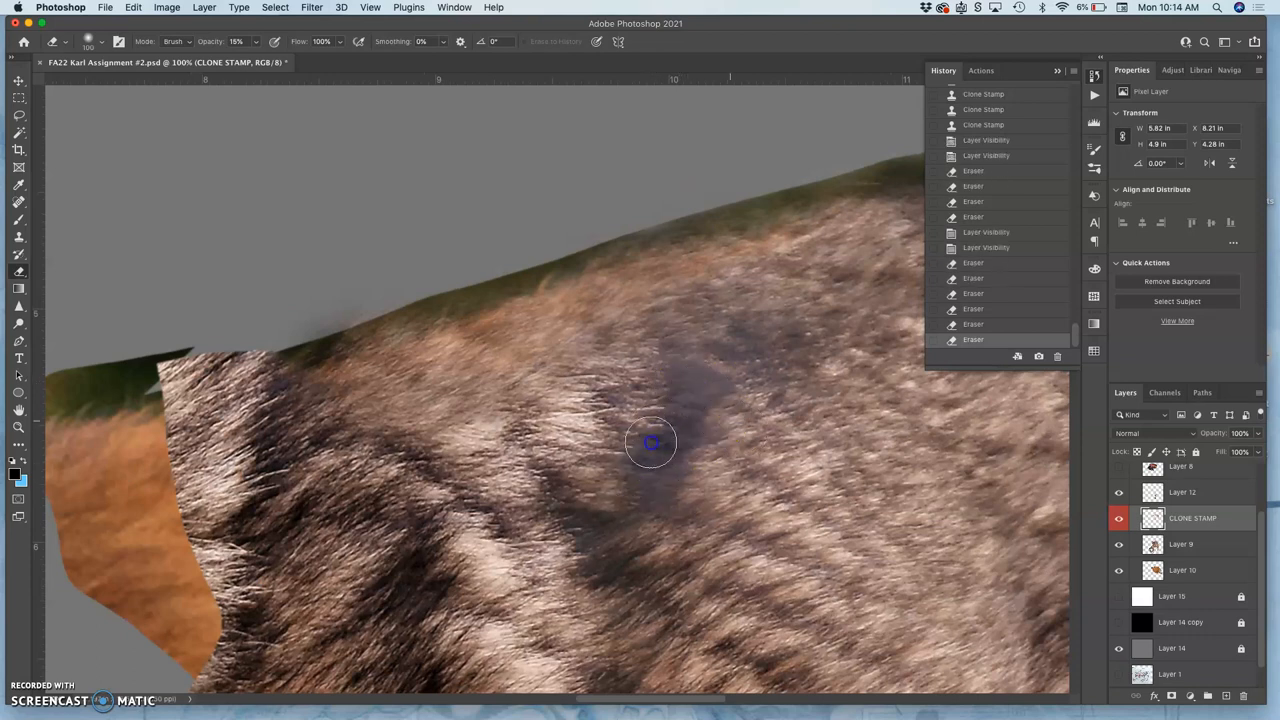
{"action": "left_click_drag", "start_coordinate": [652, 444], "coordinate": [672, 460]}
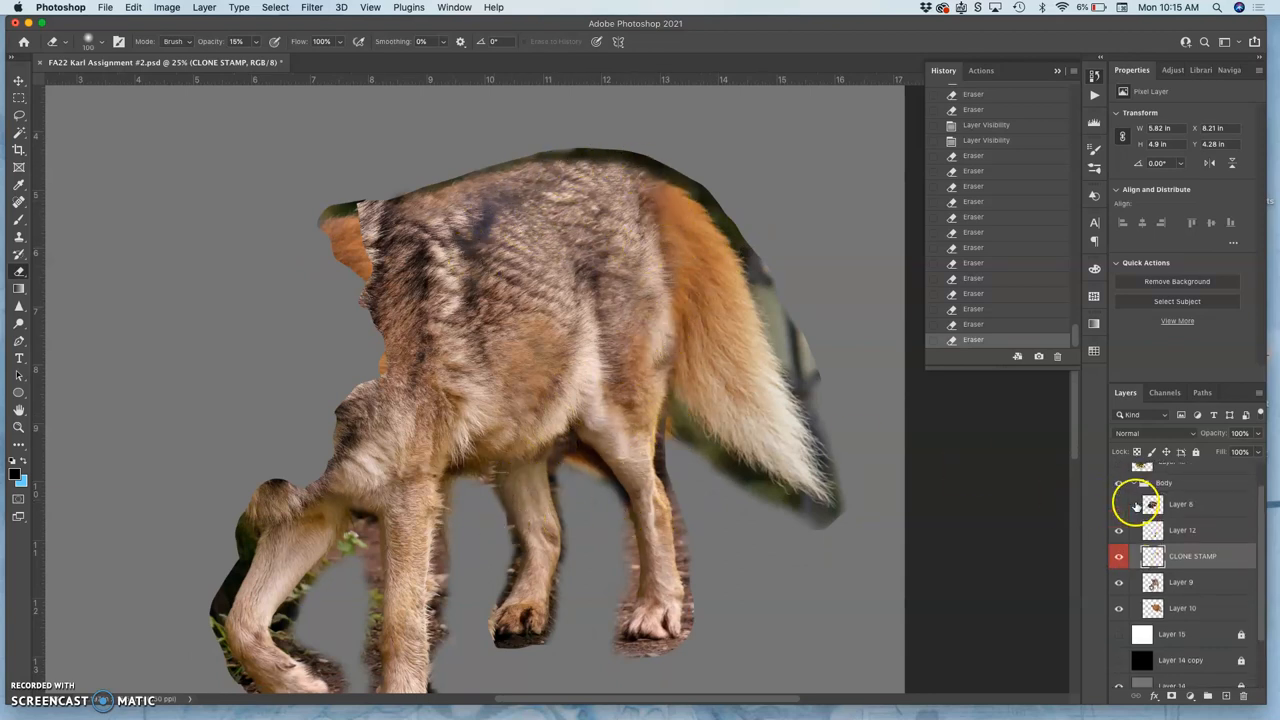
Show Layer 8, the purple fur layer, over the animal's front body.
{"action": "left_click", "coordinate": [1120, 504]}
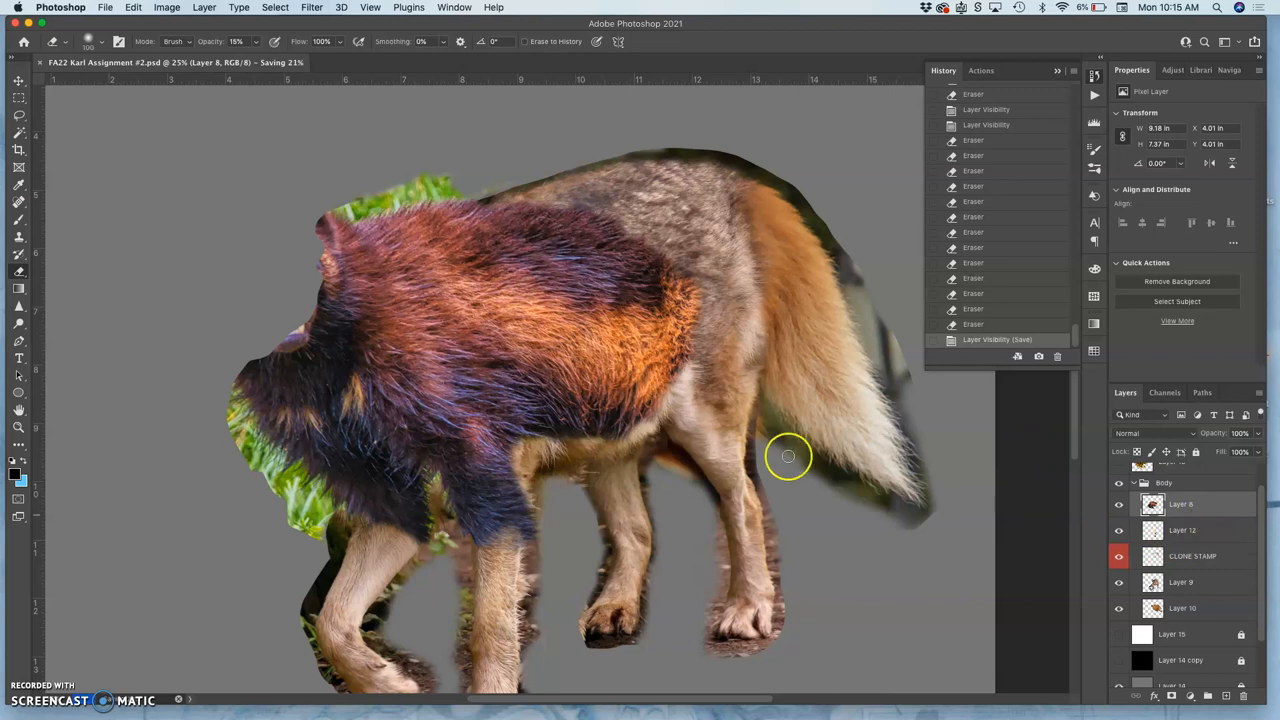
{"action": "left_click_drag", "start_coordinate": [788, 456], "coordinate": [598, 374]}
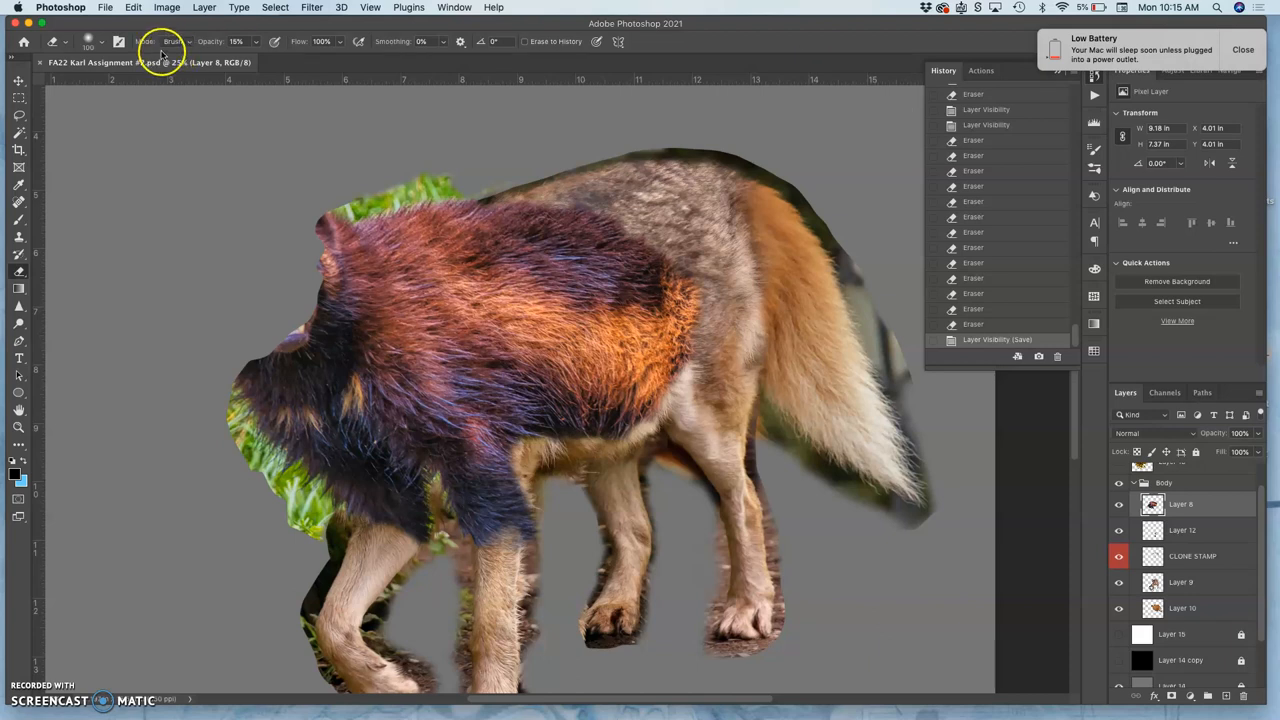
Start a Levels correction on the fur layer and brighten its midtones slightly.
{"action": "left_click", "coordinate": [168, 8]}
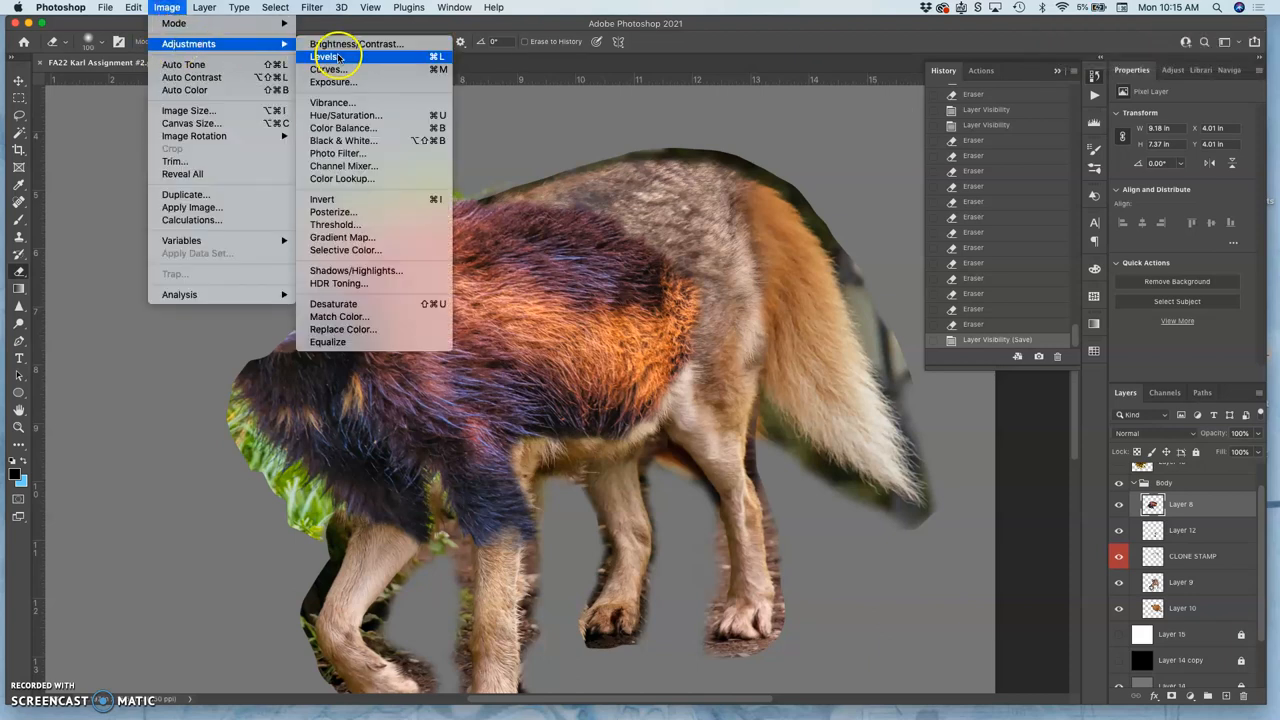
{"action": "left_click", "coordinate": [324, 56]}
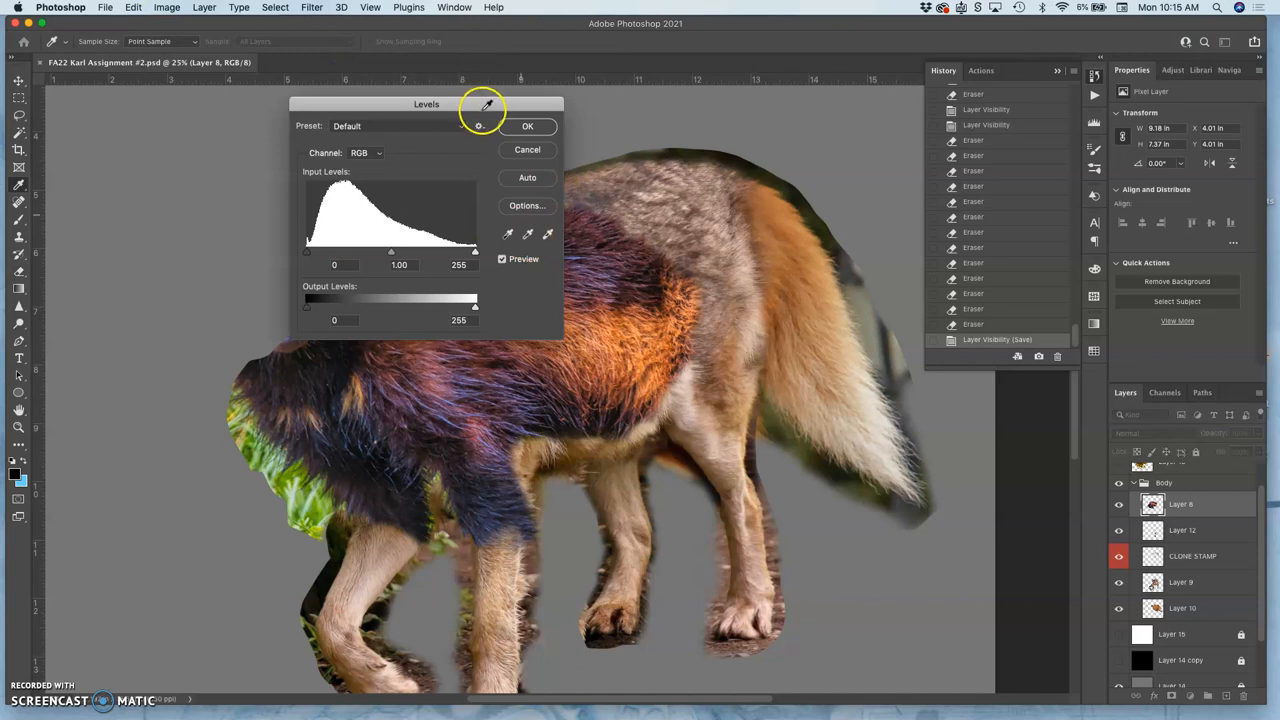
{"action": "left_click_drag", "start_coordinate": [426, 104], "coordinate": [172, 98]}
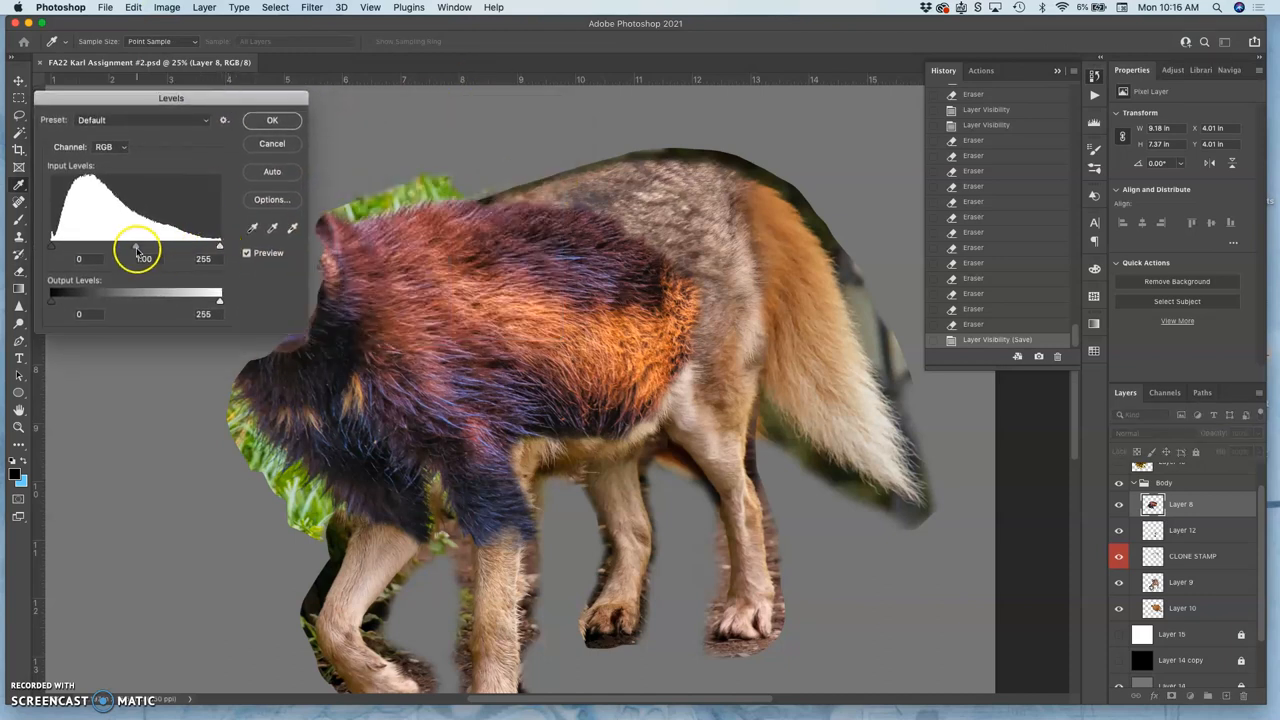
{"action": "left_click_drag", "start_coordinate": [136, 244], "coordinate": [144, 244]}
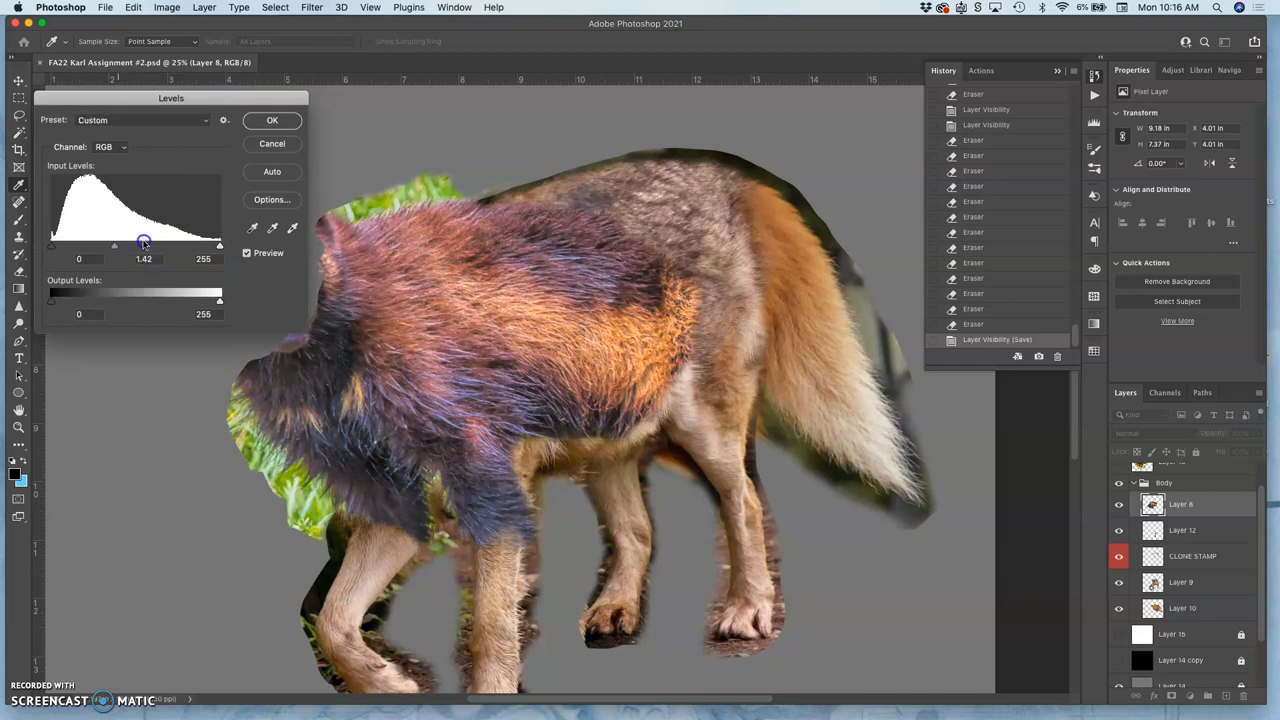
{"action": "left_click_drag", "start_coordinate": [114, 244], "coordinate": [136, 244]}
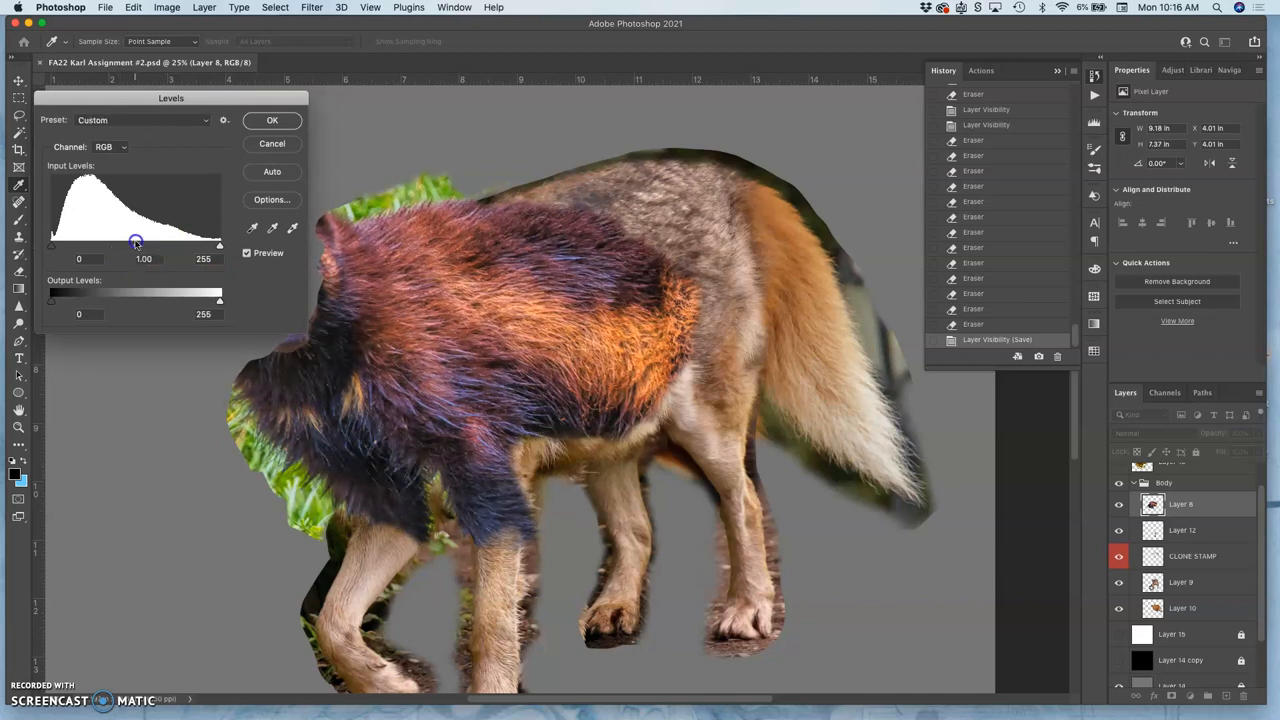
{"action": "left_click_drag", "start_coordinate": [136, 244], "coordinate": [142, 244]}
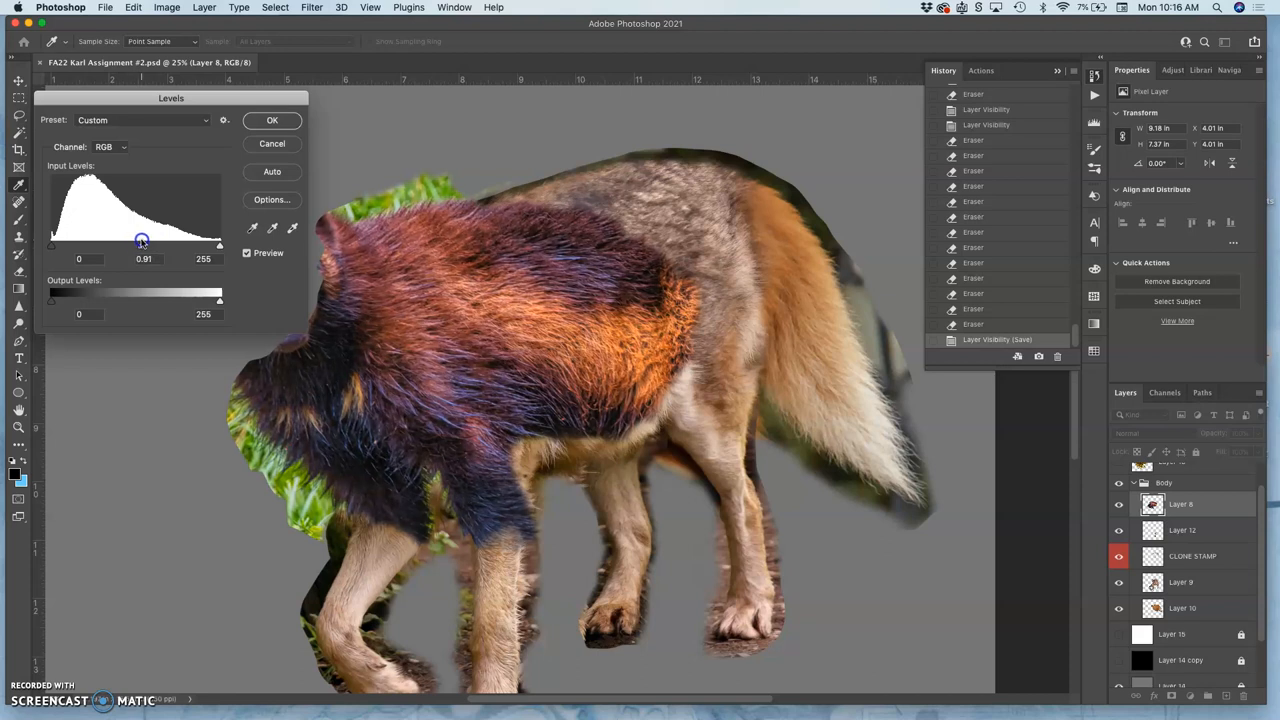
{"action": "left_click_drag", "start_coordinate": [142, 244], "coordinate": [124, 244]}
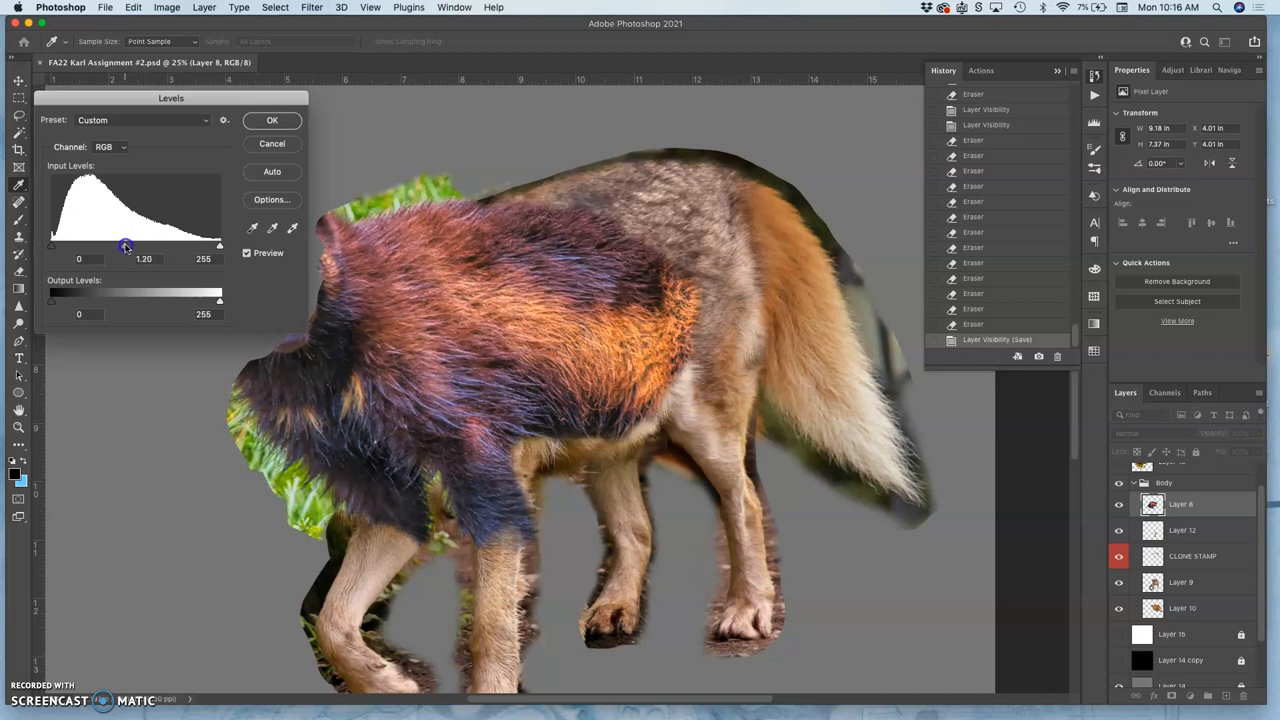
{"action": "left_click_drag", "start_coordinate": [124, 244], "coordinate": [132, 244]}
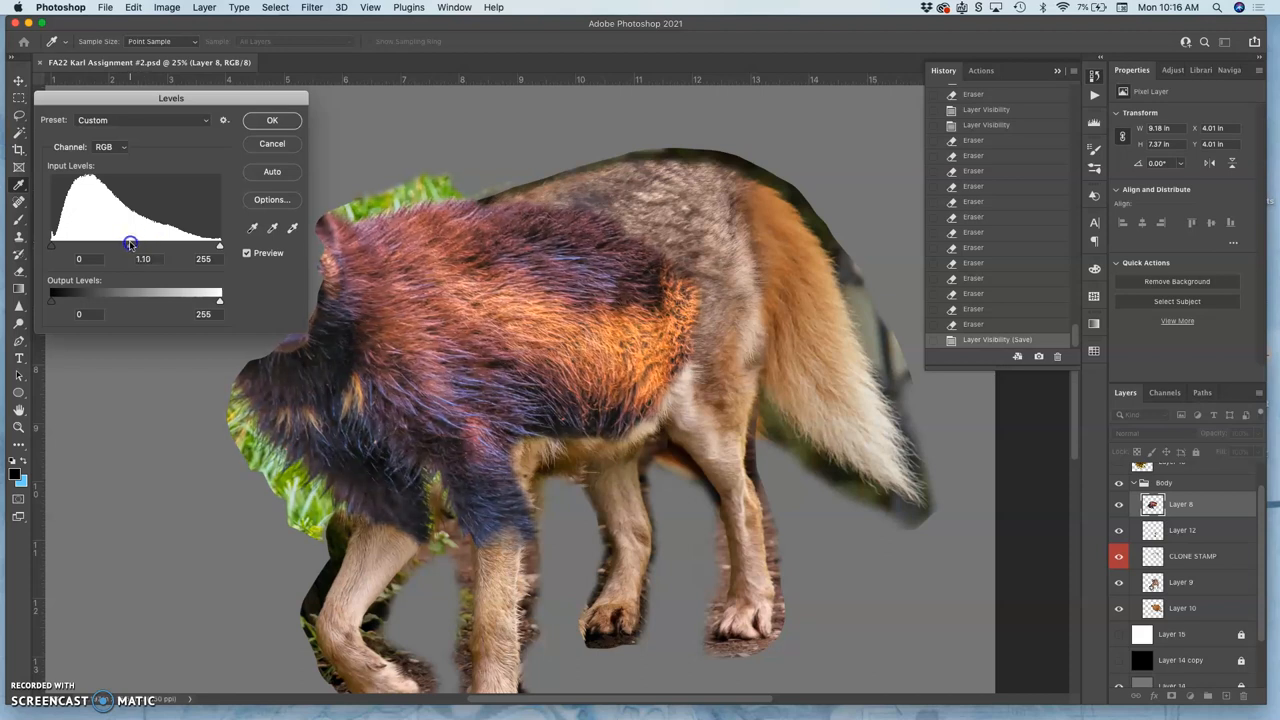
{"action": "left_click_drag", "start_coordinate": [132, 244], "coordinate": [130, 244]}
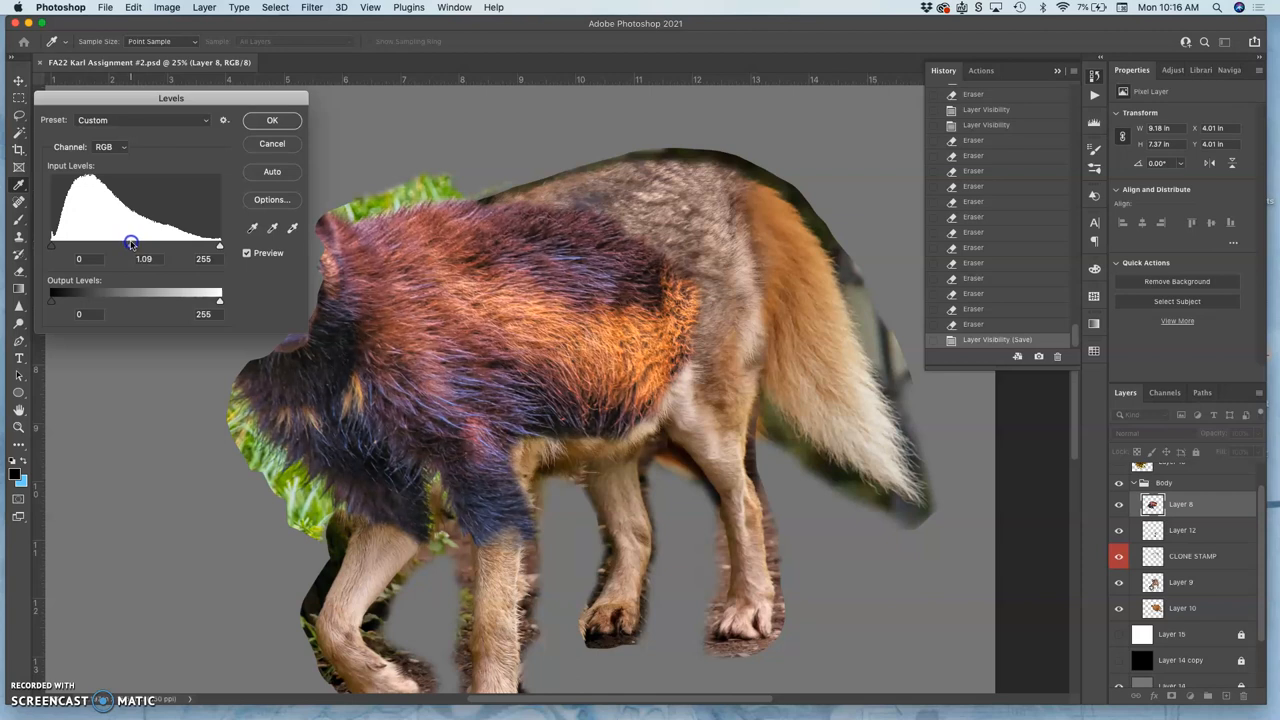
{"action": "left_click_drag", "start_coordinate": [130, 244], "coordinate": [128, 244]}
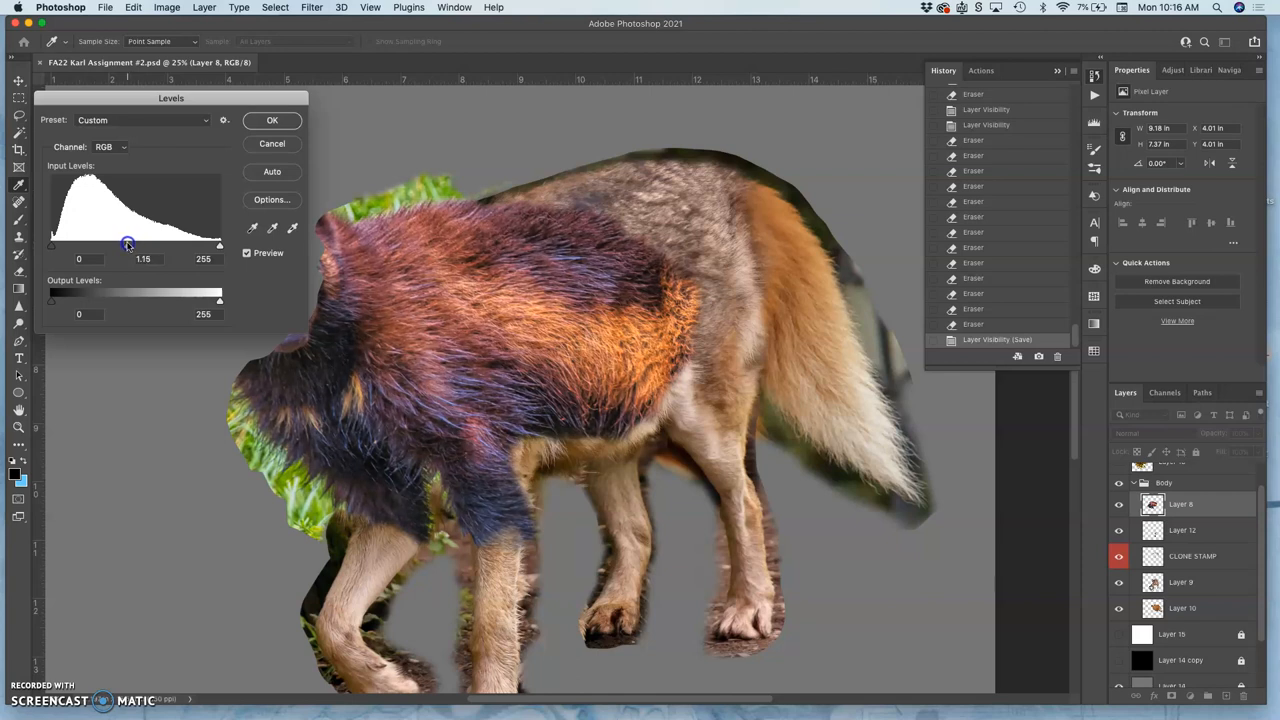
Dim the output highlights to 228, ease the midtones back and apply the Levels correction.
{"action": "left_click_drag", "start_coordinate": [220, 300], "coordinate": [212, 300]}
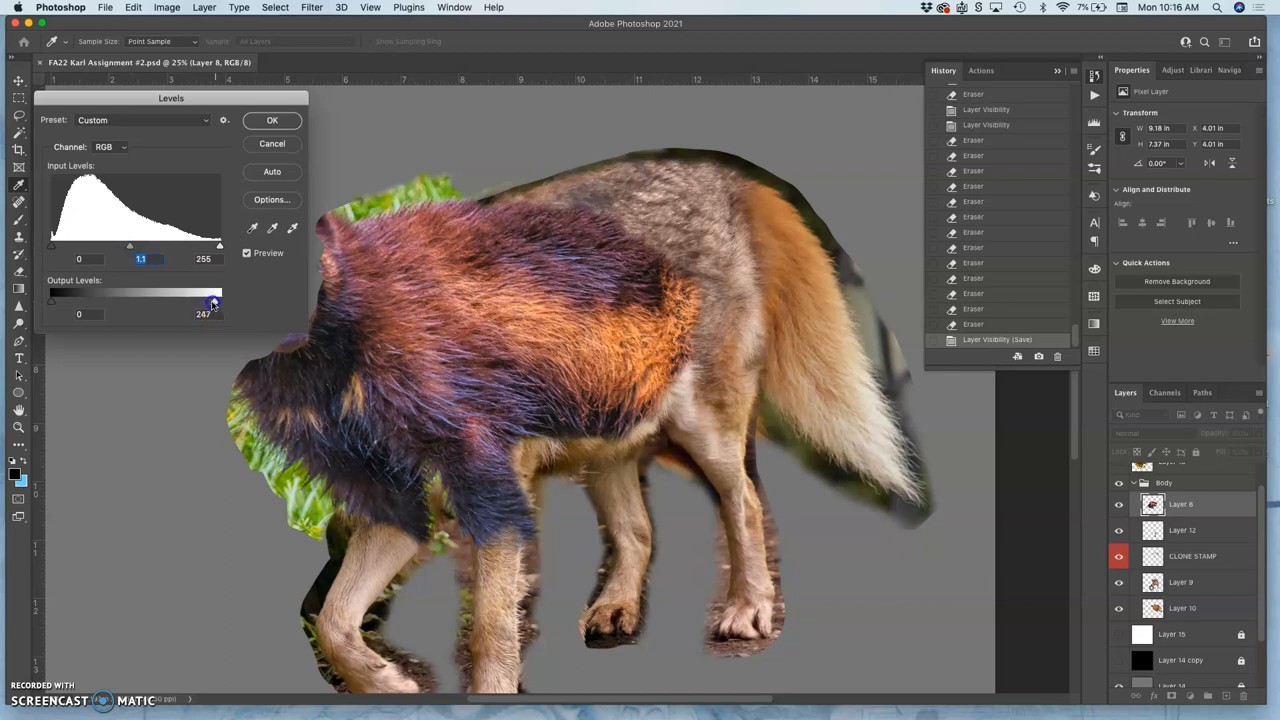
{"action": "left_click_drag", "start_coordinate": [214, 300], "coordinate": [200, 300]}
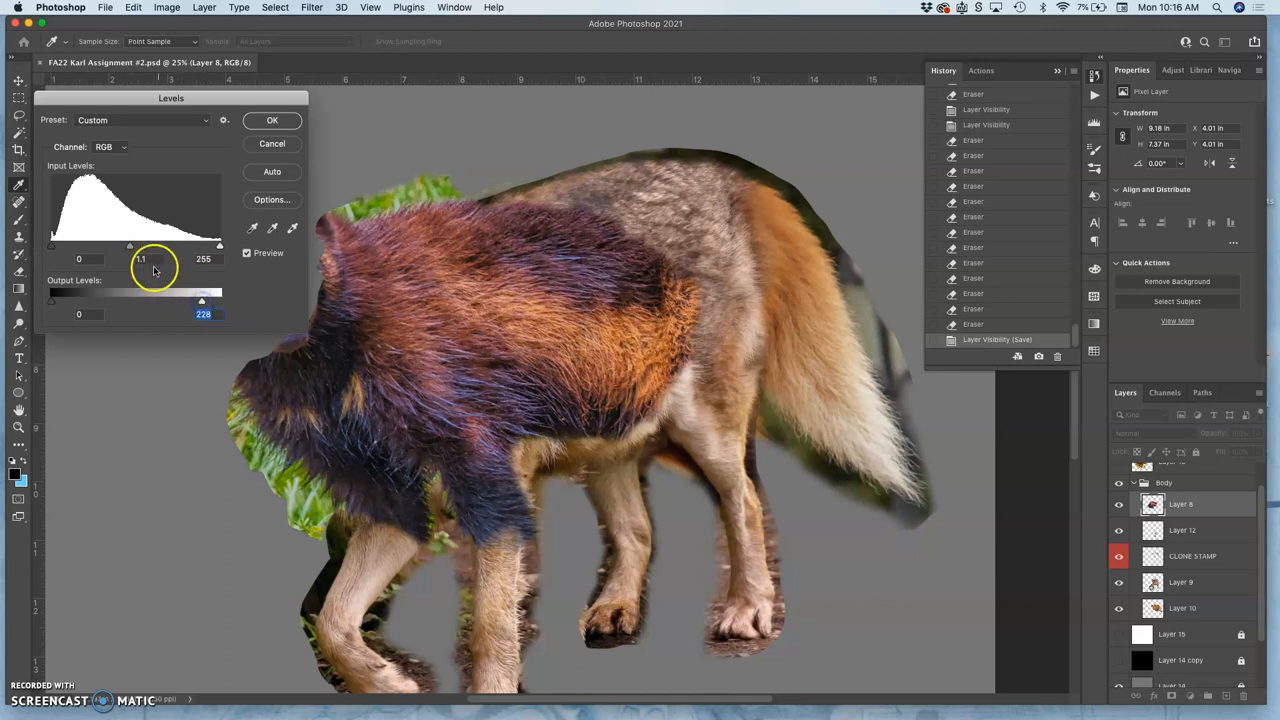
{"action": "left_click_drag", "start_coordinate": [144, 244], "coordinate": [130, 244]}
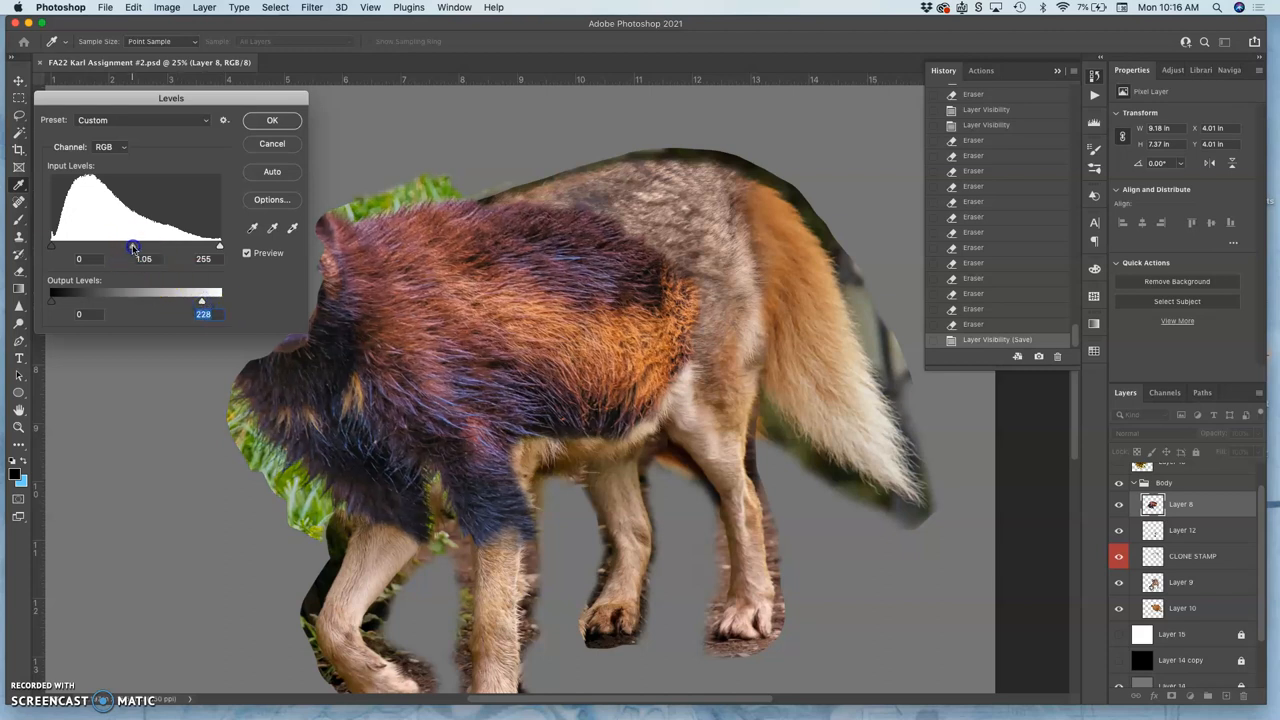
{"action": "left_click", "coordinate": [272, 120]}
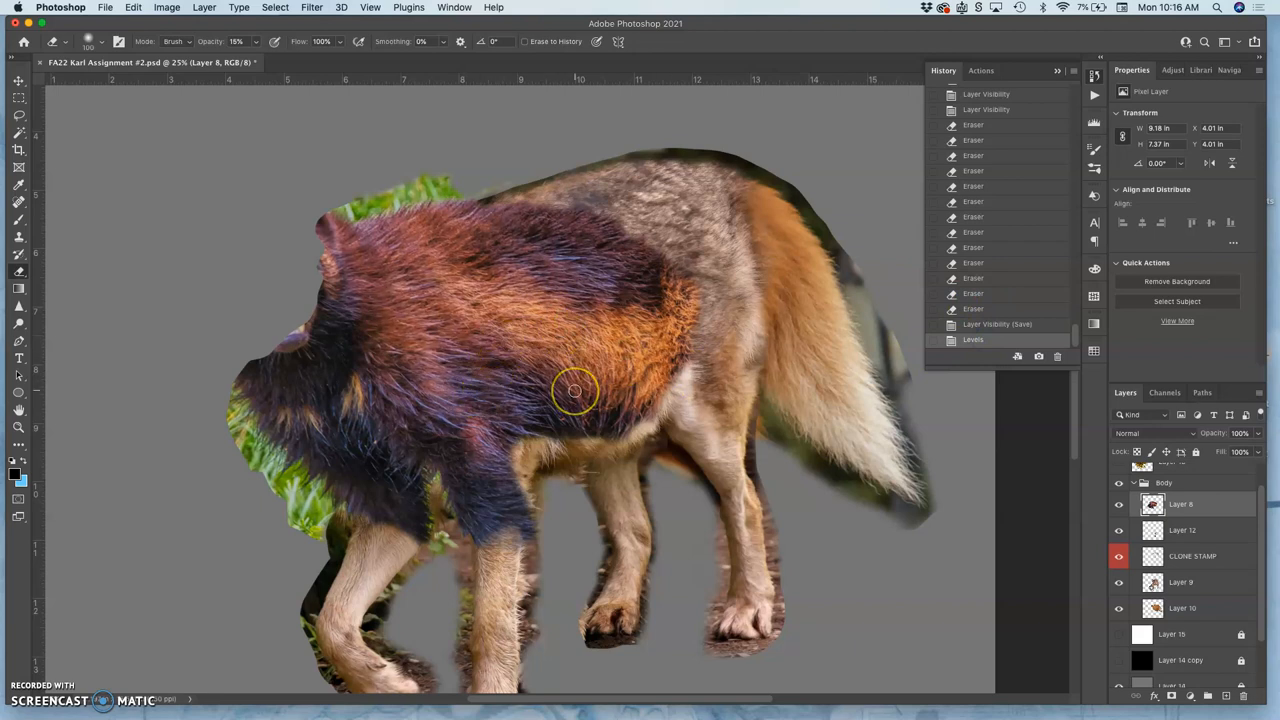
{"action": "mouse_move", "coordinate": [540, 296]}
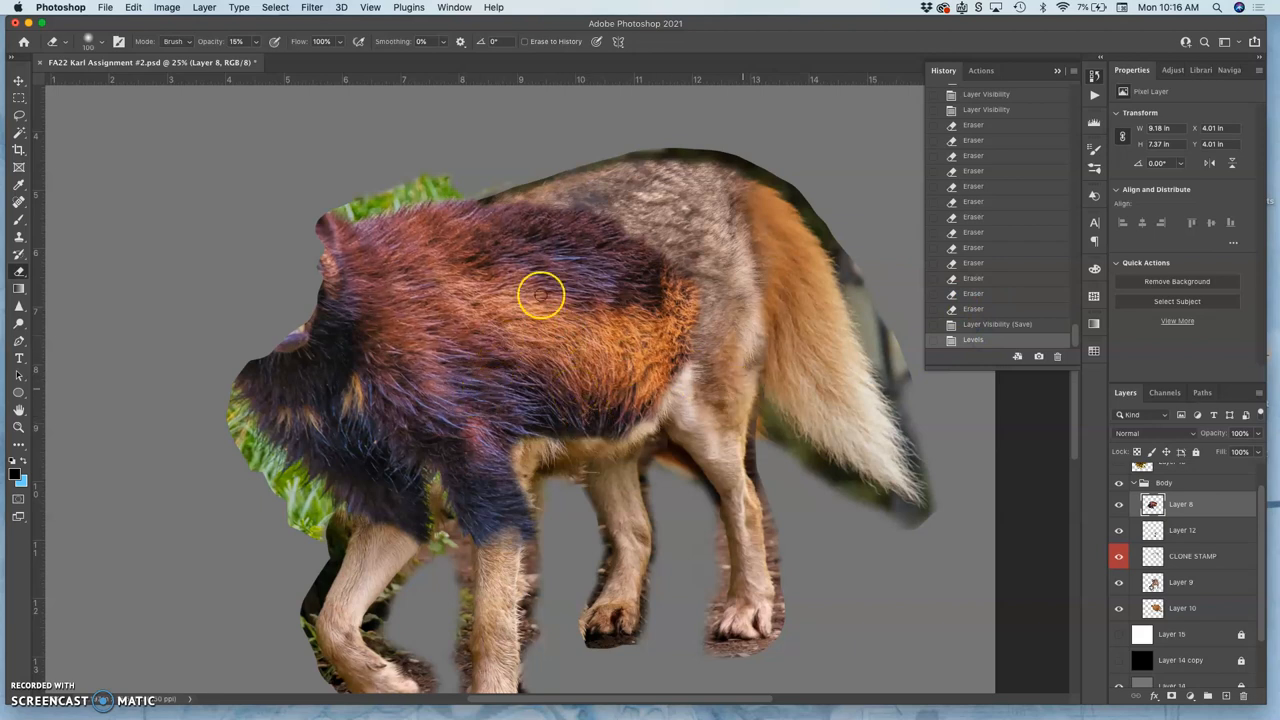
Bring up the Image > Adjustments list for the next correction.
{"action": "left_click", "coordinate": [168, 8]}
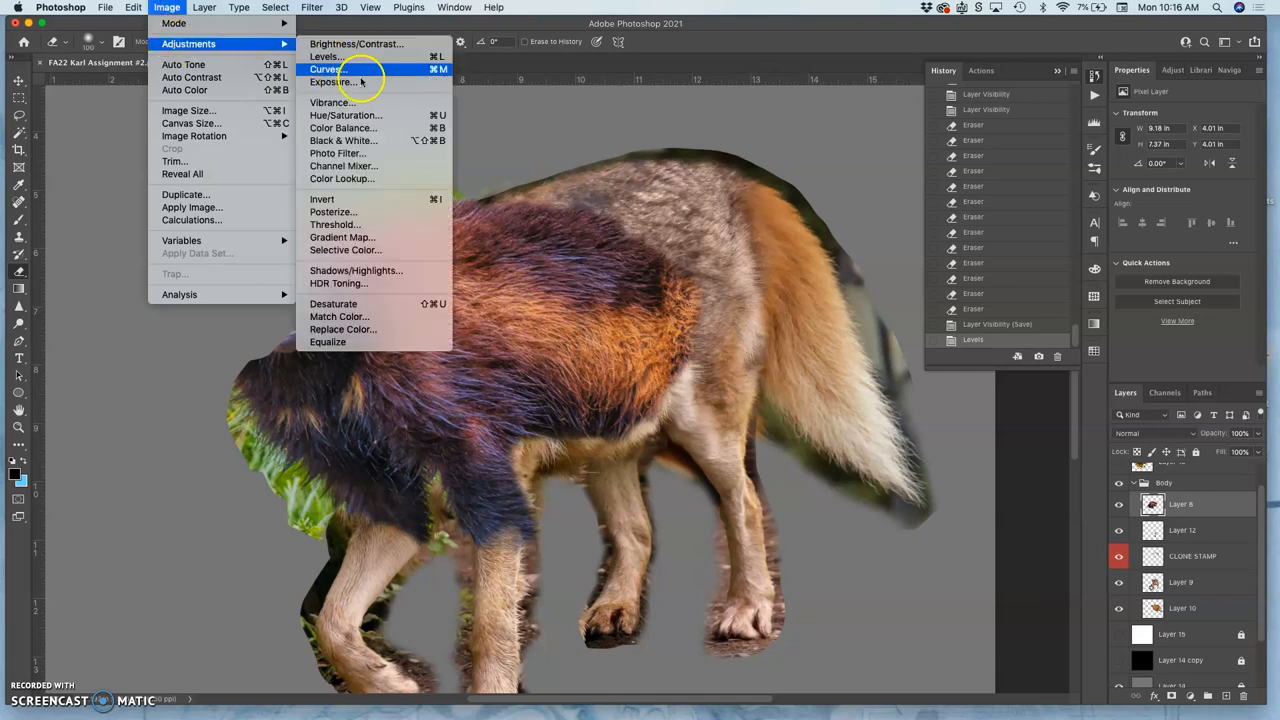
Start Color Balance and shift the fur's midtones toward cyan and blue with Preview on.
{"action": "left_click", "coordinate": [344, 128]}
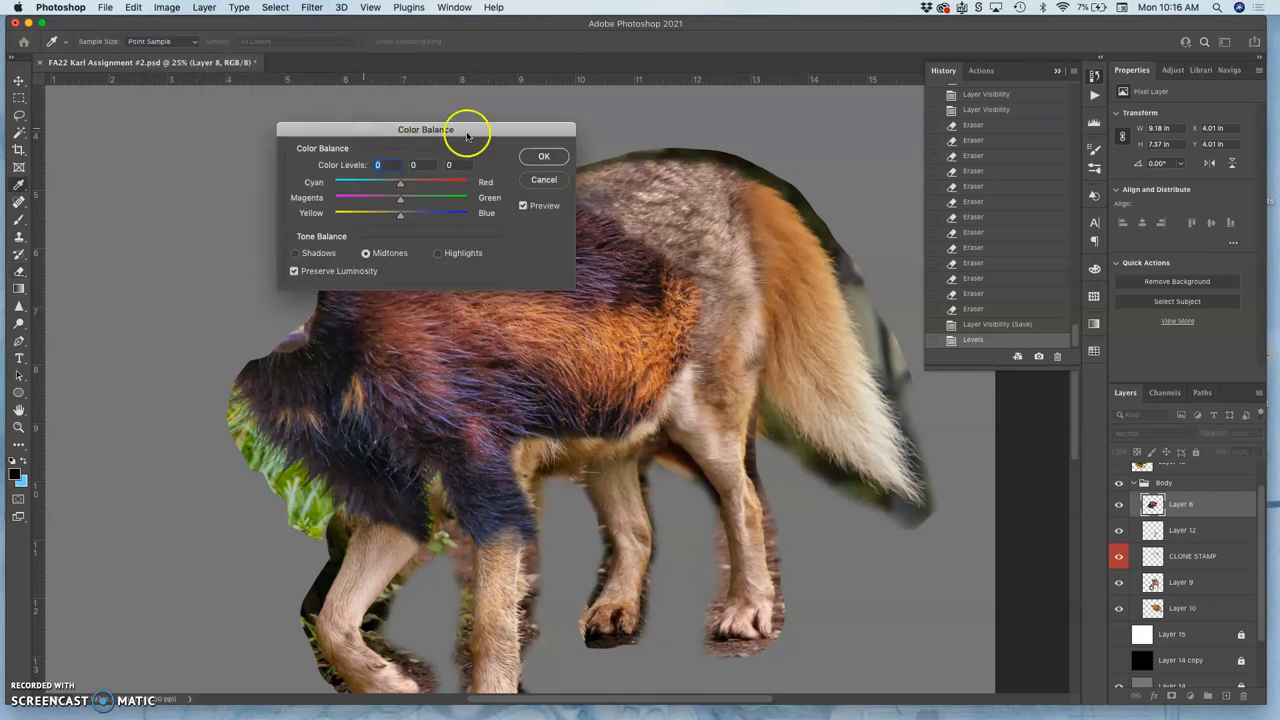
{"action": "left_click_drag", "start_coordinate": [424, 128], "coordinate": [176, 112]}
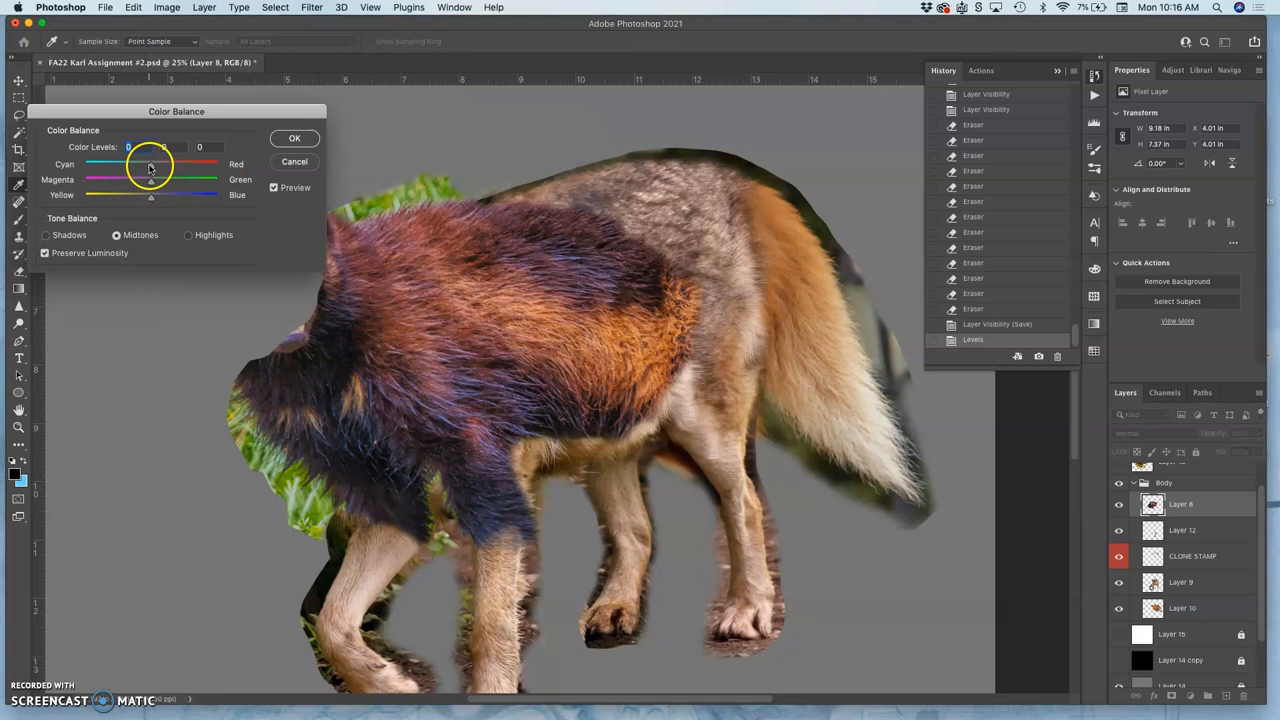
{"action": "left_click_drag", "start_coordinate": [150, 164], "coordinate": [138, 164]}
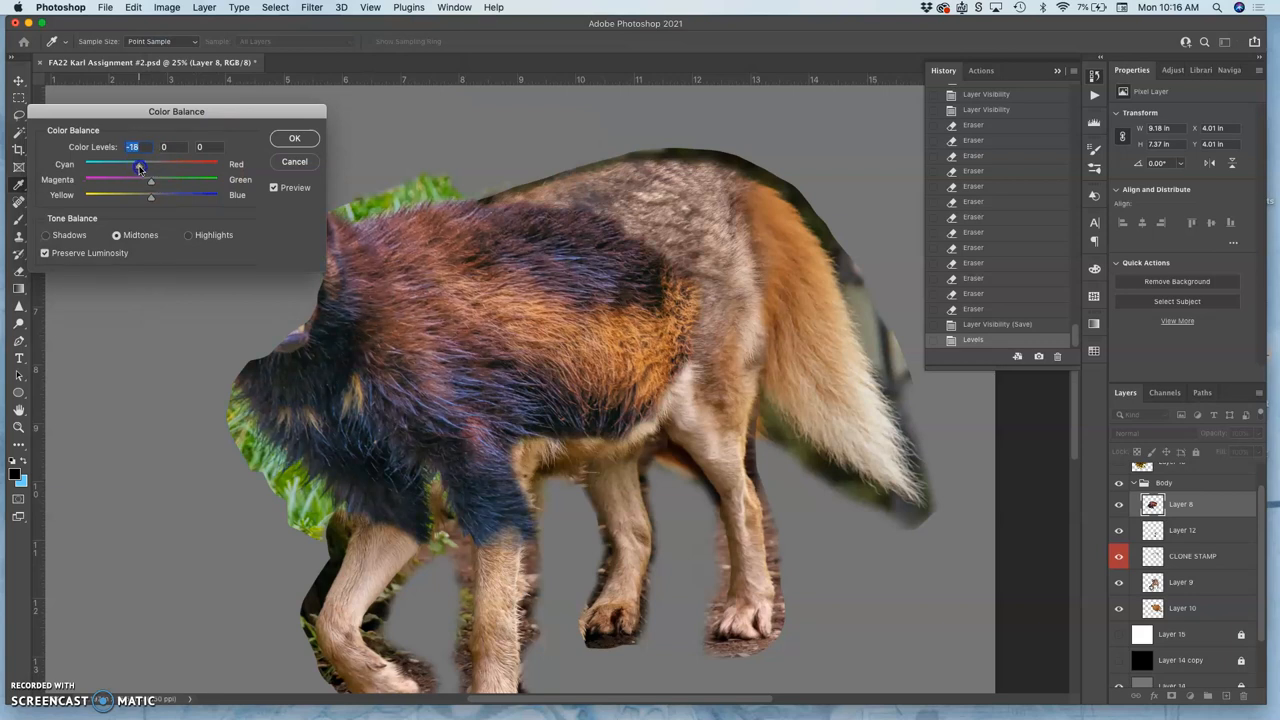
{"action": "left_click_drag", "start_coordinate": [140, 164], "coordinate": [152, 196]}
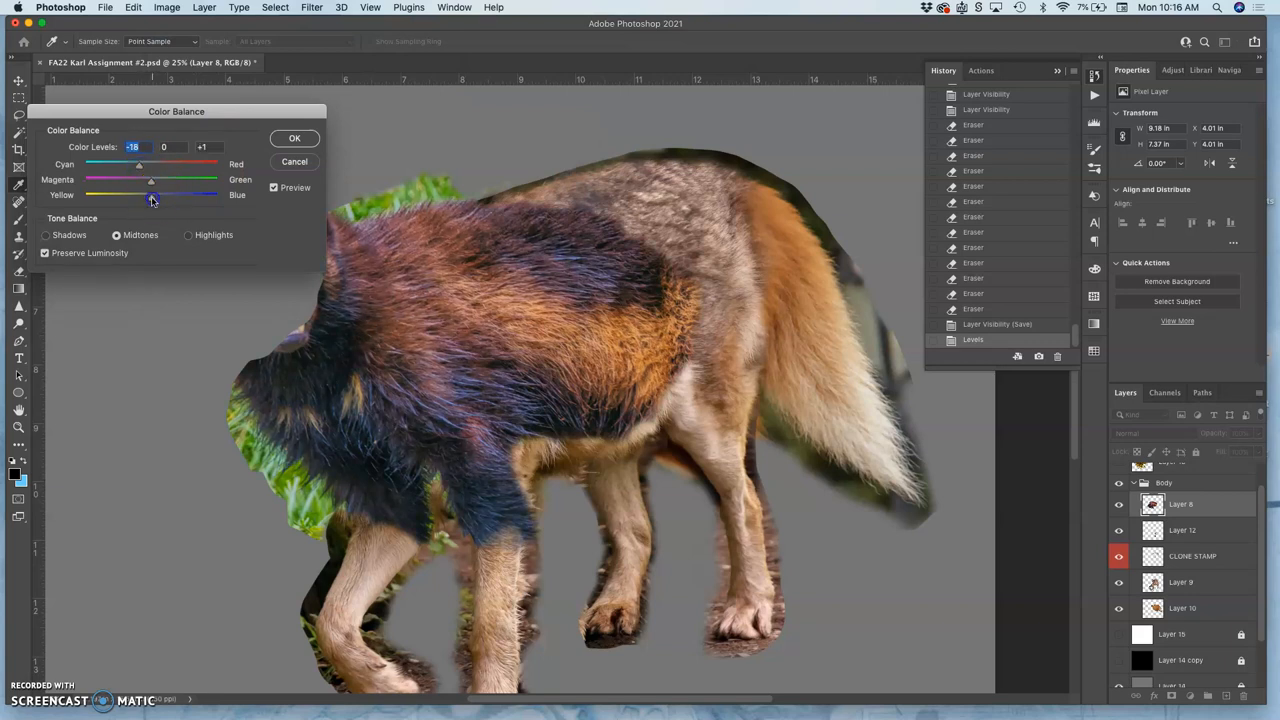
{"action": "left_click_drag", "start_coordinate": [152, 196], "coordinate": [156, 196]}
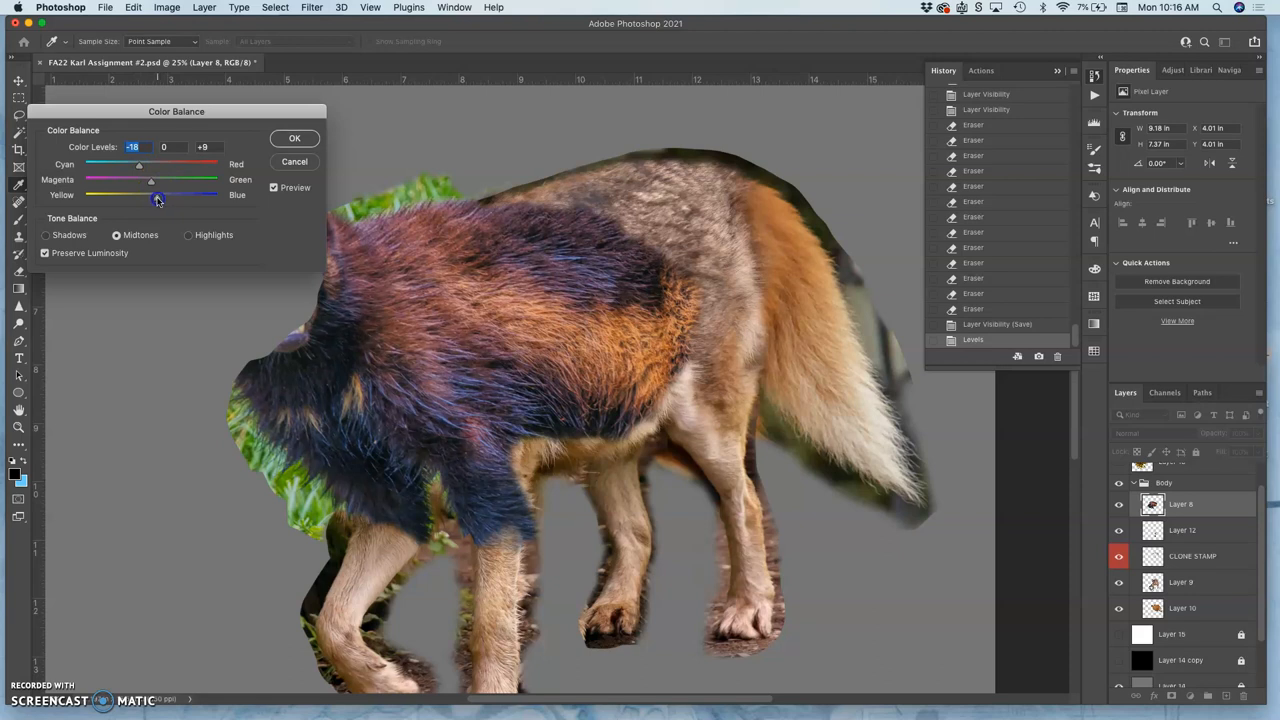
{"action": "left_click_drag", "start_coordinate": [156, 200], "coordinate": [156, 184]}
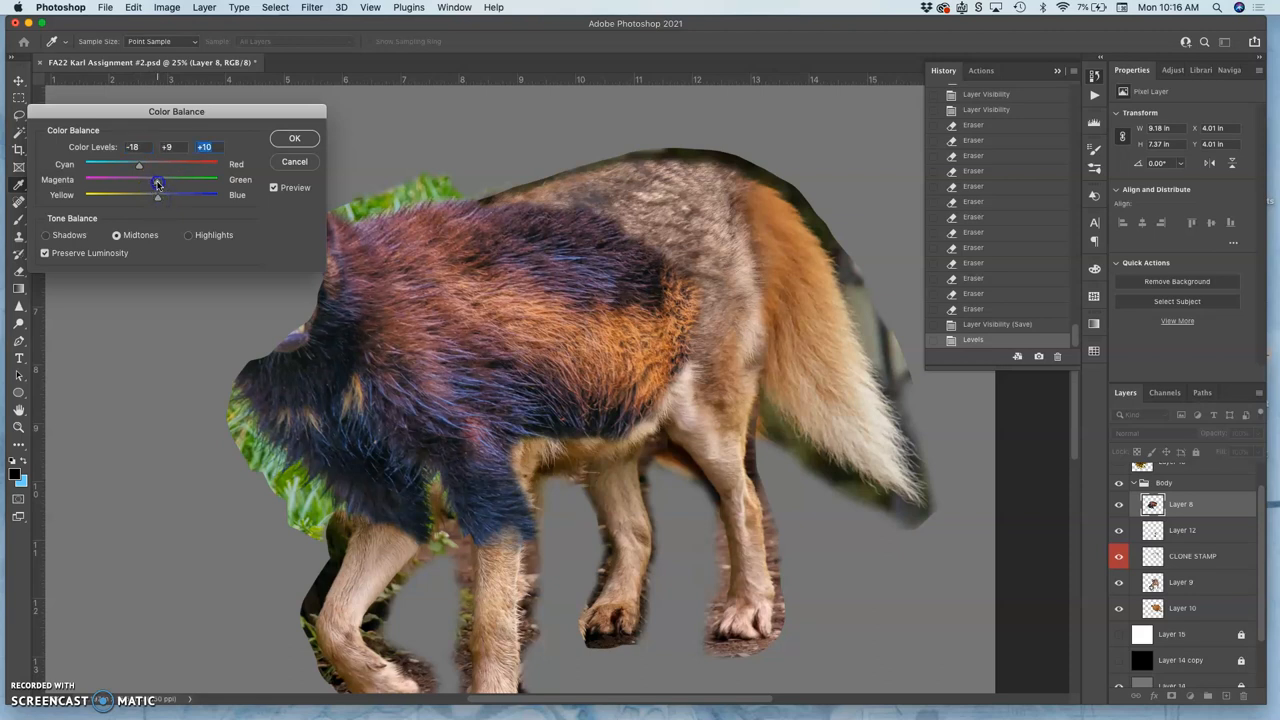
{"action": "left_click_drag", "start_coordinate": [158, 184], "coordinate": [156, 184]}
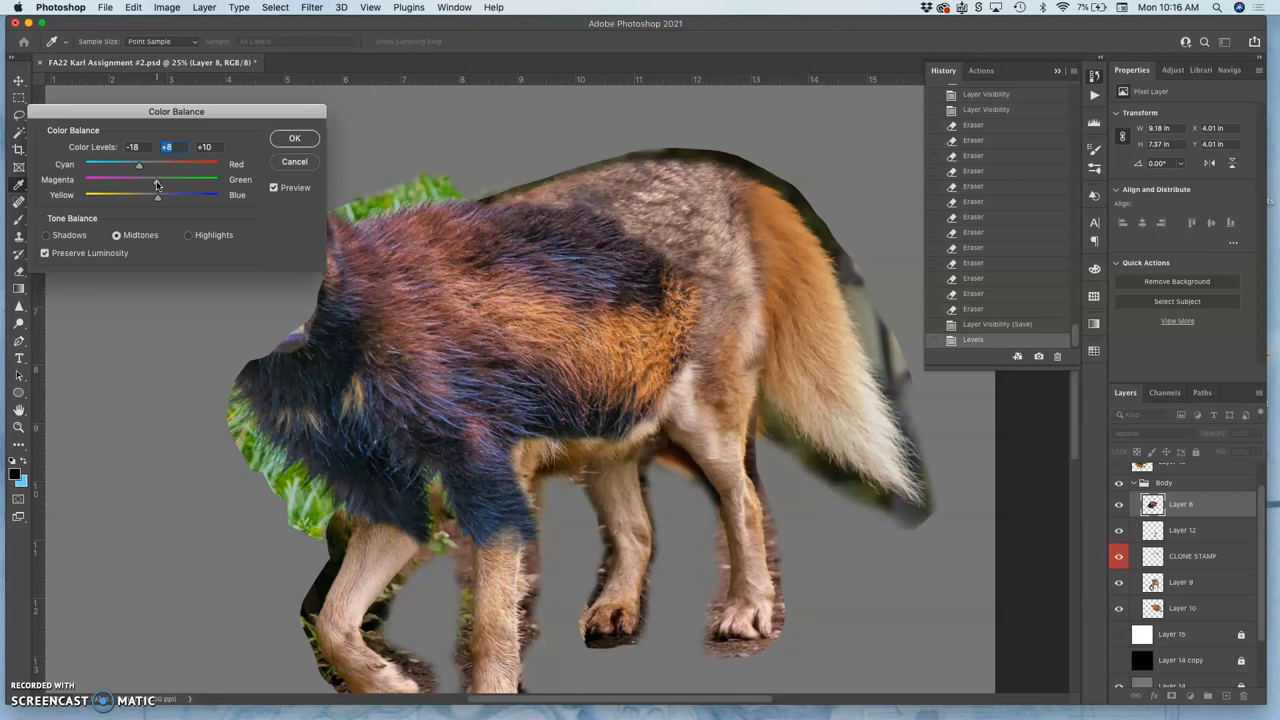
Rebalance the fur's highlights on the cyan-red, magenta-green and yellow-blue sliders.
{"action": "left_click", "coordinate": [188, 234]}
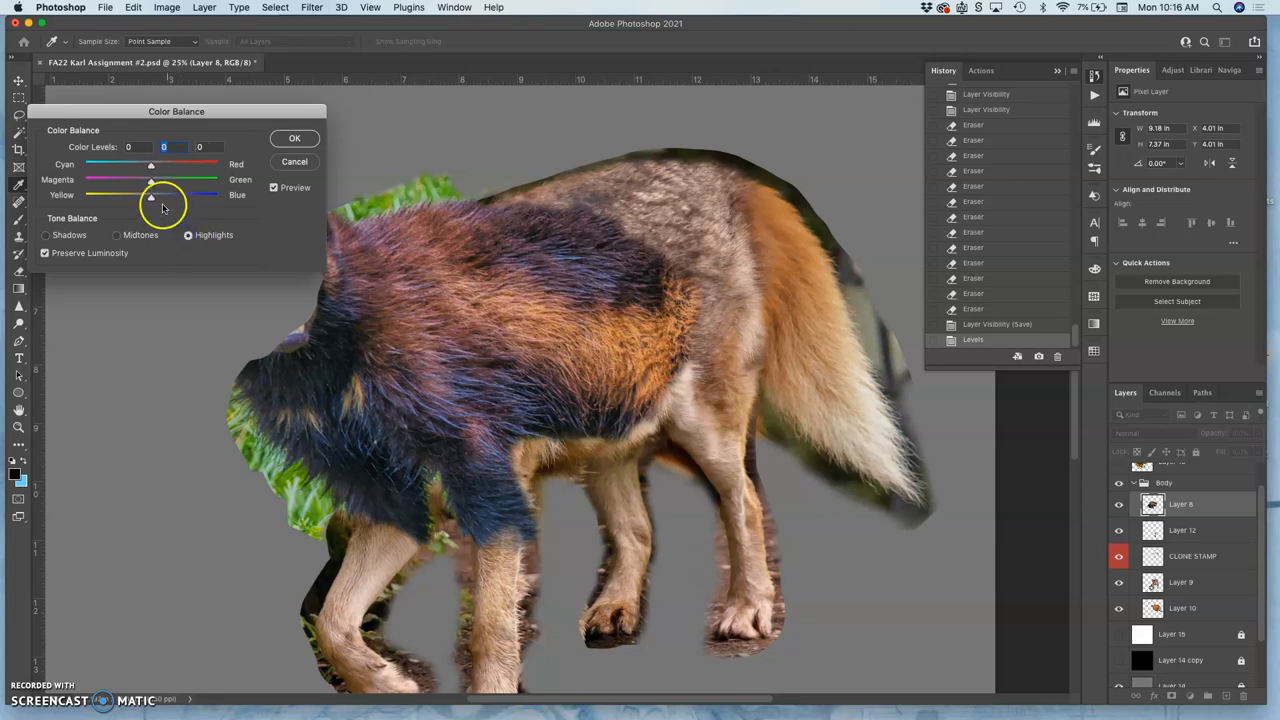
{"action": "left_click_drag", "start_coordinate": [150, 164], "coordinate": [164, 164]}
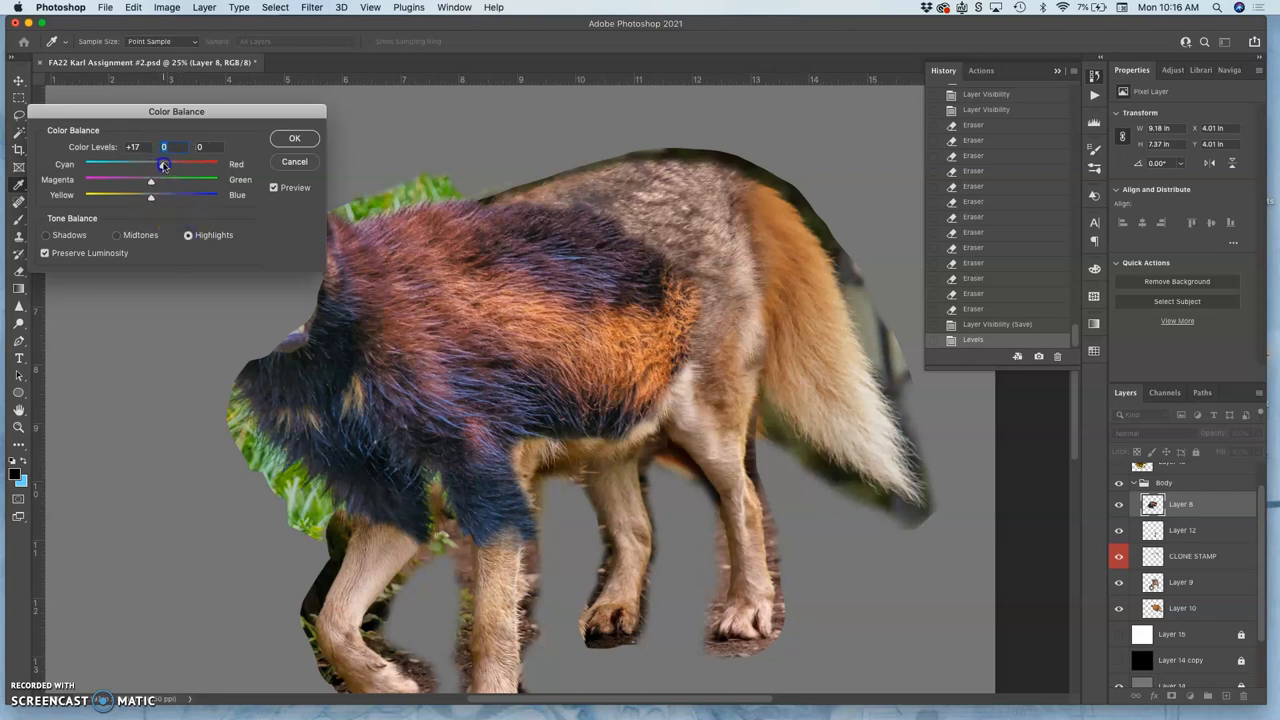
{"action": "left_click_drag", "start_coordinate": [164, 164], "coordinate": [160, 164]}
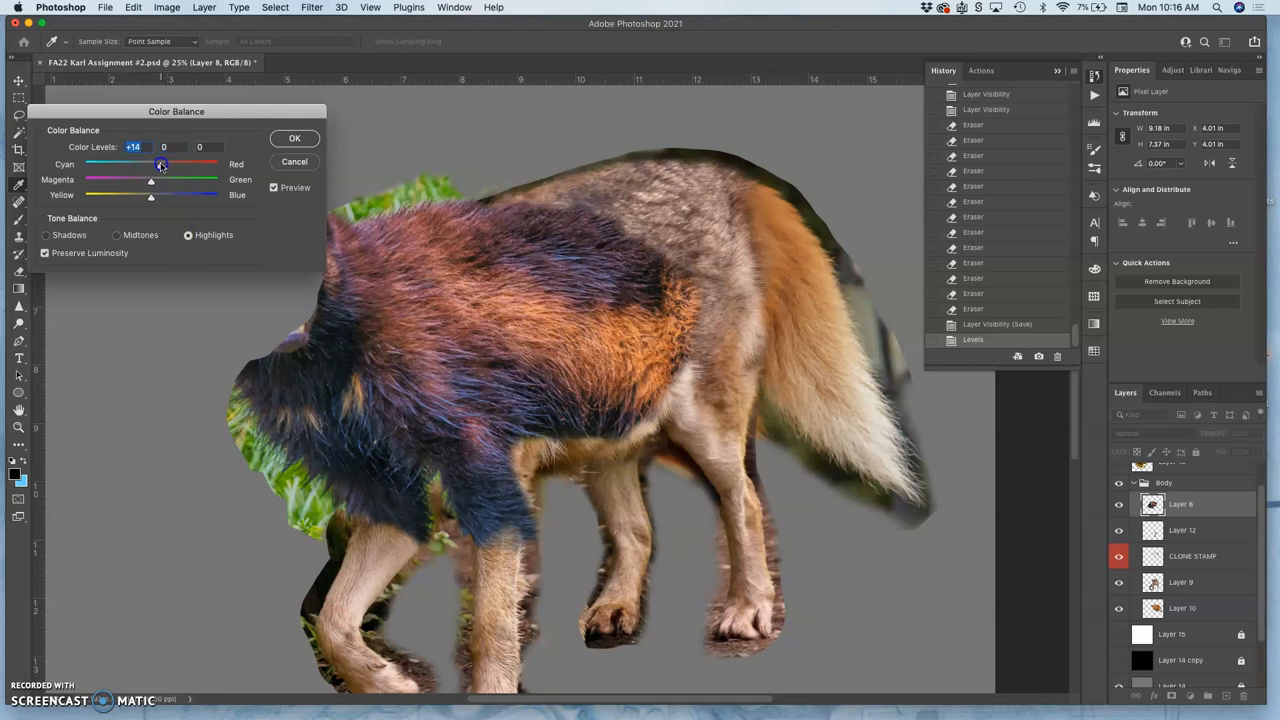
{"action": "left_click_drag", "start_coordinate": [150, 196], "coordinate": [144, 196]}
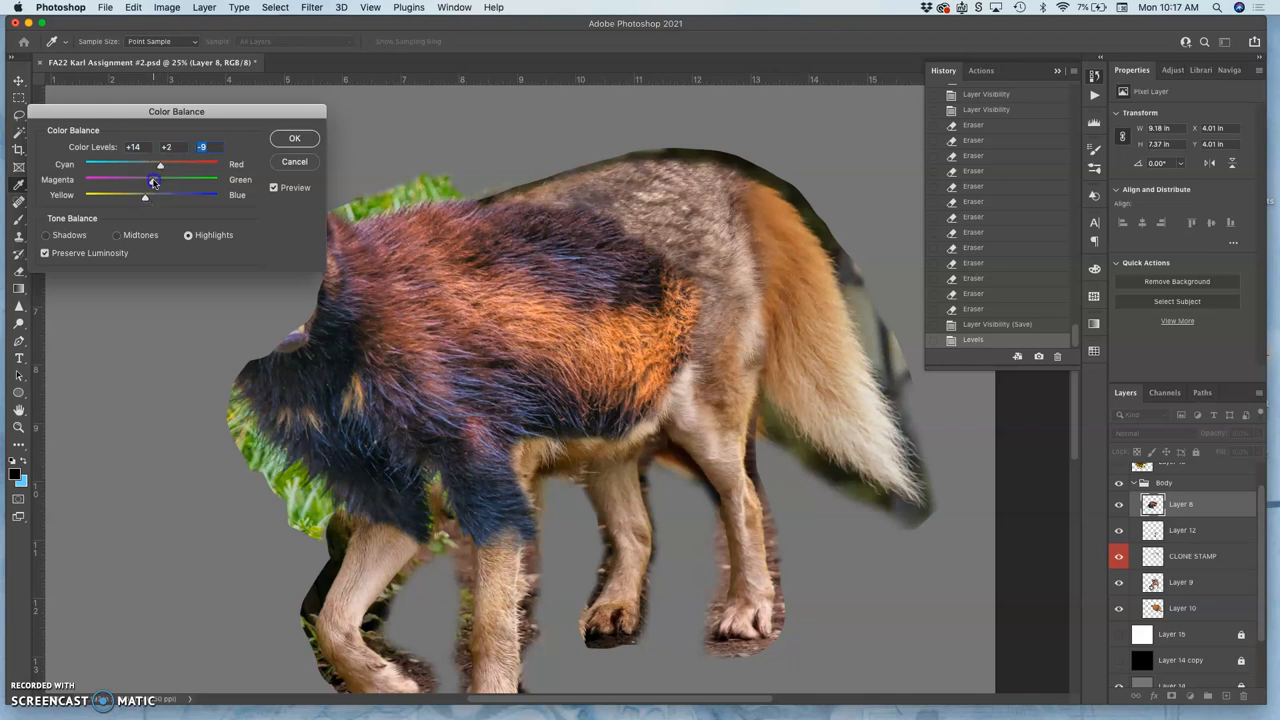
{"action": "left_click_drag", "start_coordinate": [160, 180], "coordinate": [144, 180]}
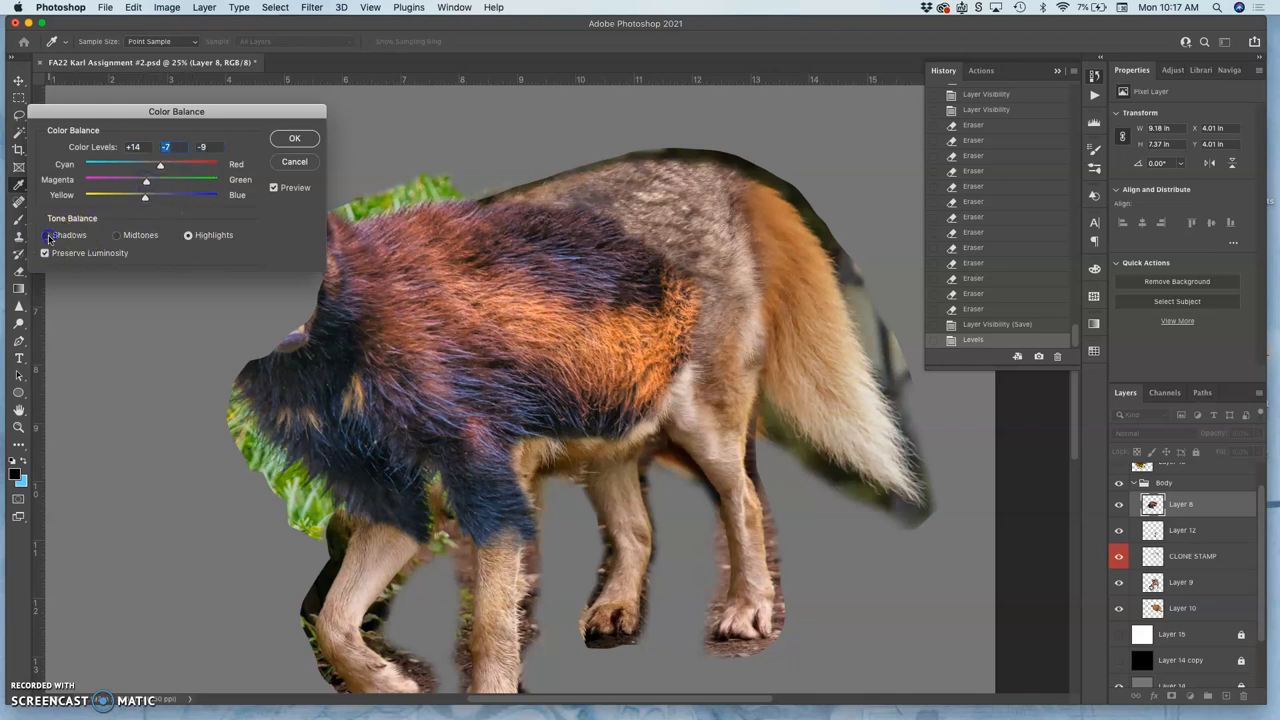
Rebalance the fur's shadows toward cyan and magenta on the three sliders.
{"action": "left_click", "coordinate": [44, 234]}
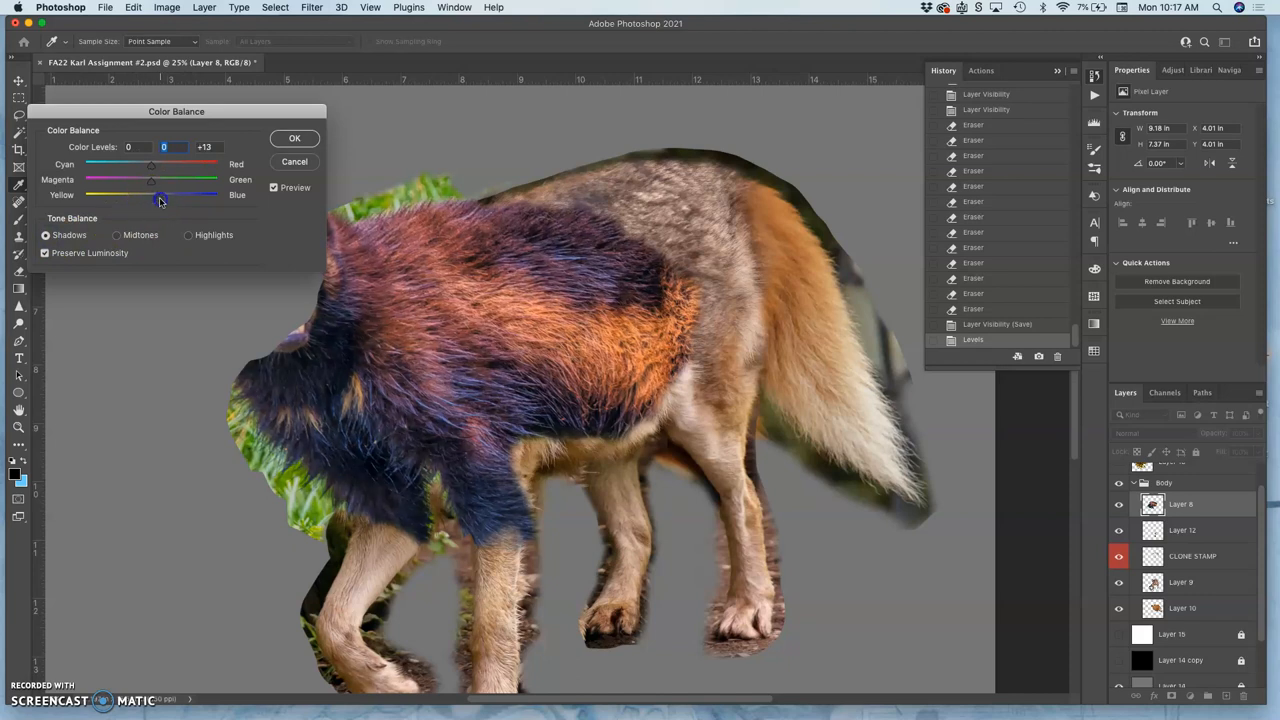
{"action": "left_click_drag", "start_coordinate": [160, 200], "coordinate": [152, 200]}
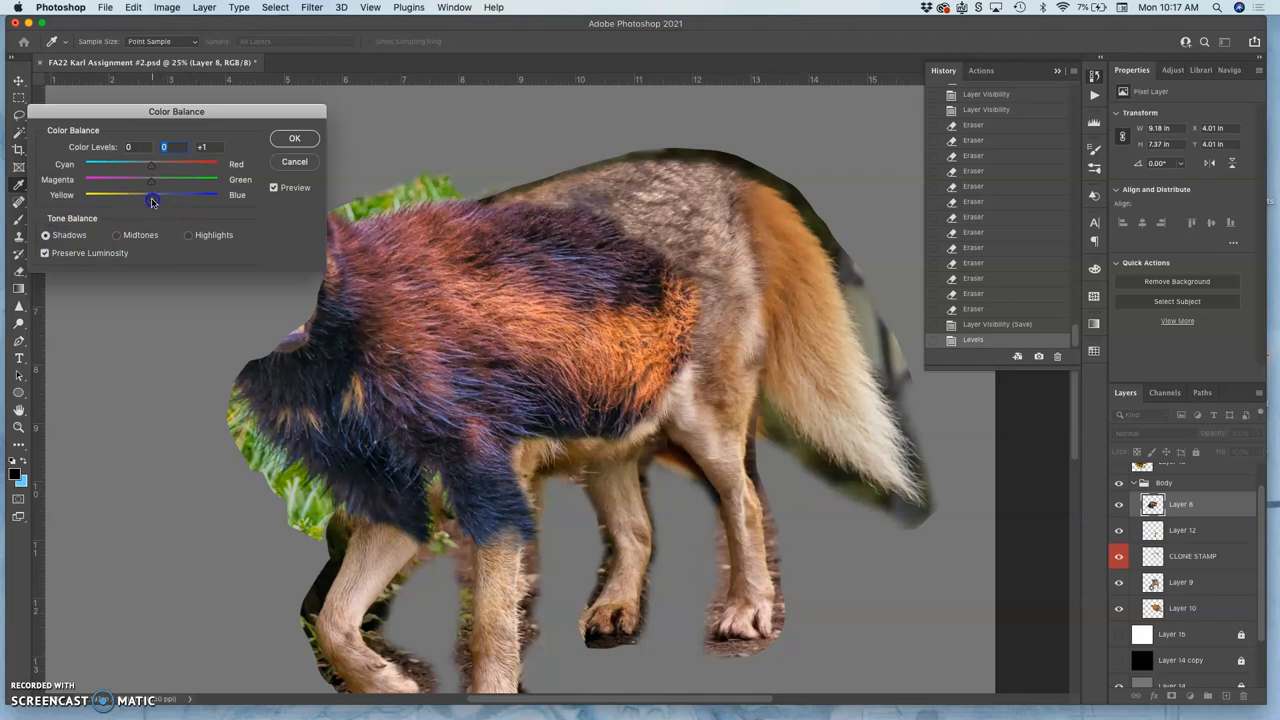
{"action": "left_click_drag", "start_coordinate": [164, 164], "coordinate": [148, 164]}
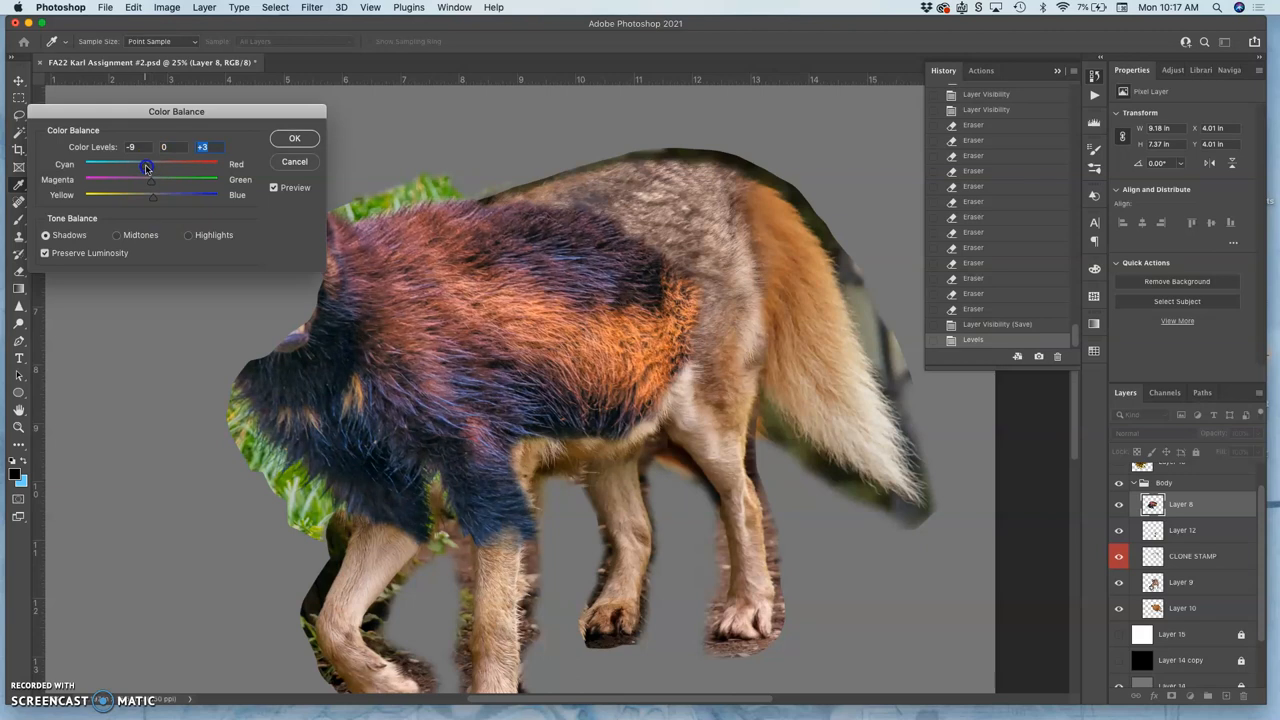
{"action": "left_click_drag", "start_coordinate": [148, 168], "coordinate": [158, 184]}
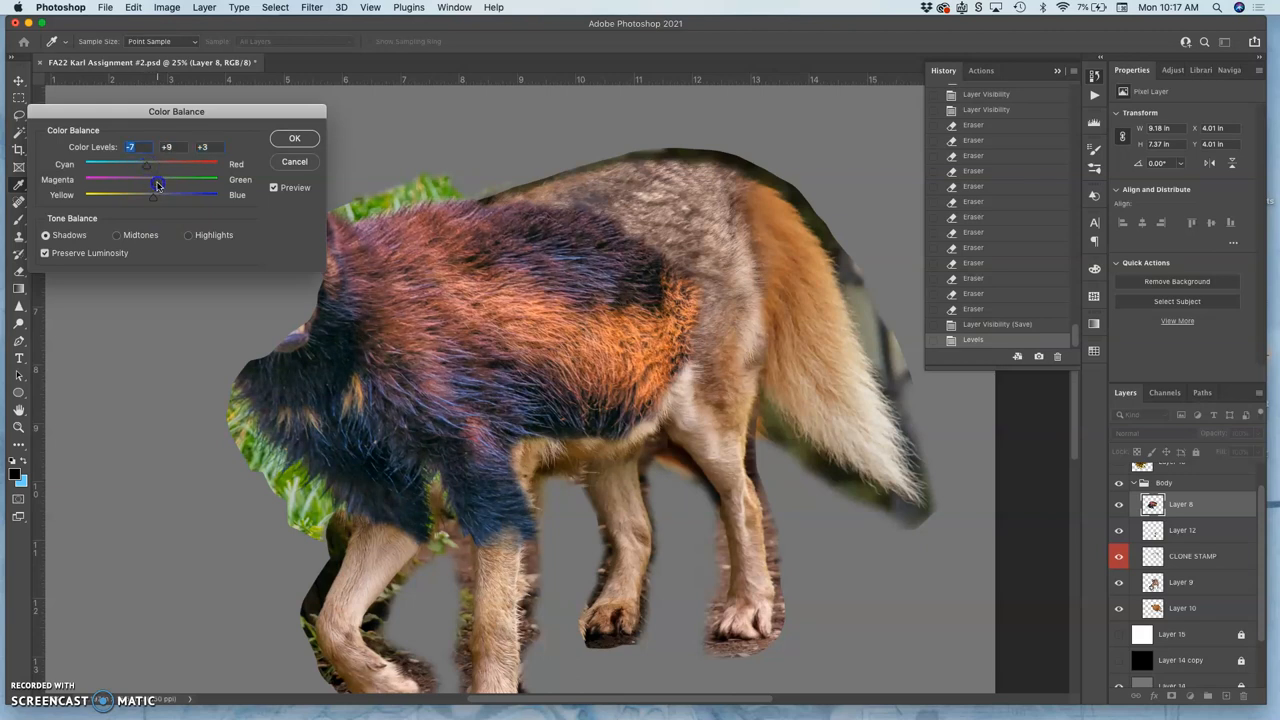
{"action": "left_click_drag", "start_coordinate": [158, 184], "coordinate": [152, 184]}
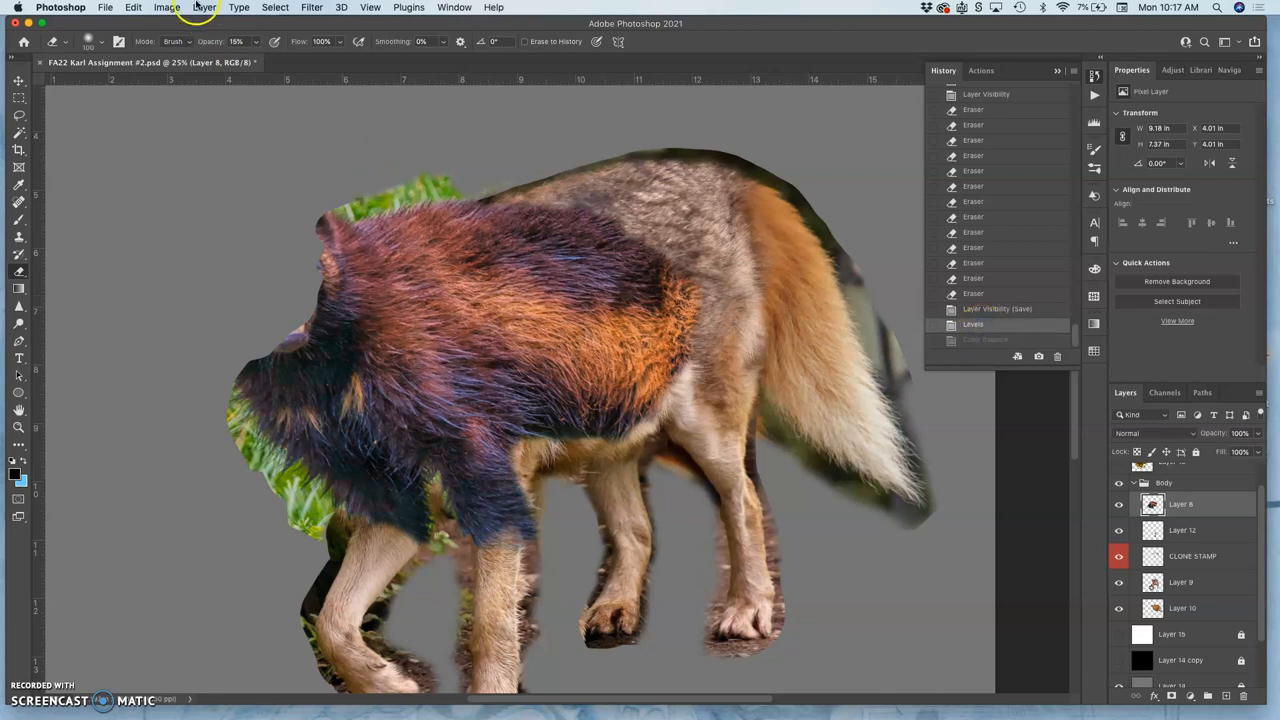
Bring up the Image adjustments list after discarding the previewed colour balance.
{"action": "left_click", "coordinate": [168, 8]}
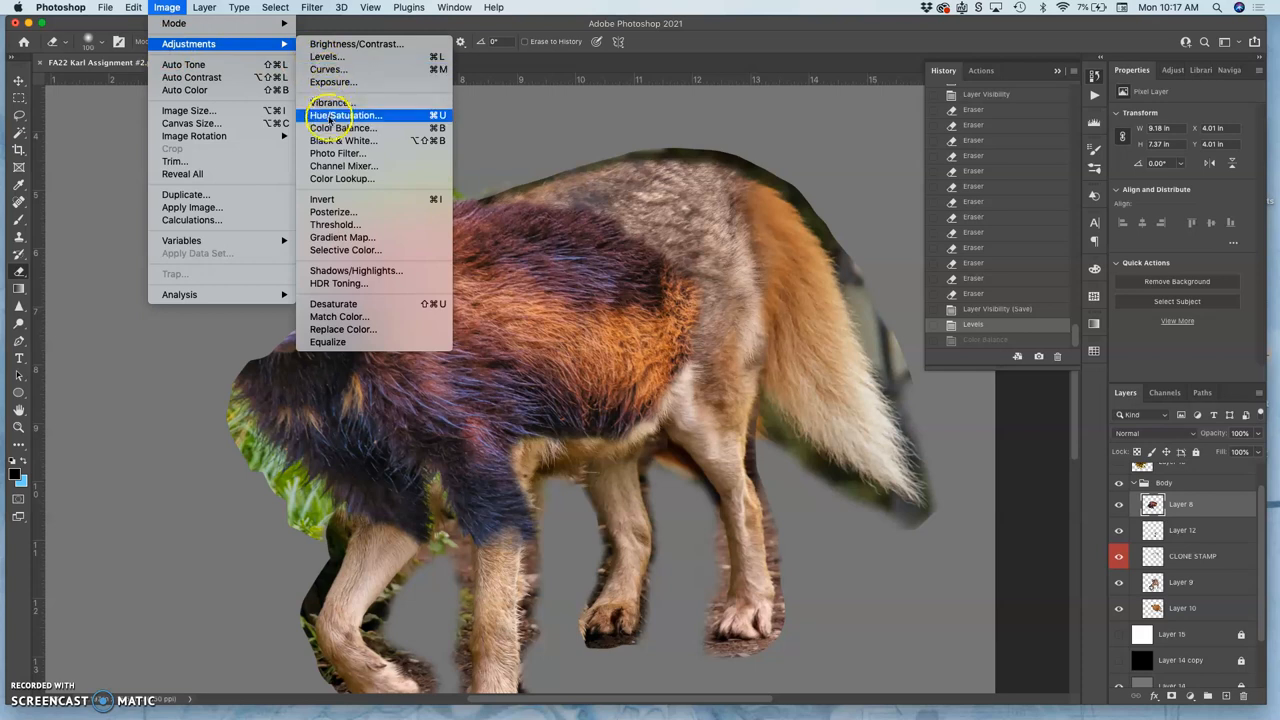
Apply a Color Balance shifting the fur's midtones toward green/cyan and highlights toward blue/cyan.
{"action": "left_click", "coordinate": [342, 128]}
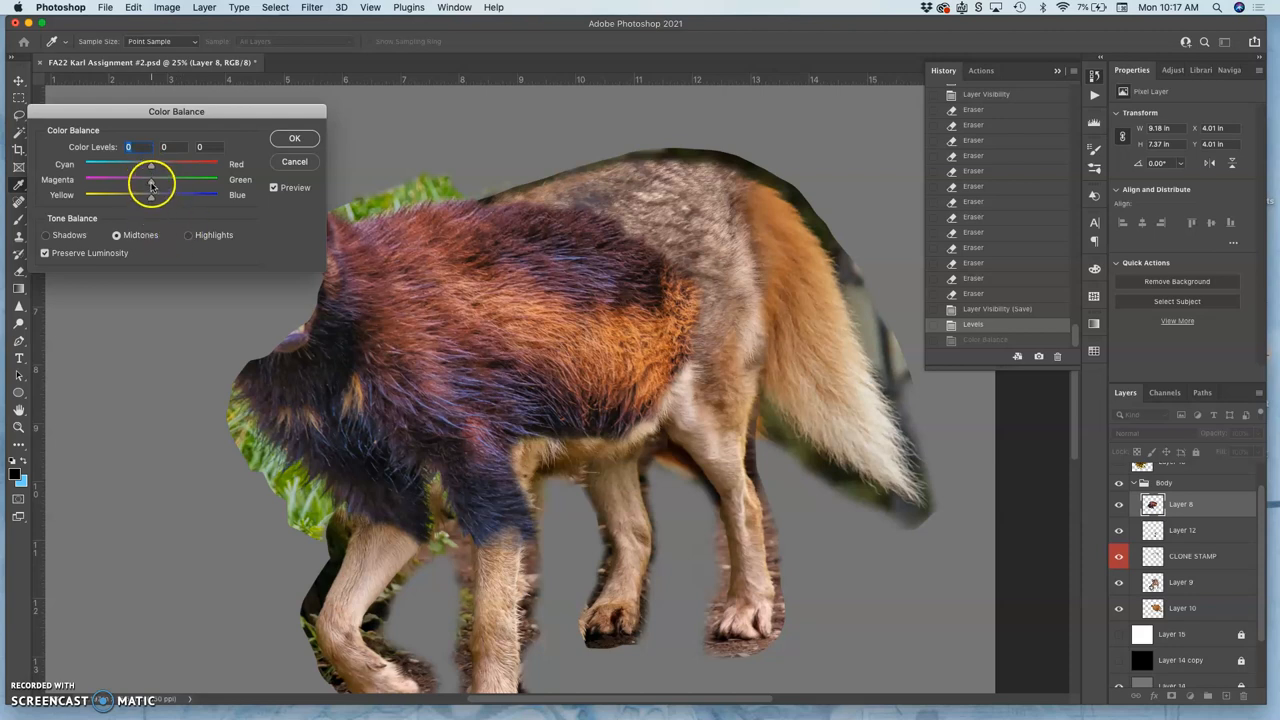
{"action": "left_click_drag", "start_coordinate": [150, 186], "coordinate": [152, 196]}
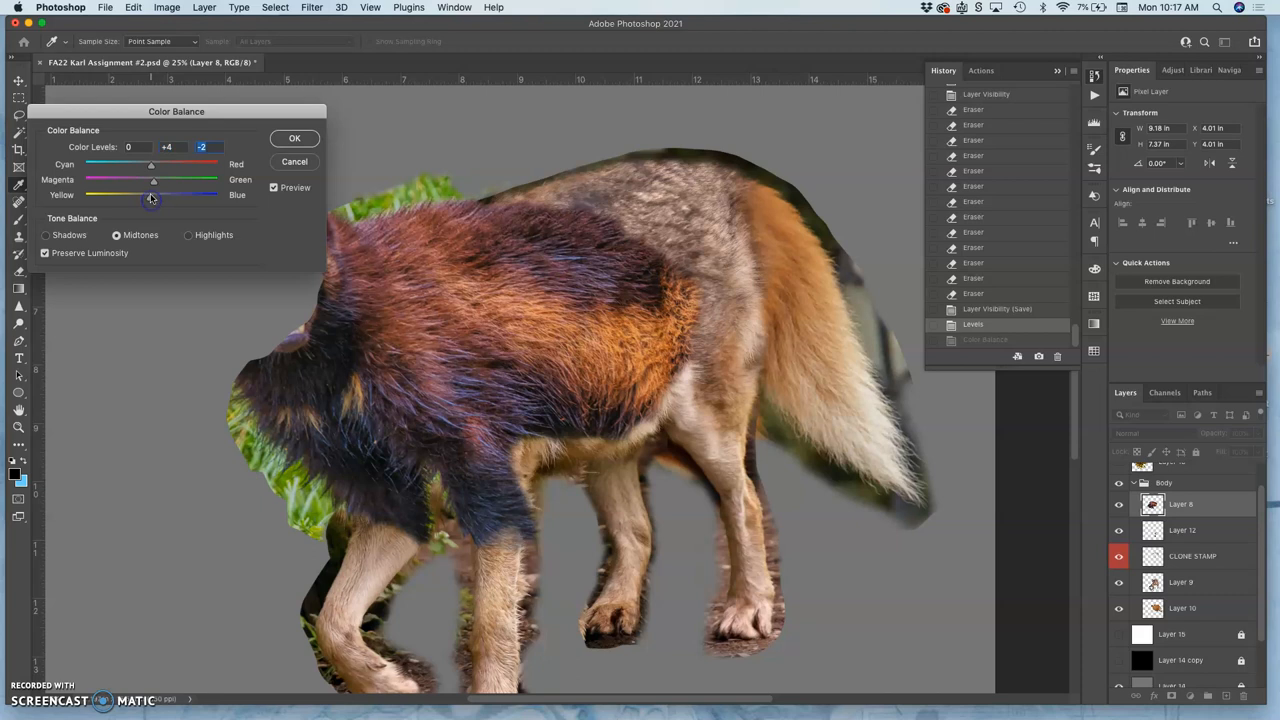
{"action": "left_click_drag", "start_coordinate": [150, 164], "coordinate": [144, 164]}
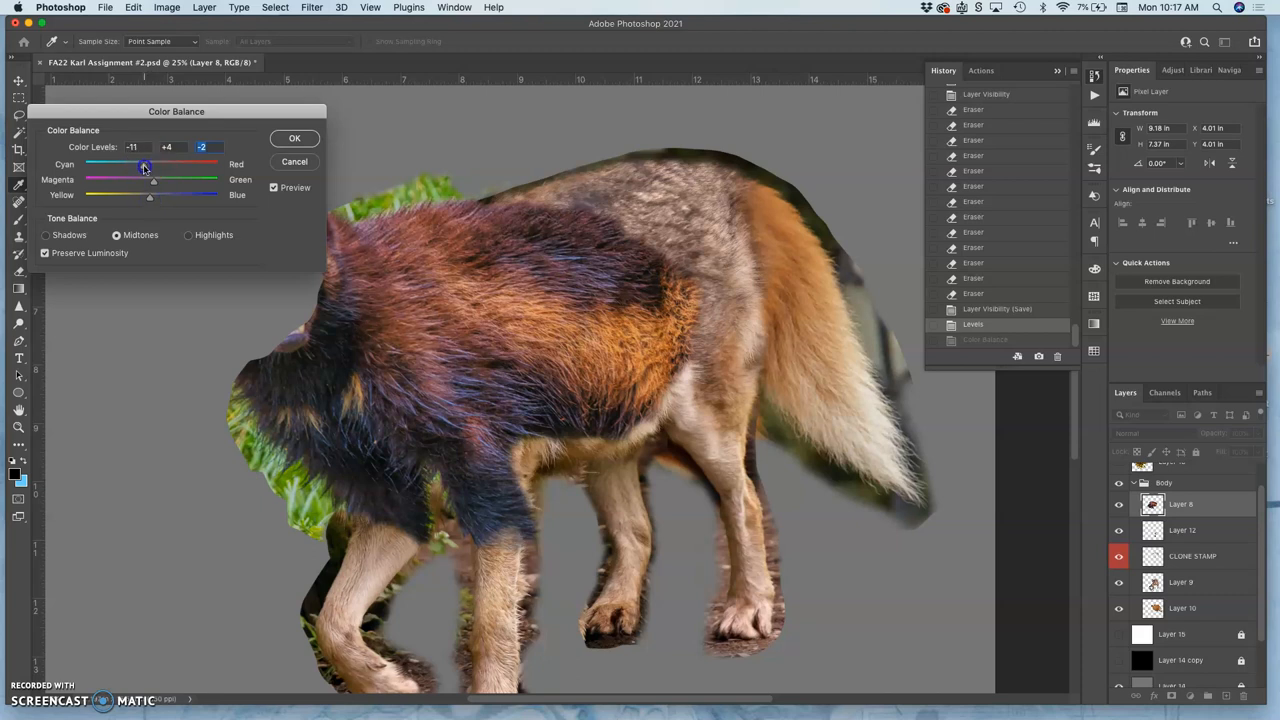
{"action": "left_click", "coordinate": [188, 236]}
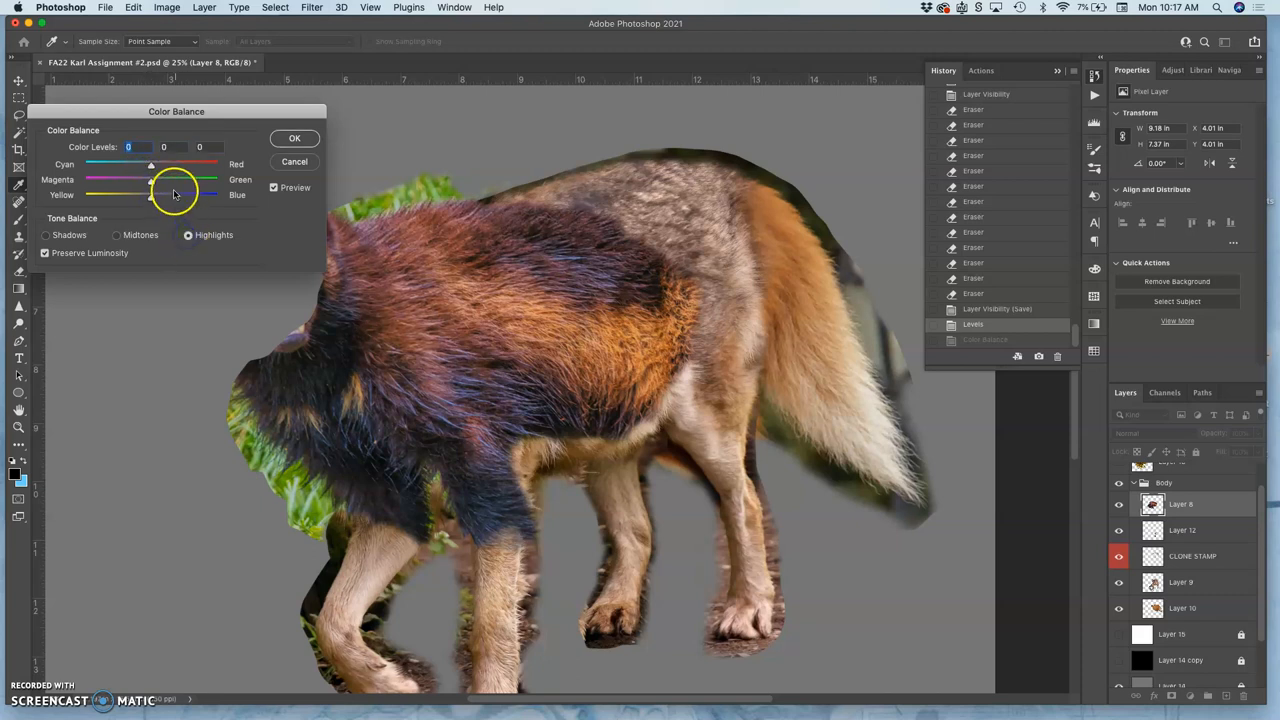
{"action": "left_click_drag", "start_coordinate": [150, 196], "coordinate": [156, 196]}
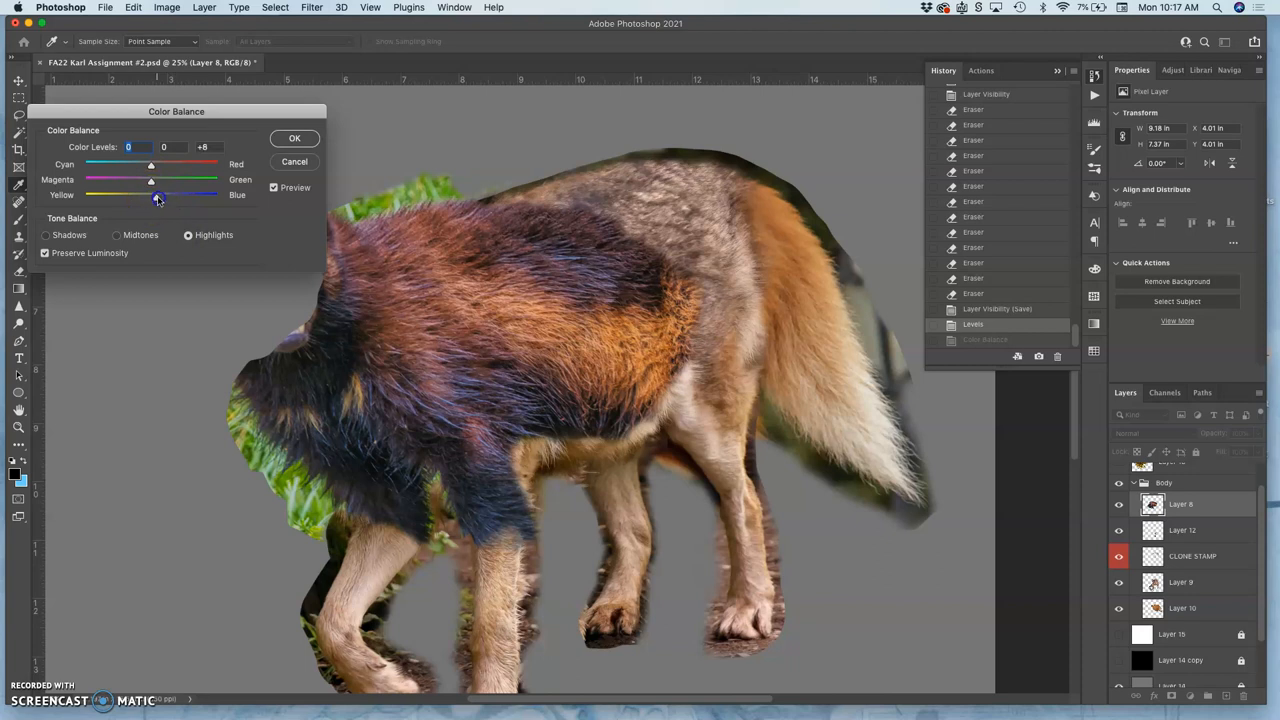
{"action": "left_click_drag", "start_coordinate": [156, 194], "coordinate": [152, 194]}
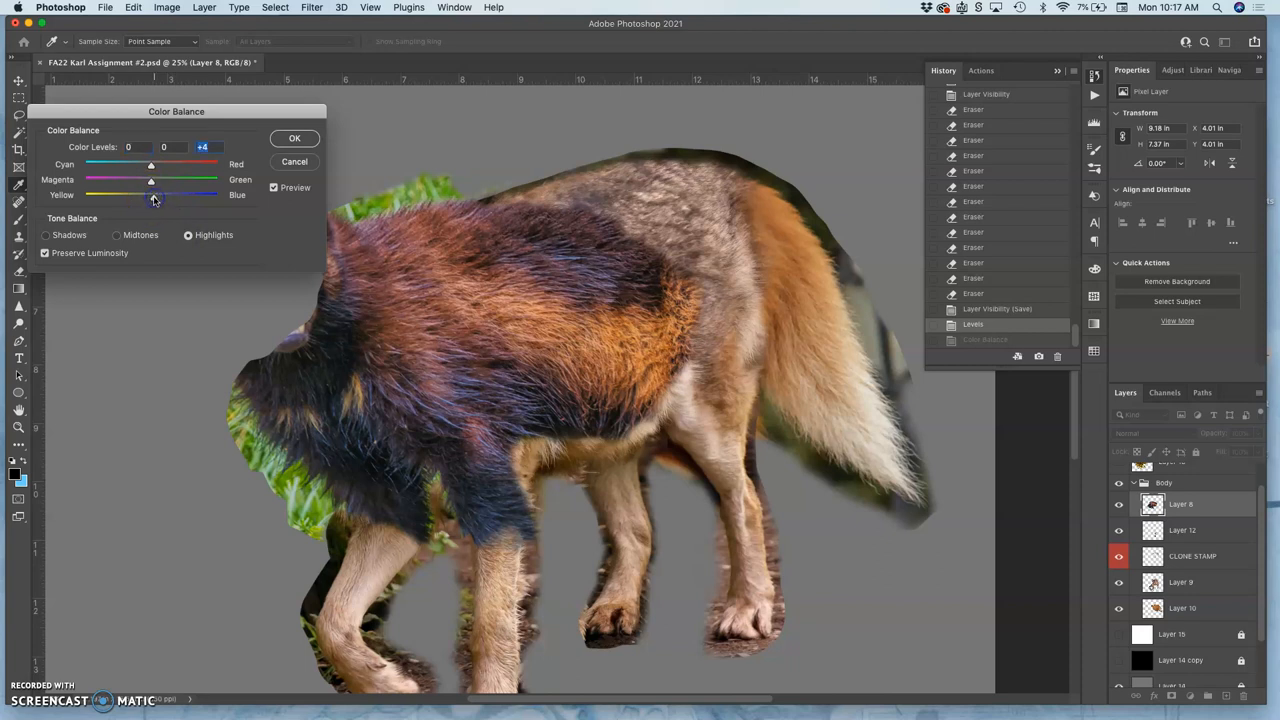
{"action": "left_click_drag", "start_coordinate": [152, 164], "coordinate": [152, 164]}
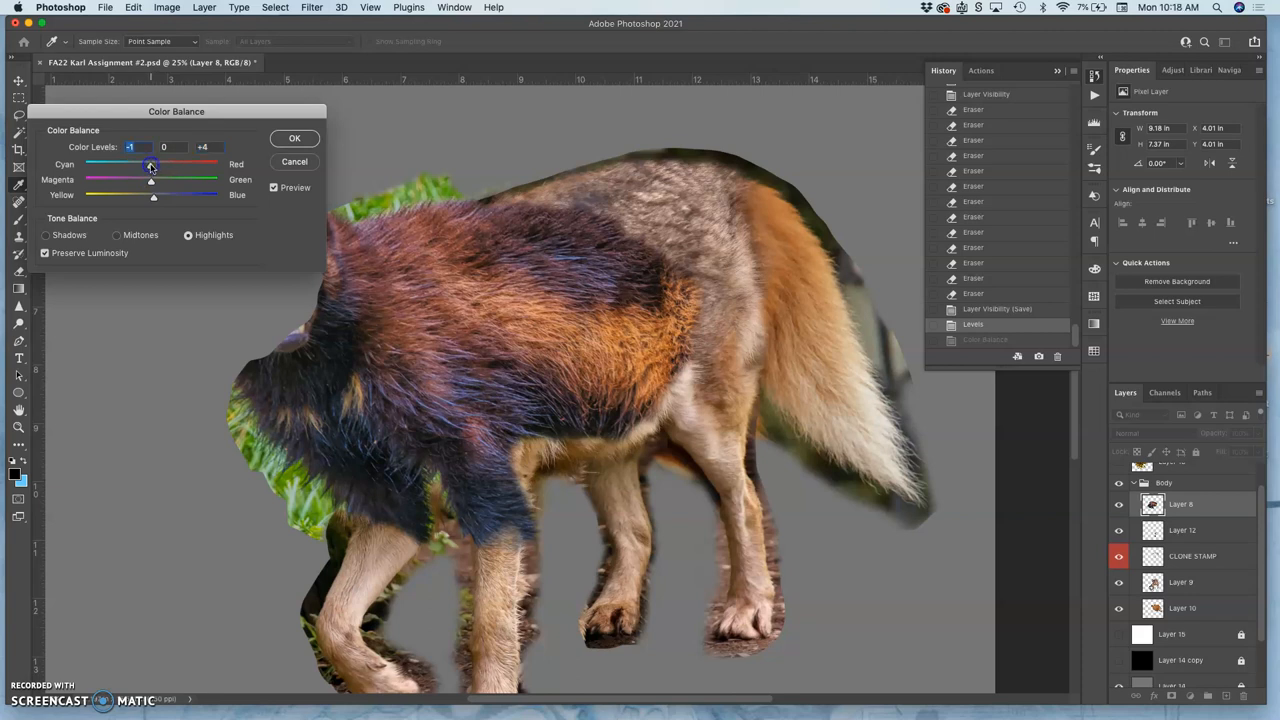
{"action": "left_click", "coordinate": [294, 138]}
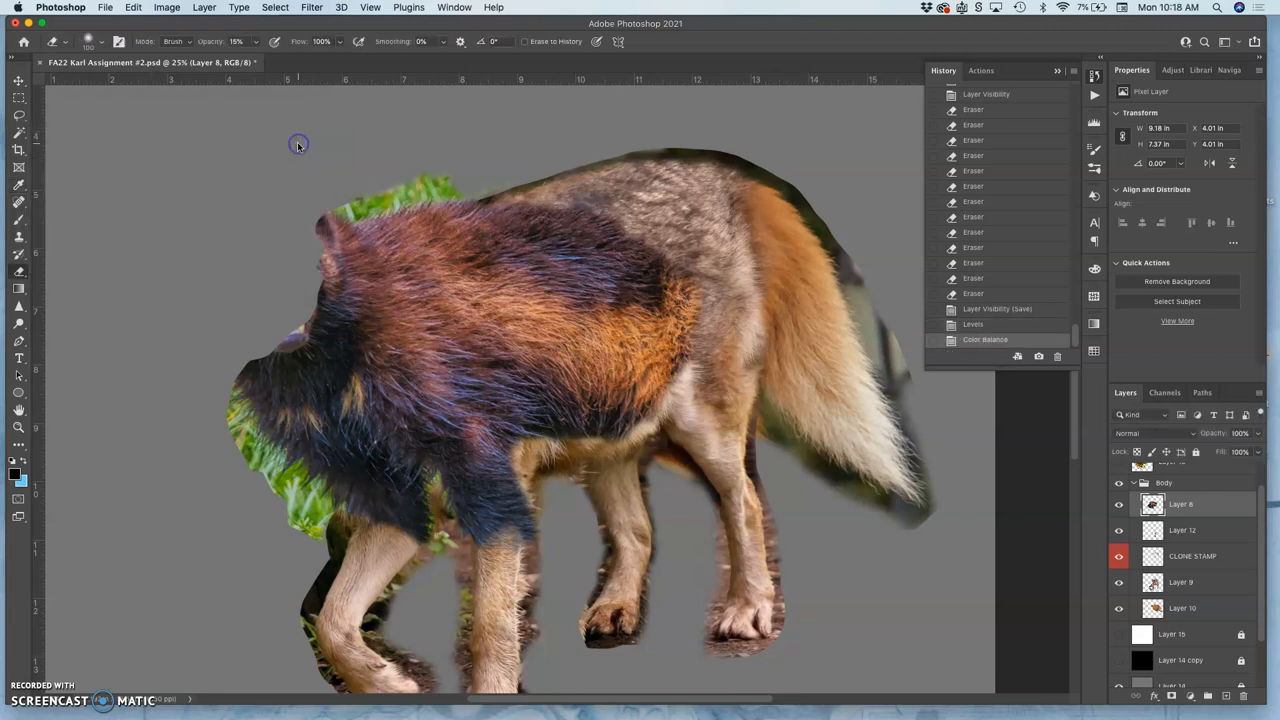
Start a Hue/Saturation adjustment on the fur, lowering overall saturation and reaching the colour-range list.
{"action": "left_click", "coordinate": [166, 8]}
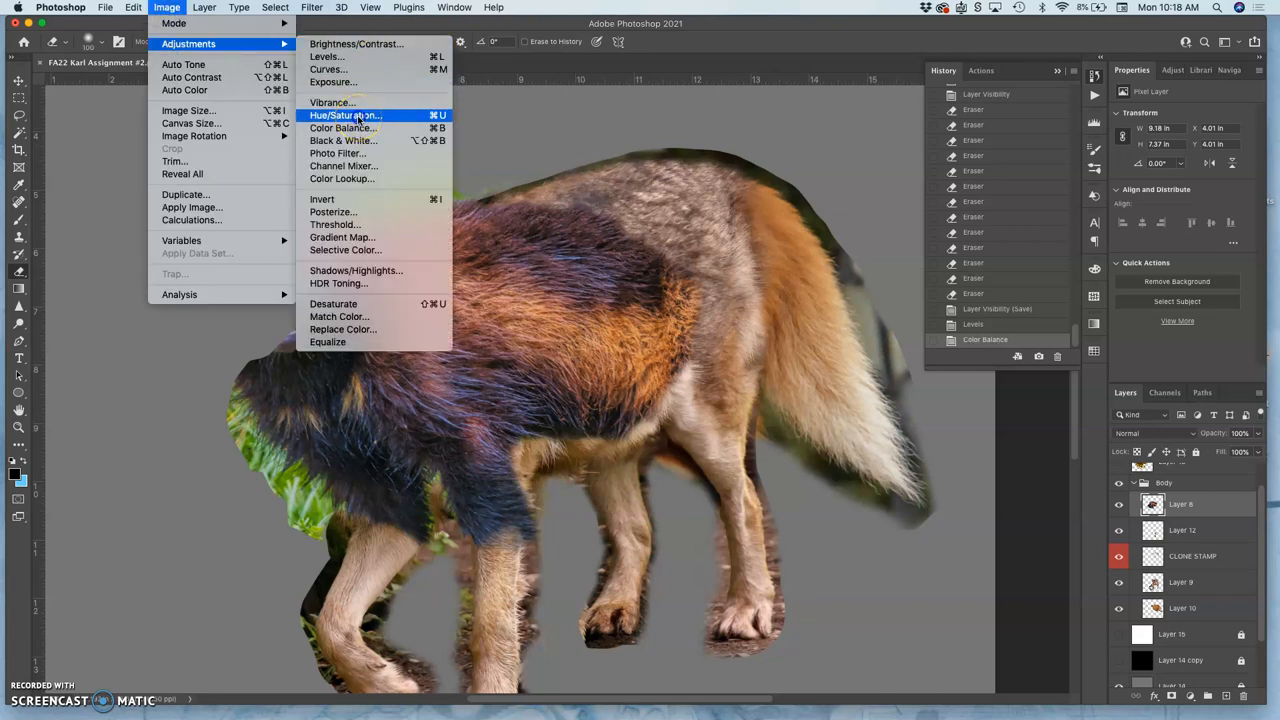
{"action": "left_click", "coordinate": [344, 114]}
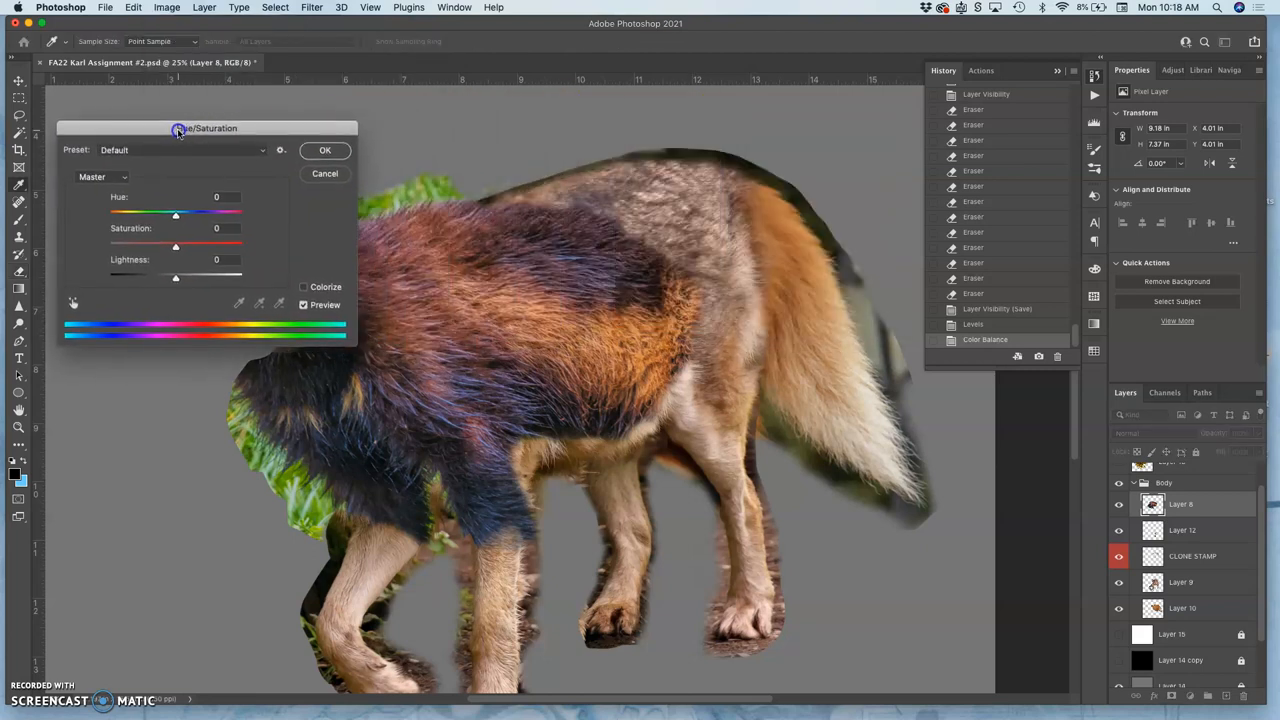
{"action": "left_click_drag", "start_coordinate": [176, 248], "coordinate": [164, 248]}
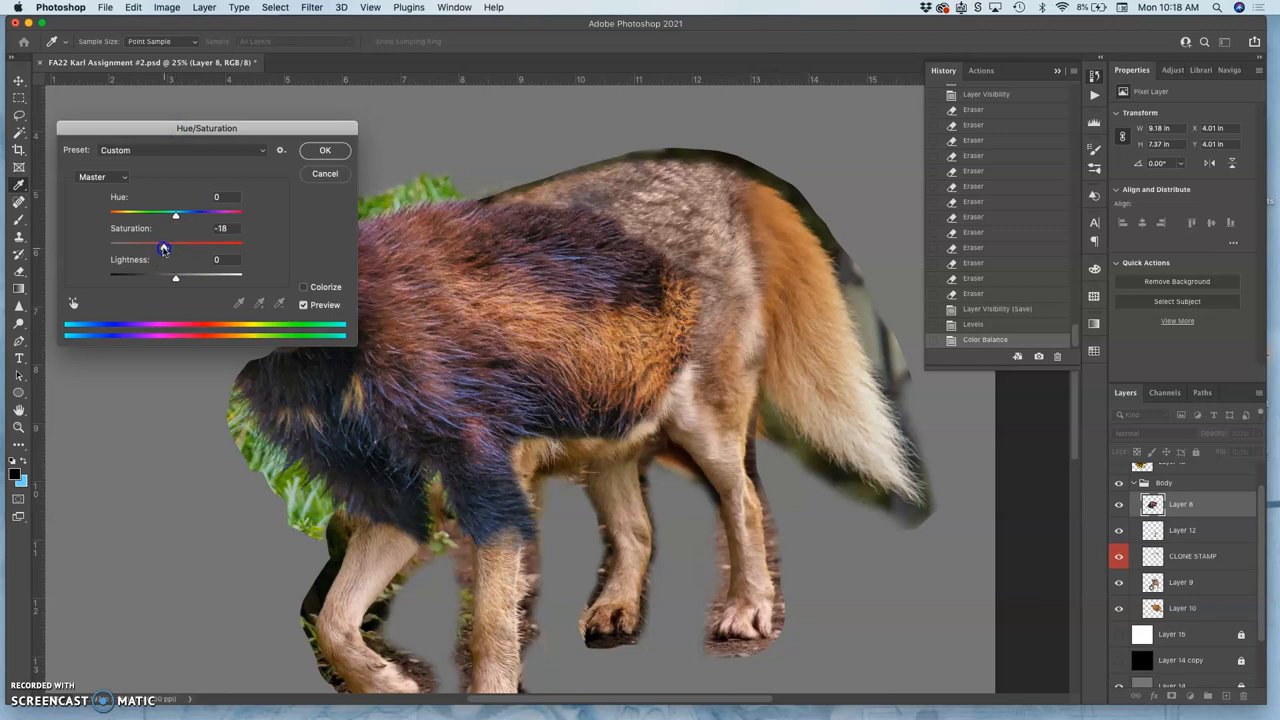
{"action": "left_click_drag", "start_coordinate": [164, 248], "coordinate": [168, 248]}
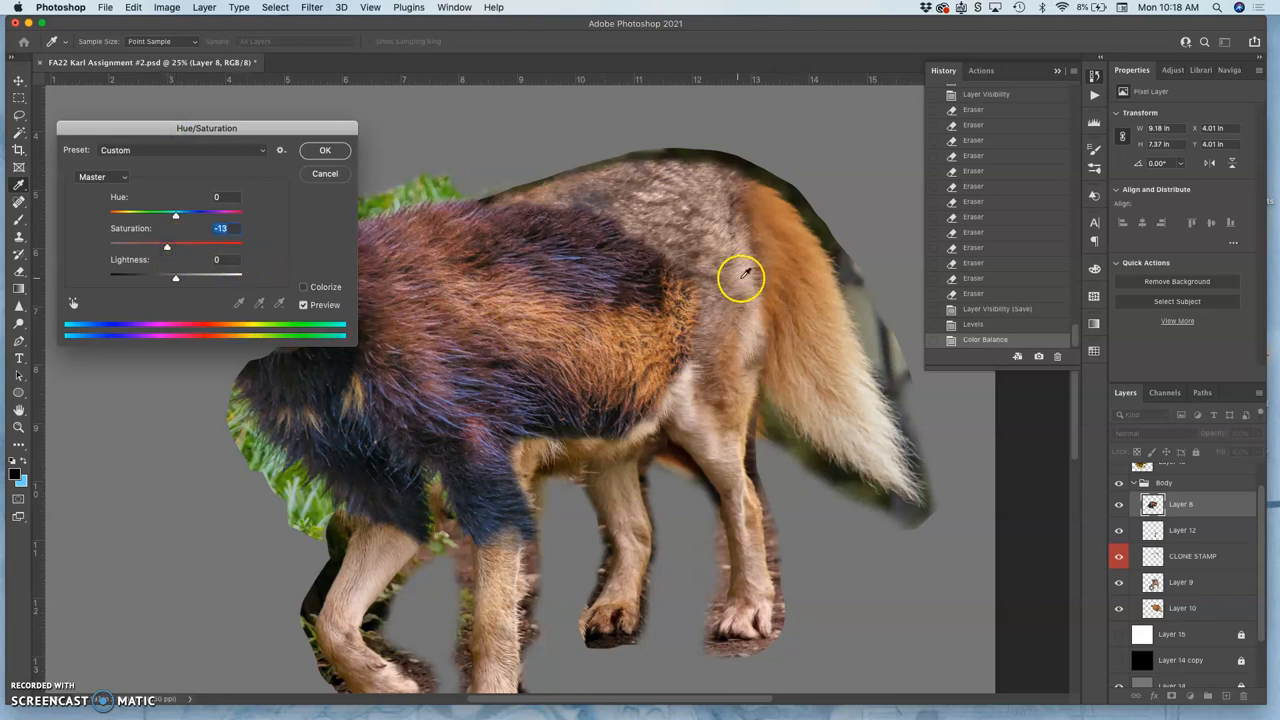
{"action": "mouse_move", "coordinate": [450, 332]}
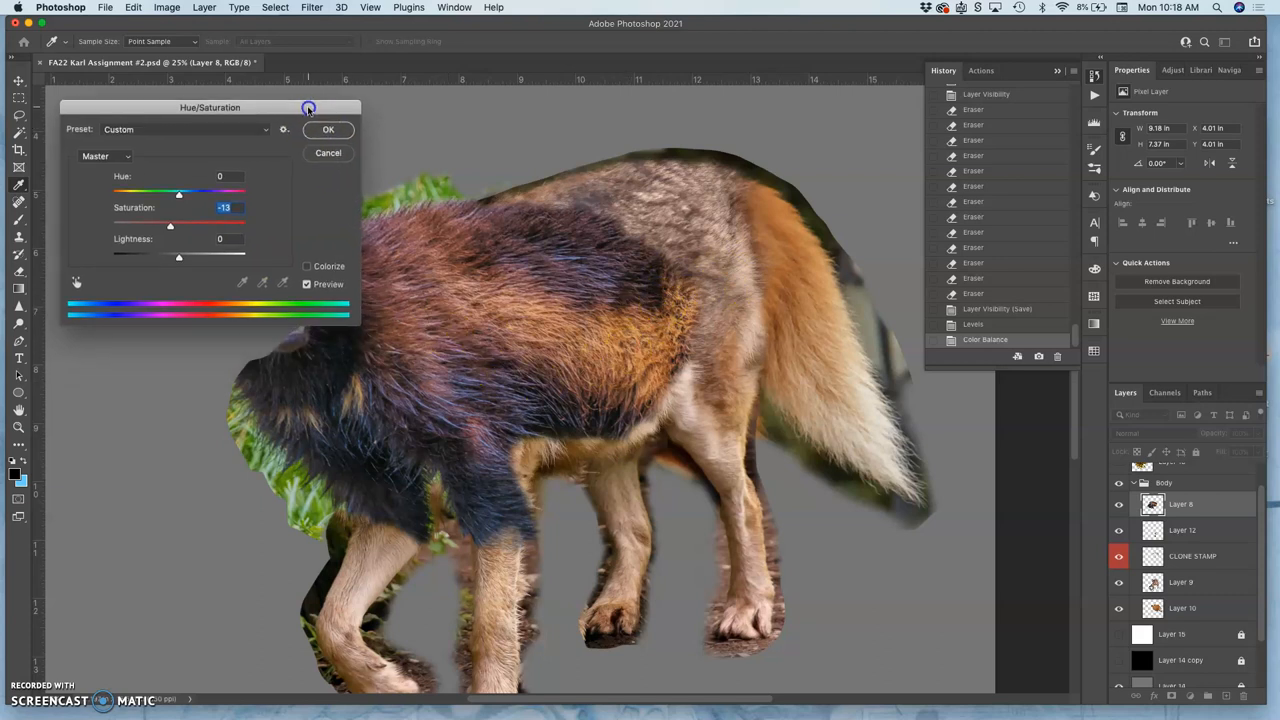
{"action": "mouse_move", "coordinate": [520, 380]}
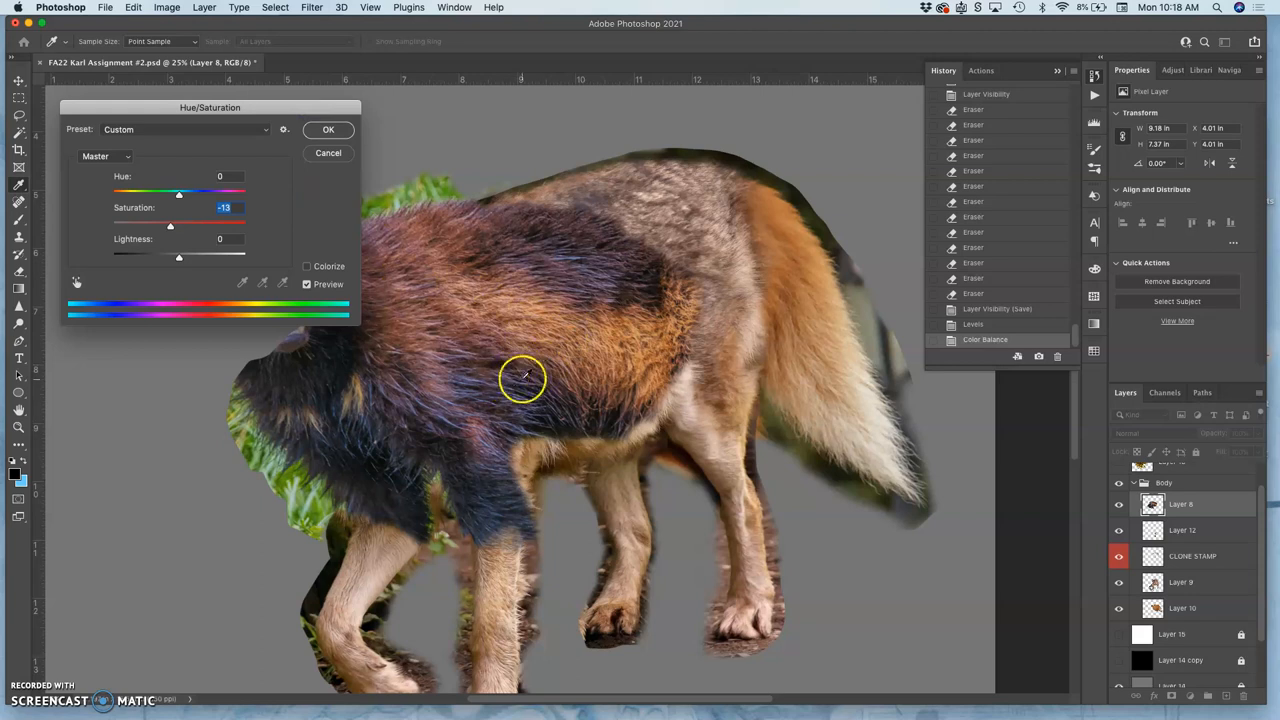
{"action": "left_click", "coordinate": [104, 156]}
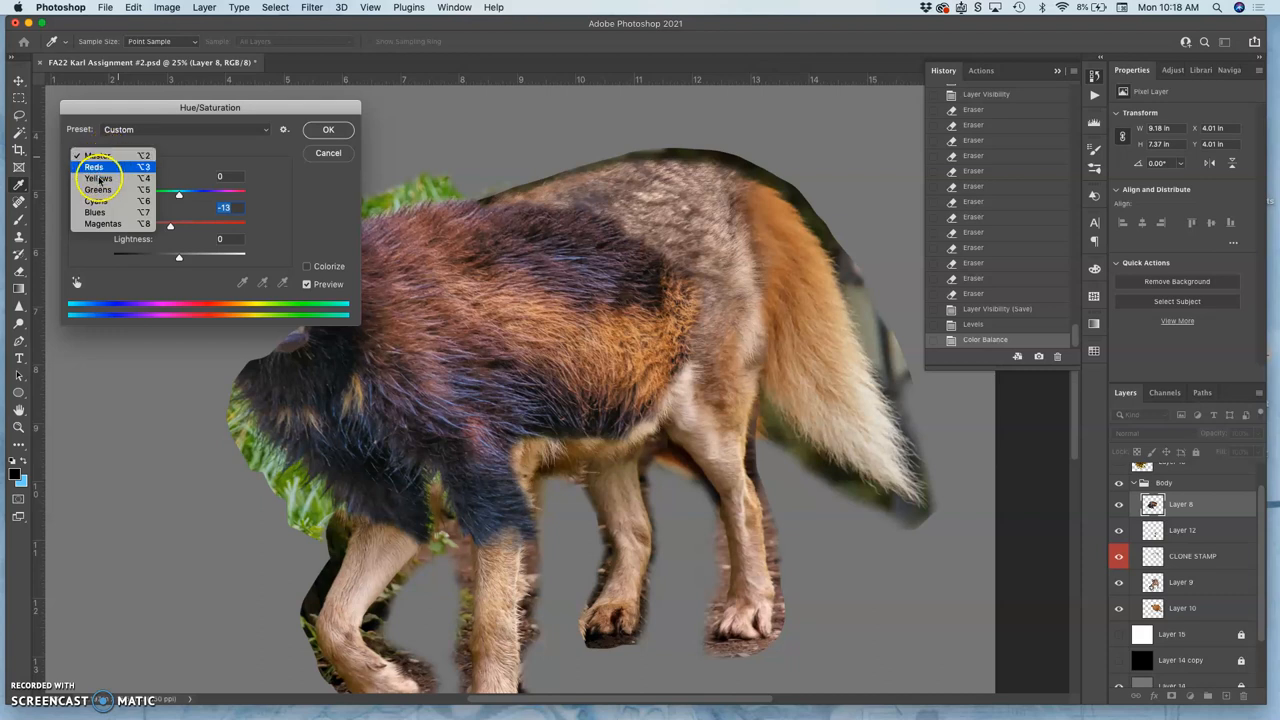
Target the Cyans range and cut its saturation, testing hue shifts to find the affected fur.
{"action": "left_click", "coordinate": [96, 200]}
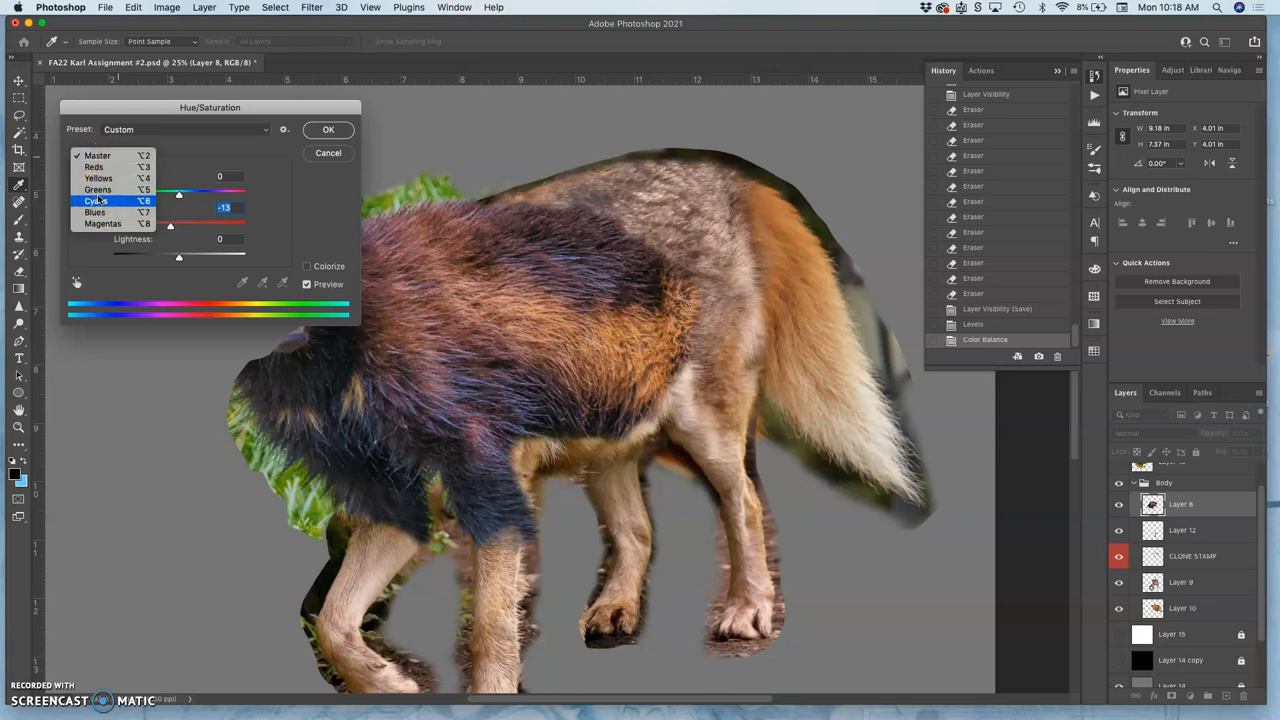
{"action": "left_click", "coordinate": [96, 200]}
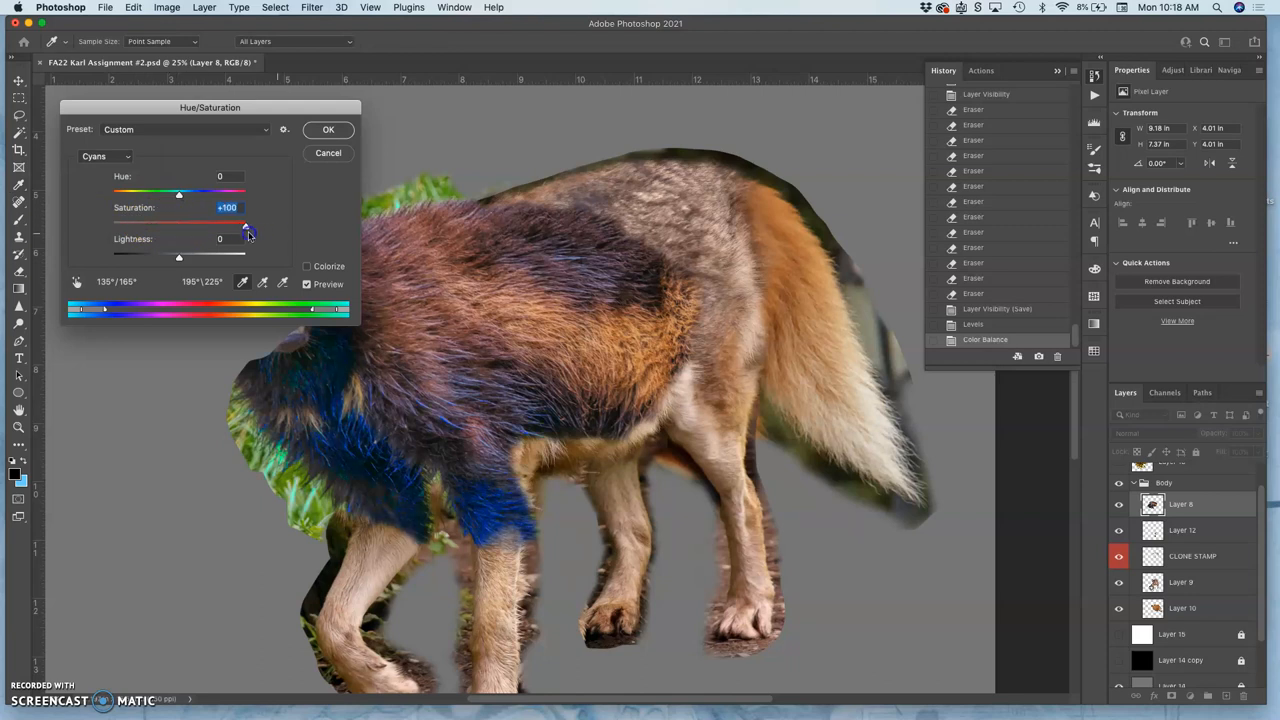
{"action": "left_click_drag", "start_coordinate": [250, 224], "coordinate": [184, 224]}
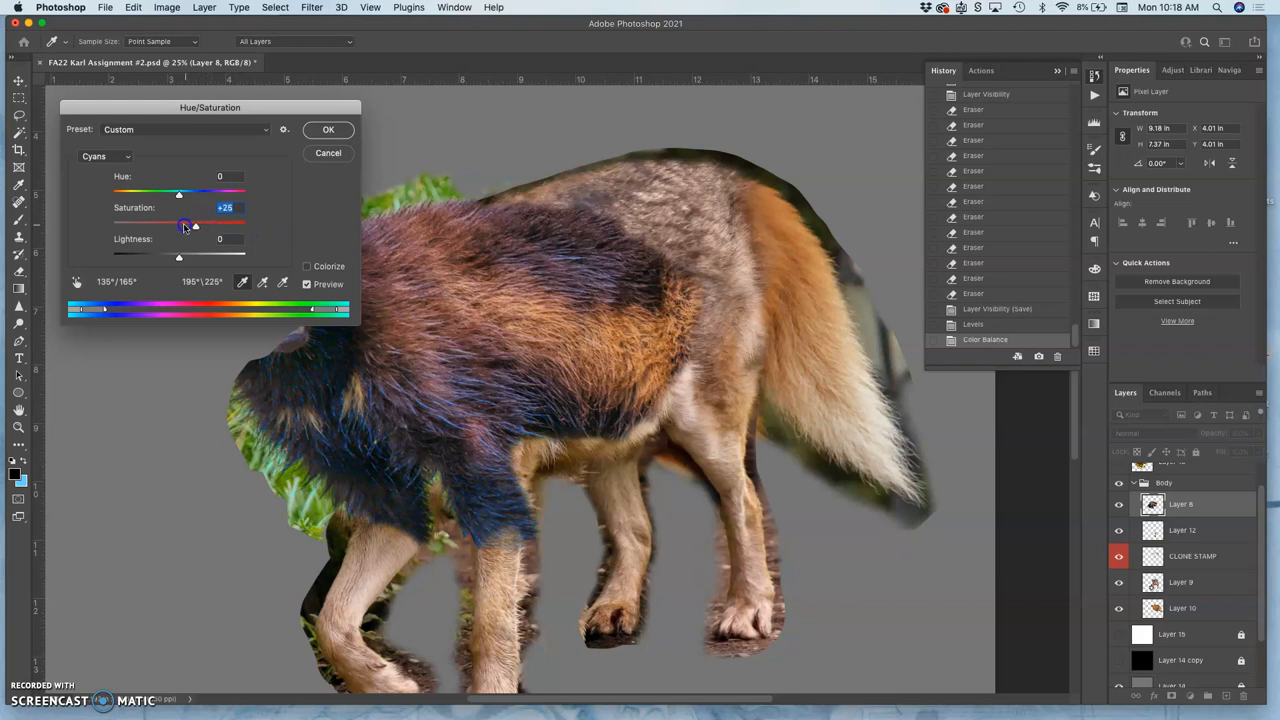
{"action": "left_click_drag", "start_coordinate": [184, 224], "coordinate": [176, 224]}
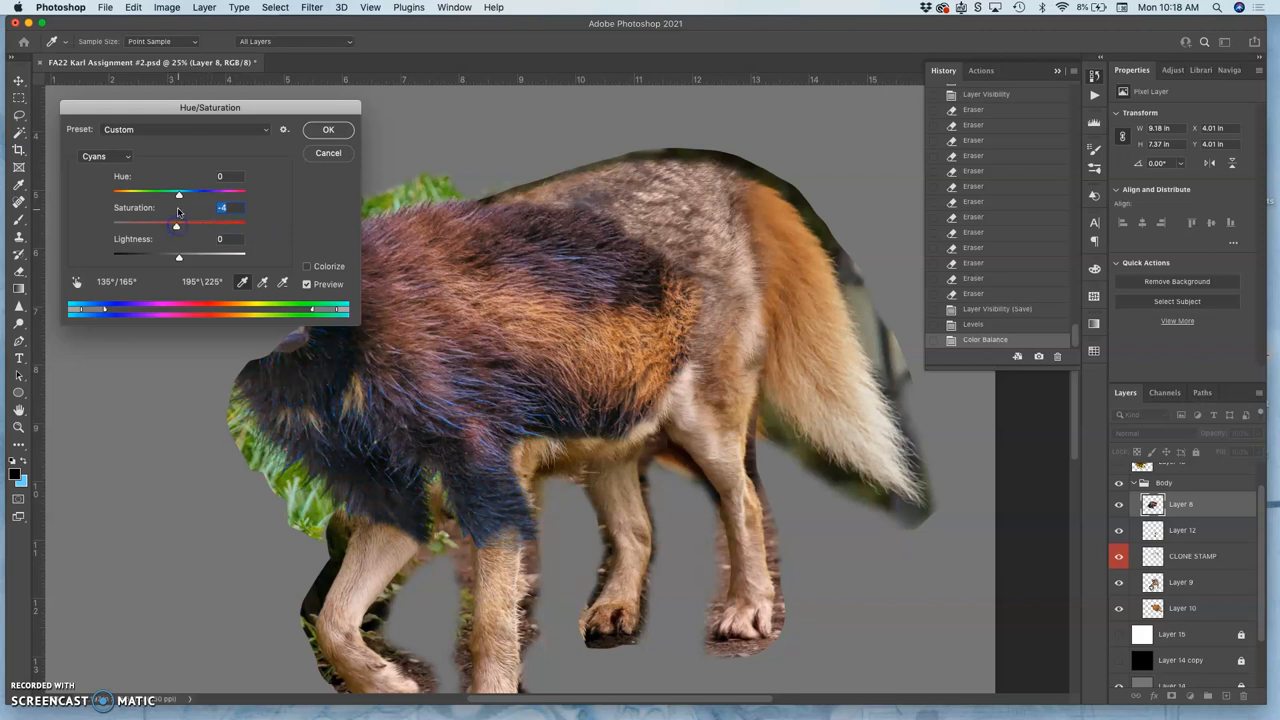
{"action": "left_click_drag", "start_coordinate": [180, 192], "coordinate": [176, 192]}
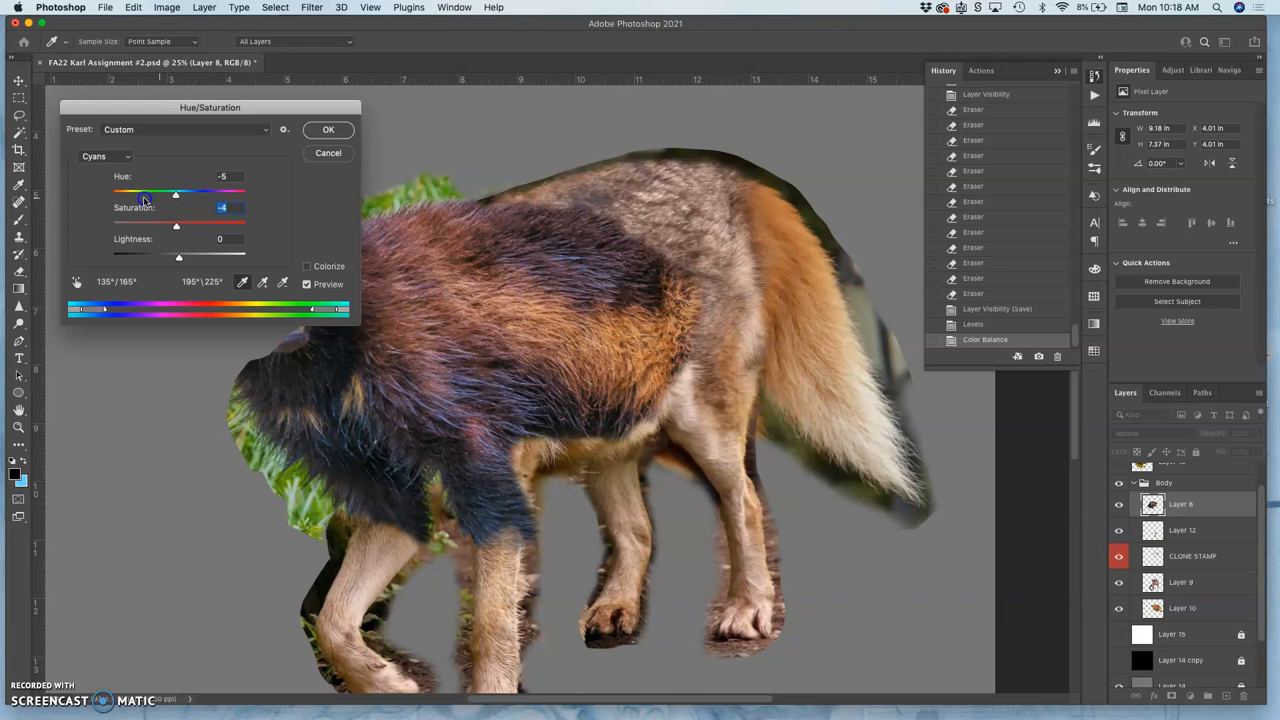
{"action": "left_click_drag", "start_coordinate": [144, 192], "coordinate": [212, 192]}
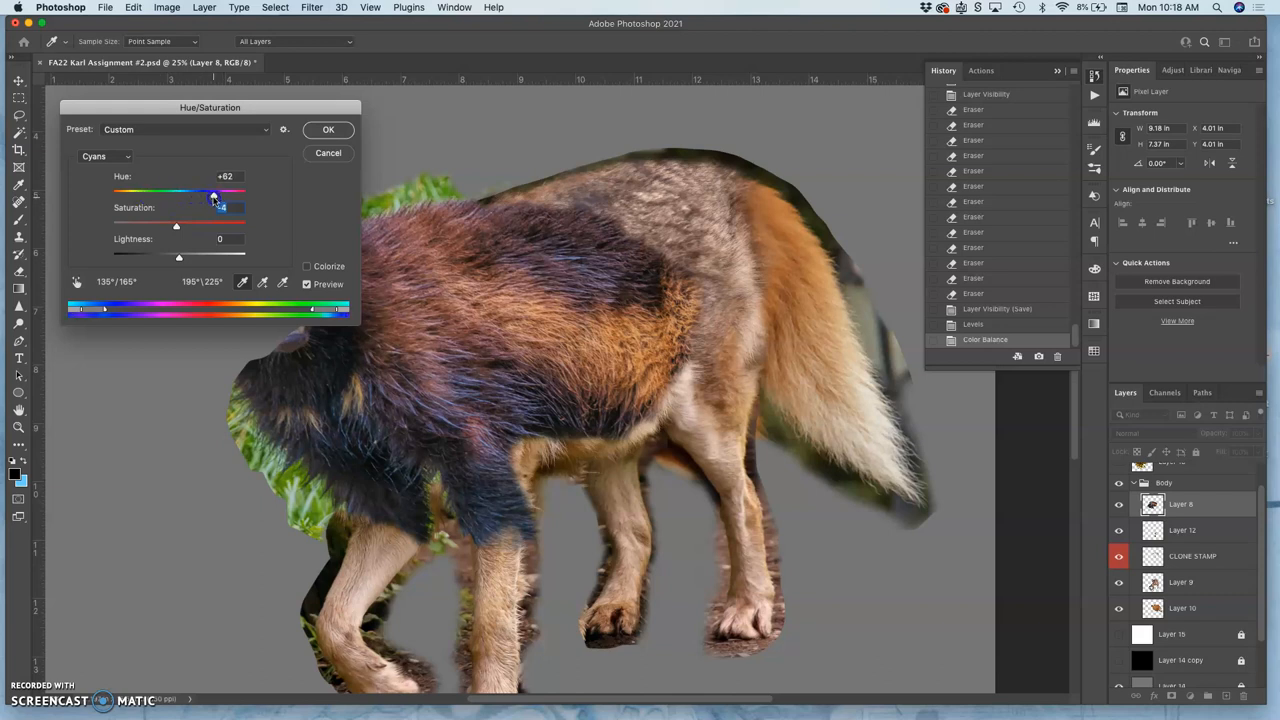
{"action": "left_click_drag", "start_coordinate": [214, 226], "coordinate": [244, 226]}
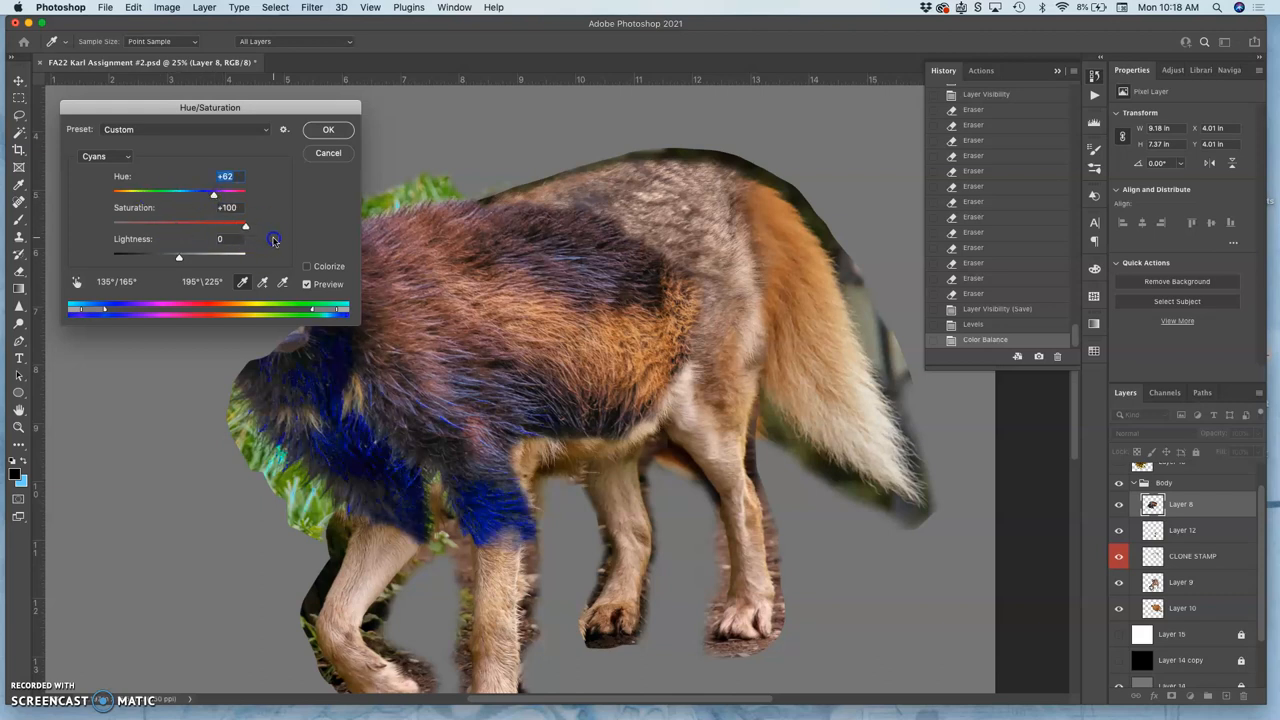
{"action": "left_click_drag", "start_coordinate": [272, 240], "coordinate": [188, 224]}
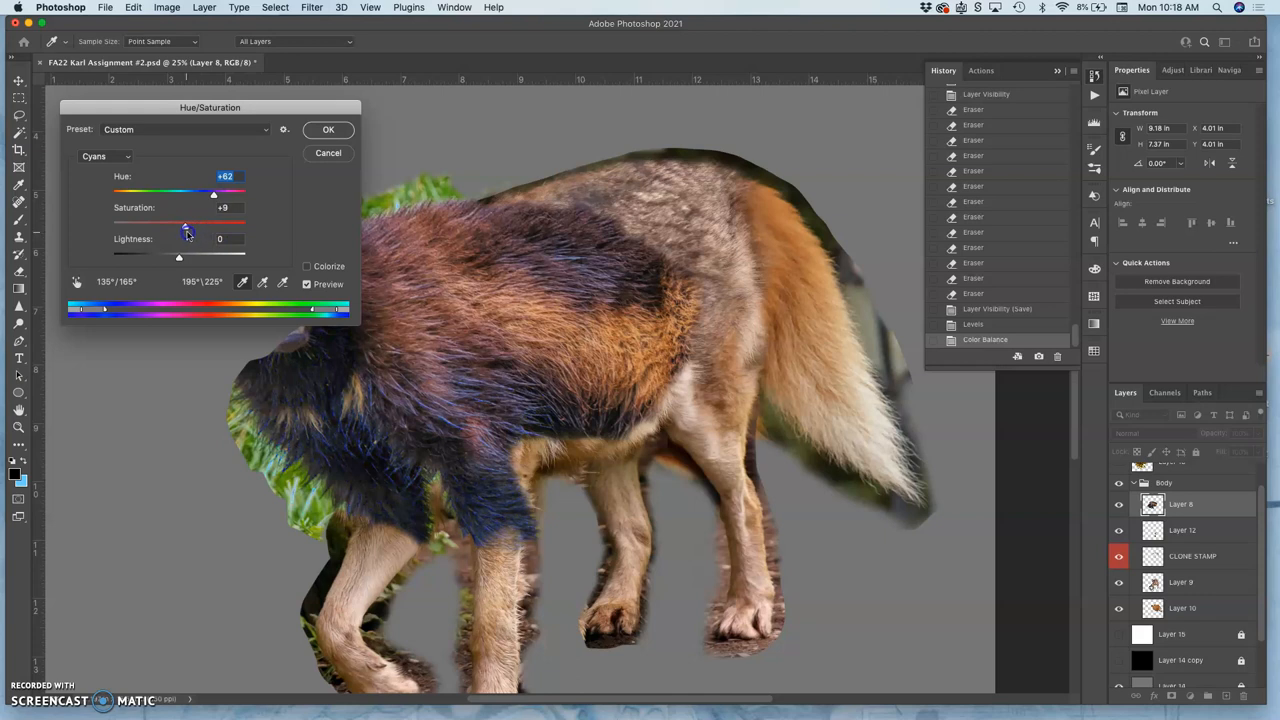
Settle the cyan hue shift that removes the blue cast and apply the Hue/Saturation correction.
{"action": "left_click_drag", "start_coordinate": [212, 192], "coordinate": [150, 192]}
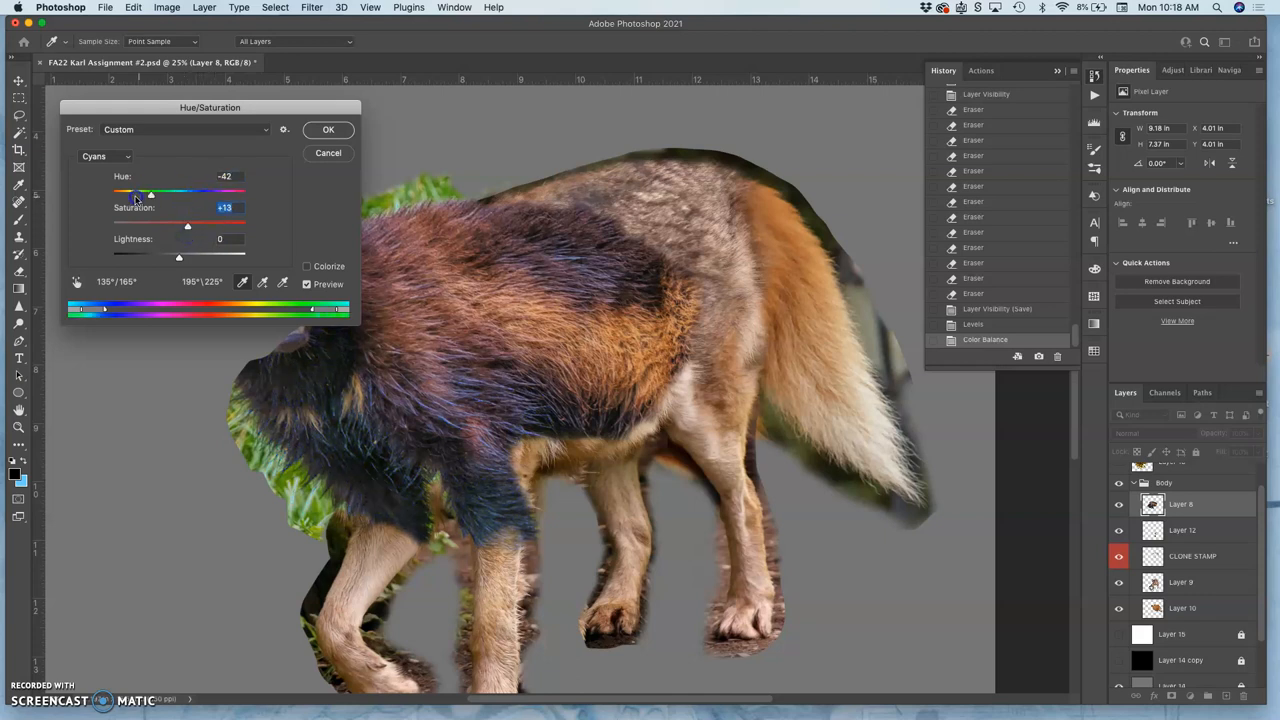
{"action": "left_click_drag", "start_coordinate": [136, 192], "coordinate": [180, 192]}
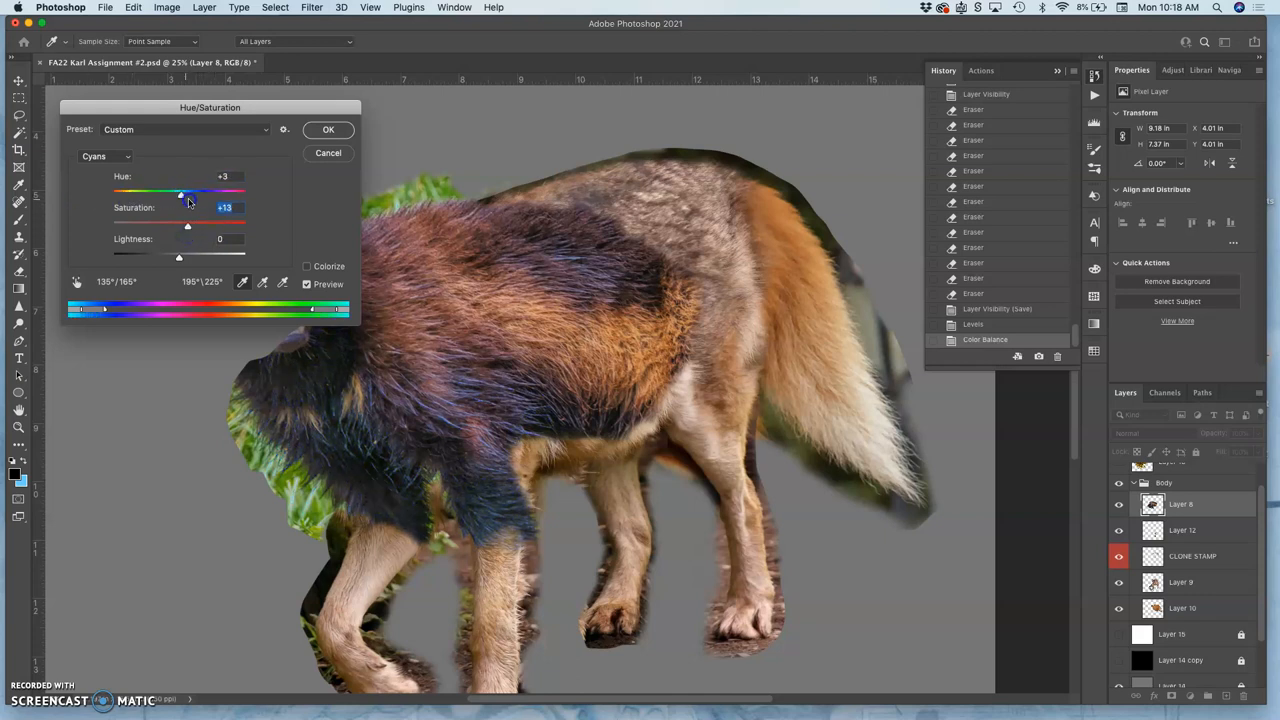
{"action": "left_click_drag", "start_coordinate": [180, 192], "coordinate": [240, 192]}
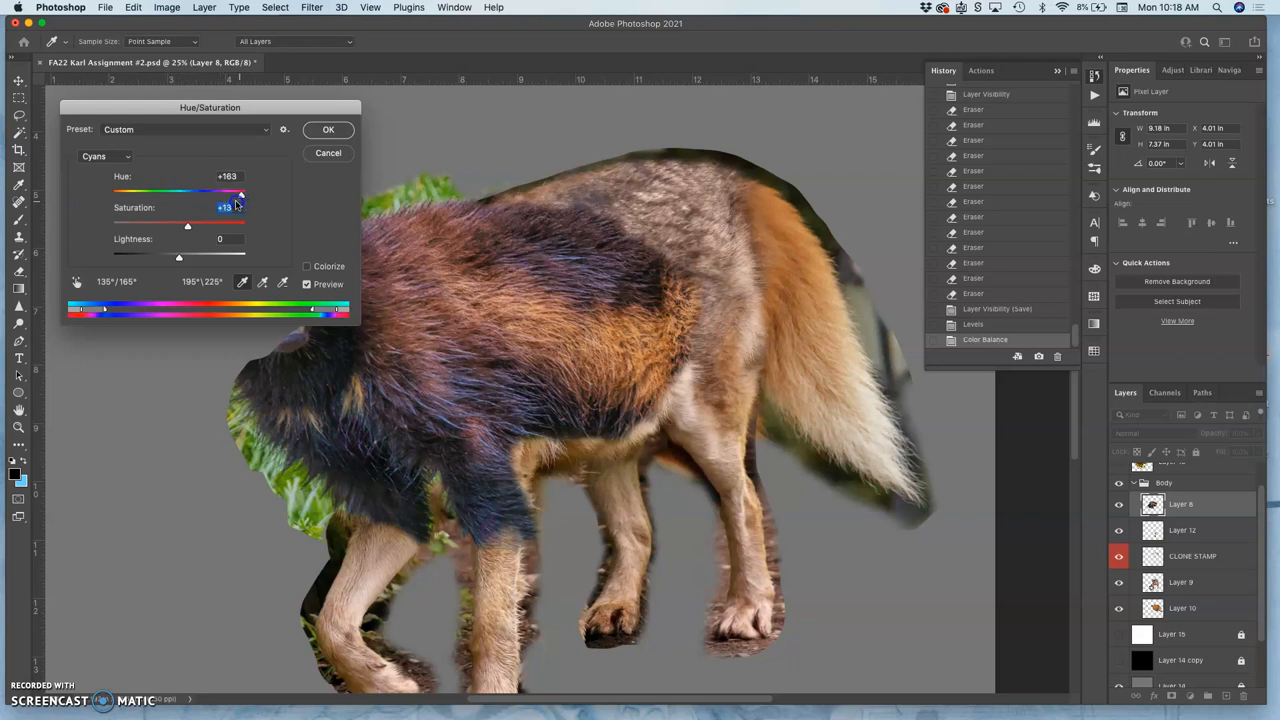
{"action": "left_click_drag", "start_coordinate": [240, 192], "coordinate": [230, 192]}
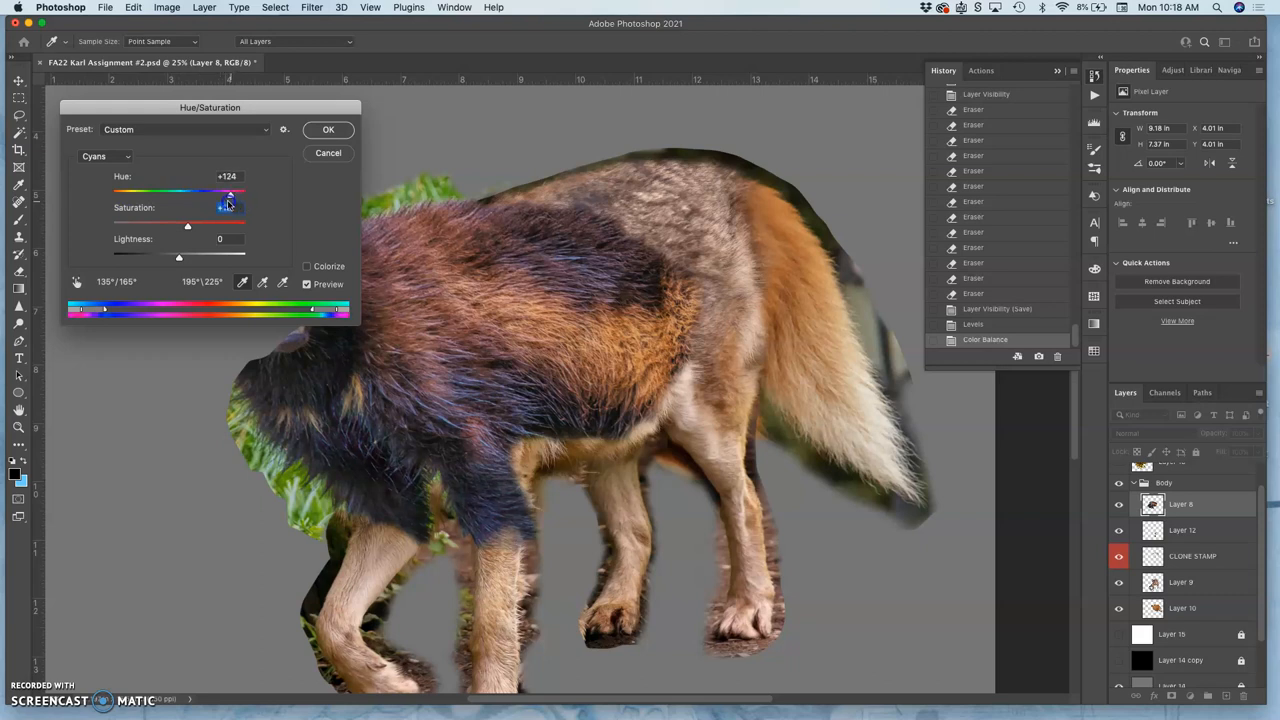
{"action": "left_click_drag", "start_coordinate": [236, 192], "coordinate": [204, 192]}
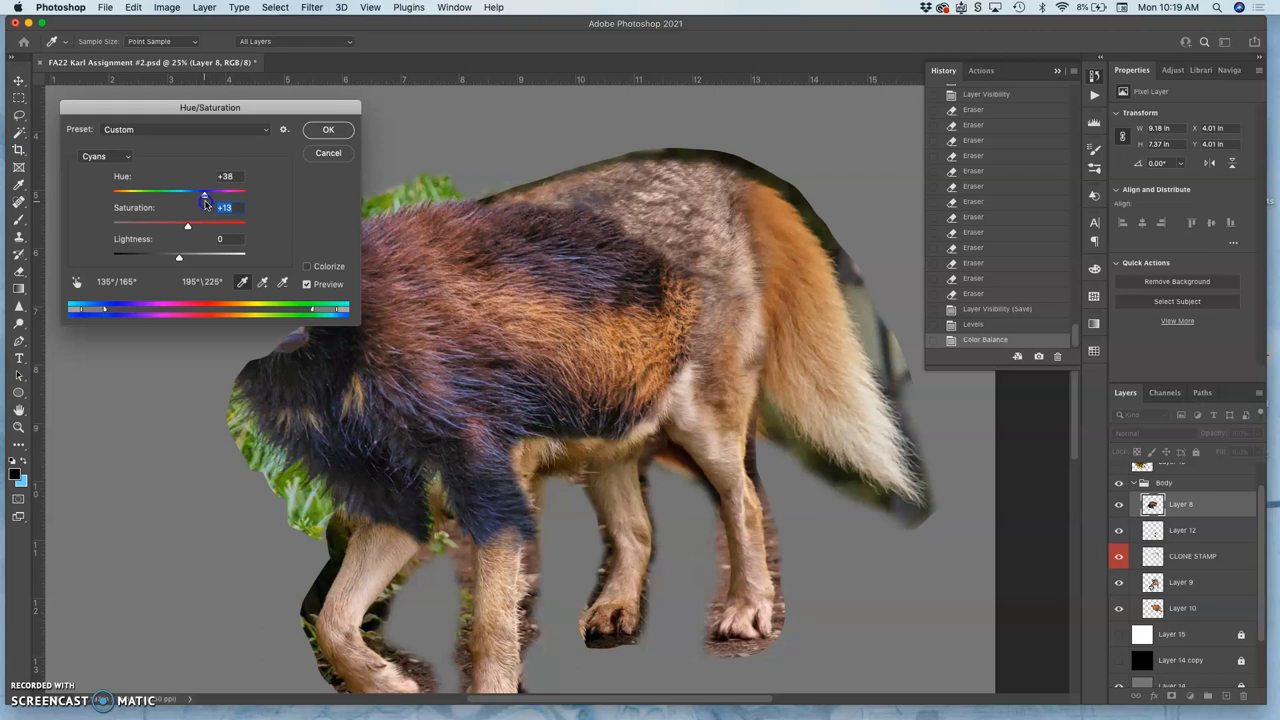
{"action": "left_click_drag", "start_coordinate": [204, 192], "coordinate": [226, 192]}
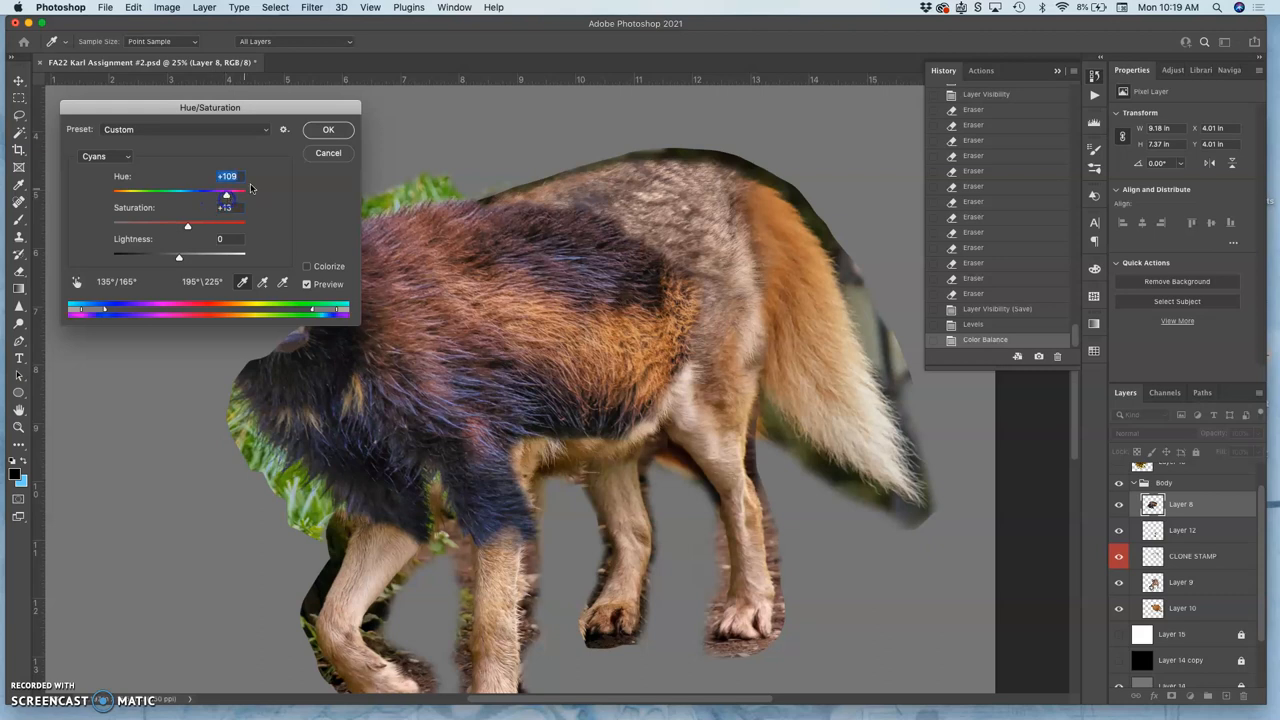
{"action": "left_click", "coordinate": [328, 128]}
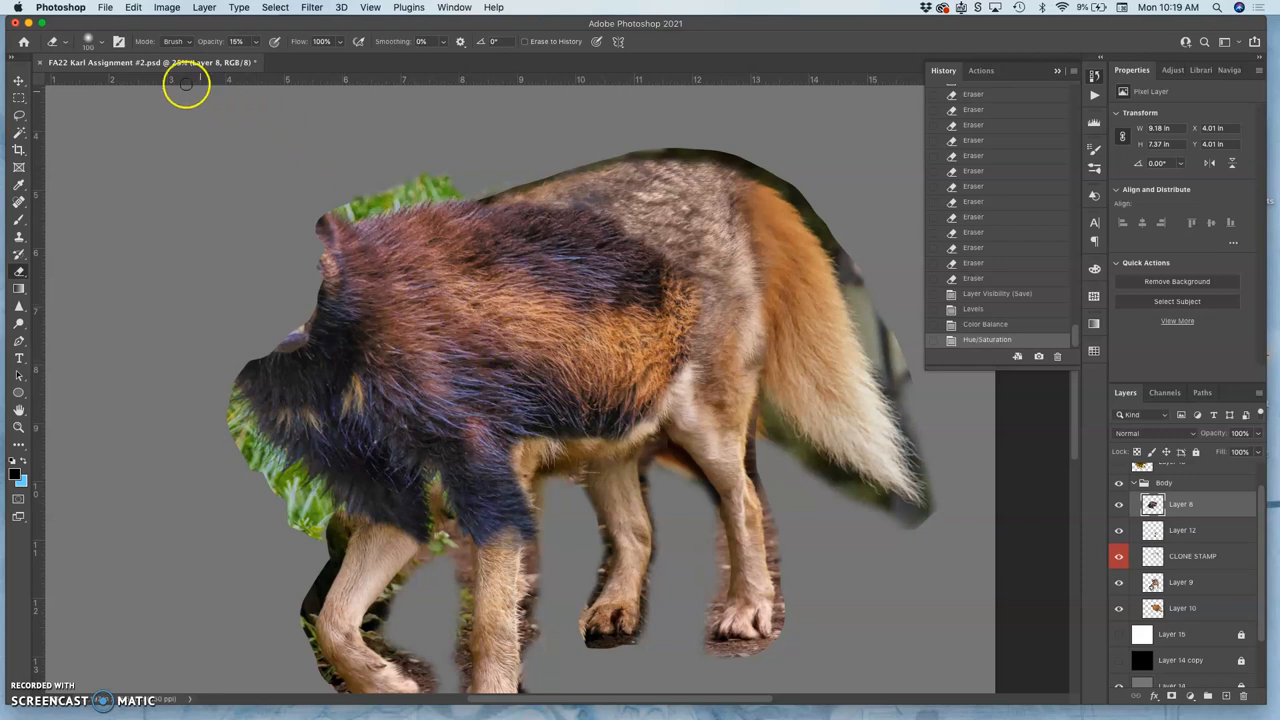
Warp the dark fur layer twice with Free Transform so it follows the body shape.
{"action": "left_click", "coordinate": [166, 8]}
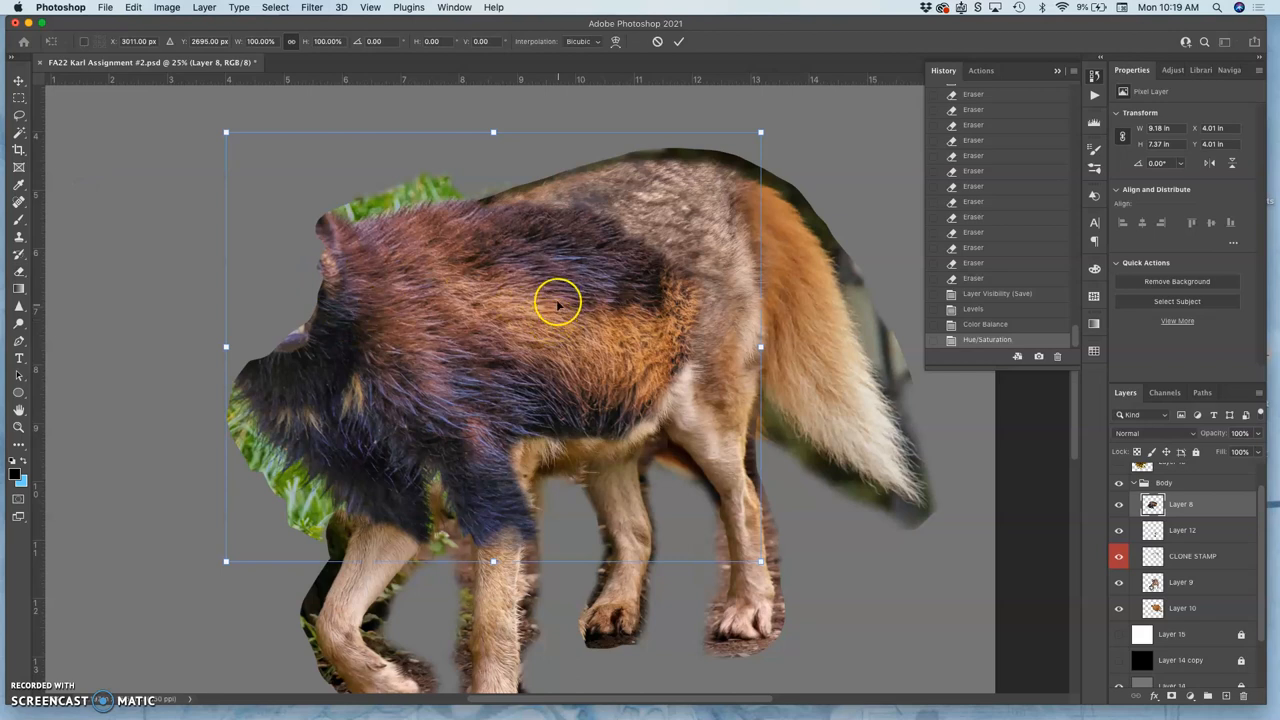
{"action": "right_click", "coordinate": [558, 302]}
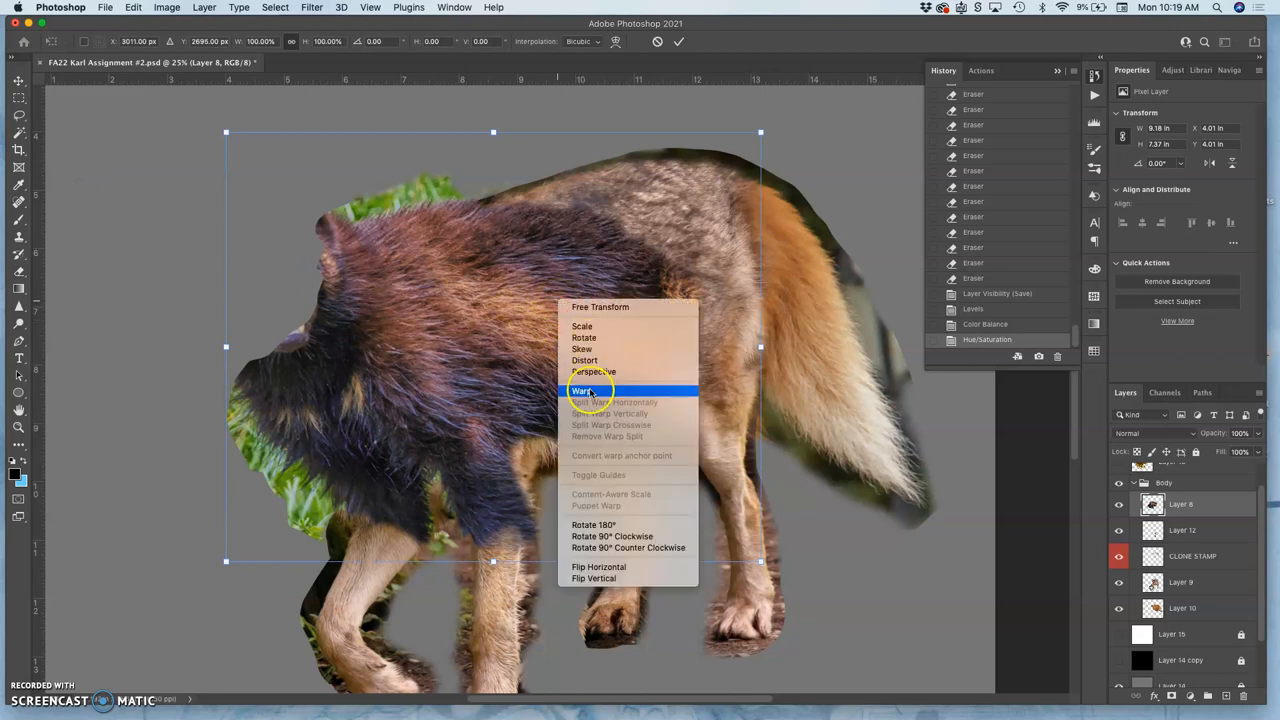
{"action": "left_click", "coordinate": [580, 390]}
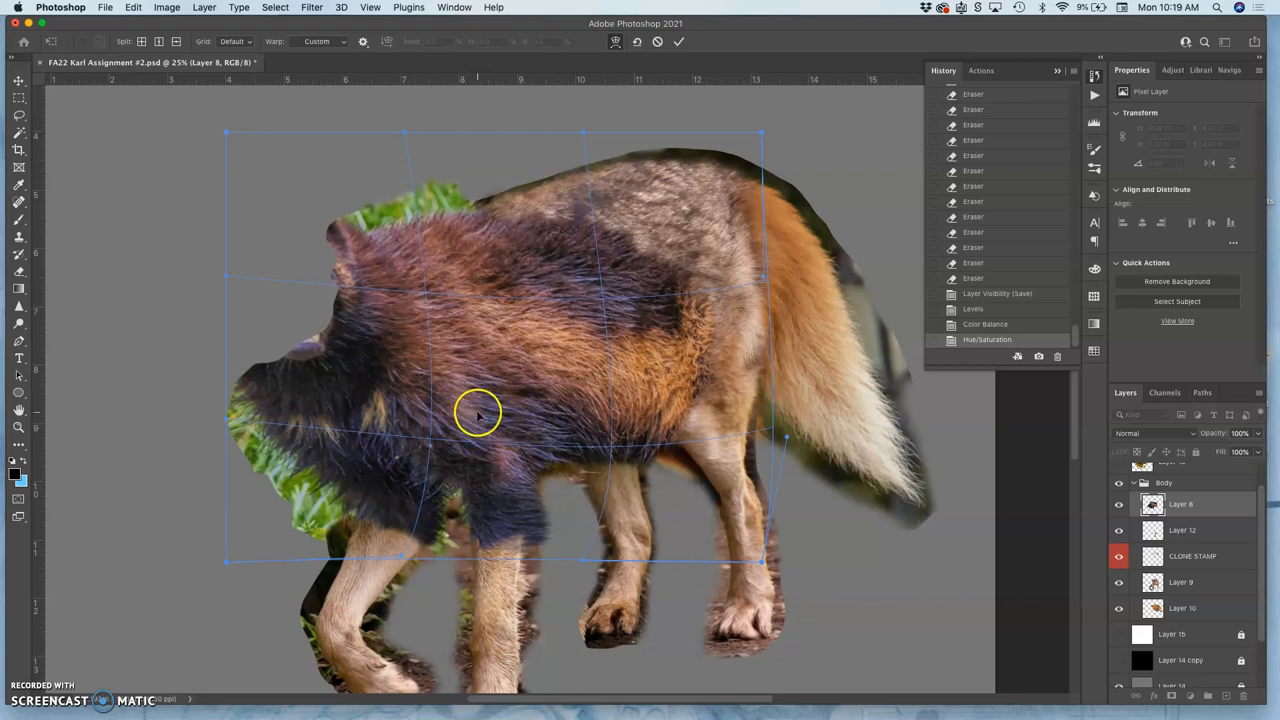
{"action": "mouse_move", "coordinate": [564, 324]}
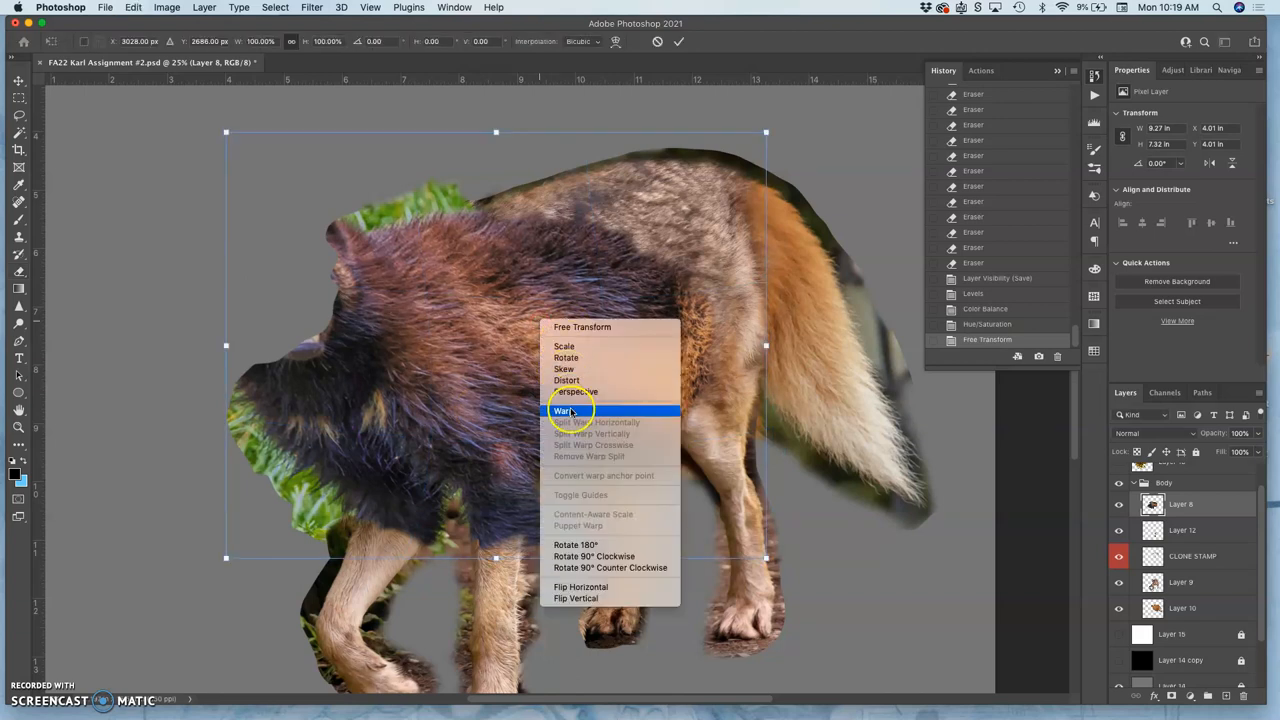
{"action": "left_click", "coordinate": [564, 410]}
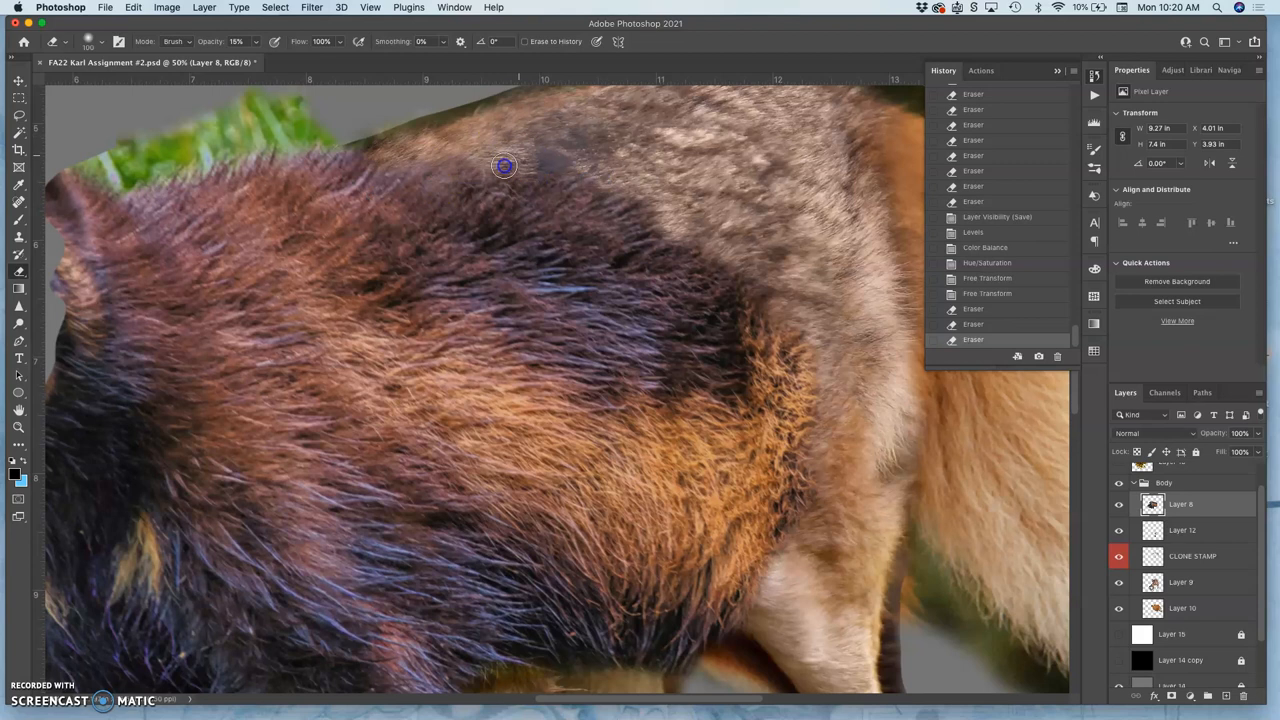
Erase at low opacity along the fur's top edge and hip so it blends into the body.
{"action": "left_click_drag", "start_coordinate": [504, 164], "coordinate": [650, 204]}
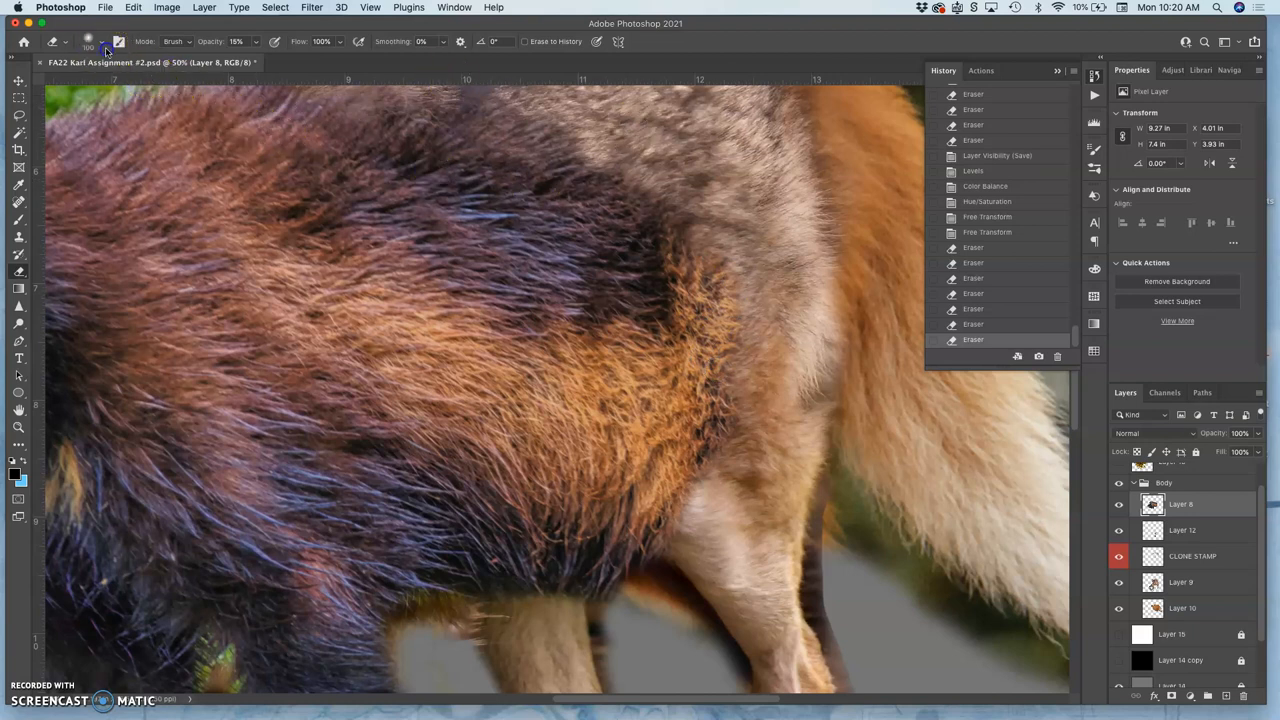
{"action": "left_click", "coordinate": [100, 40]}
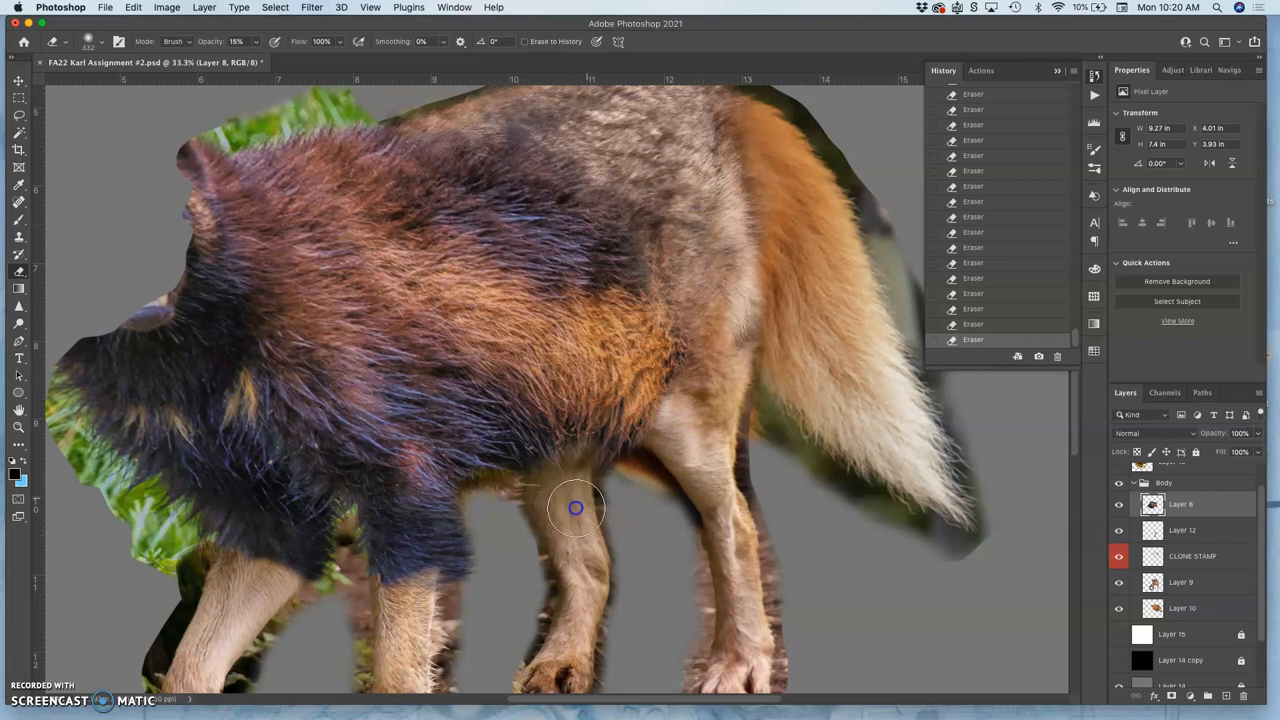
{"action": "mouse_move", "coordinate": [520, 464]}
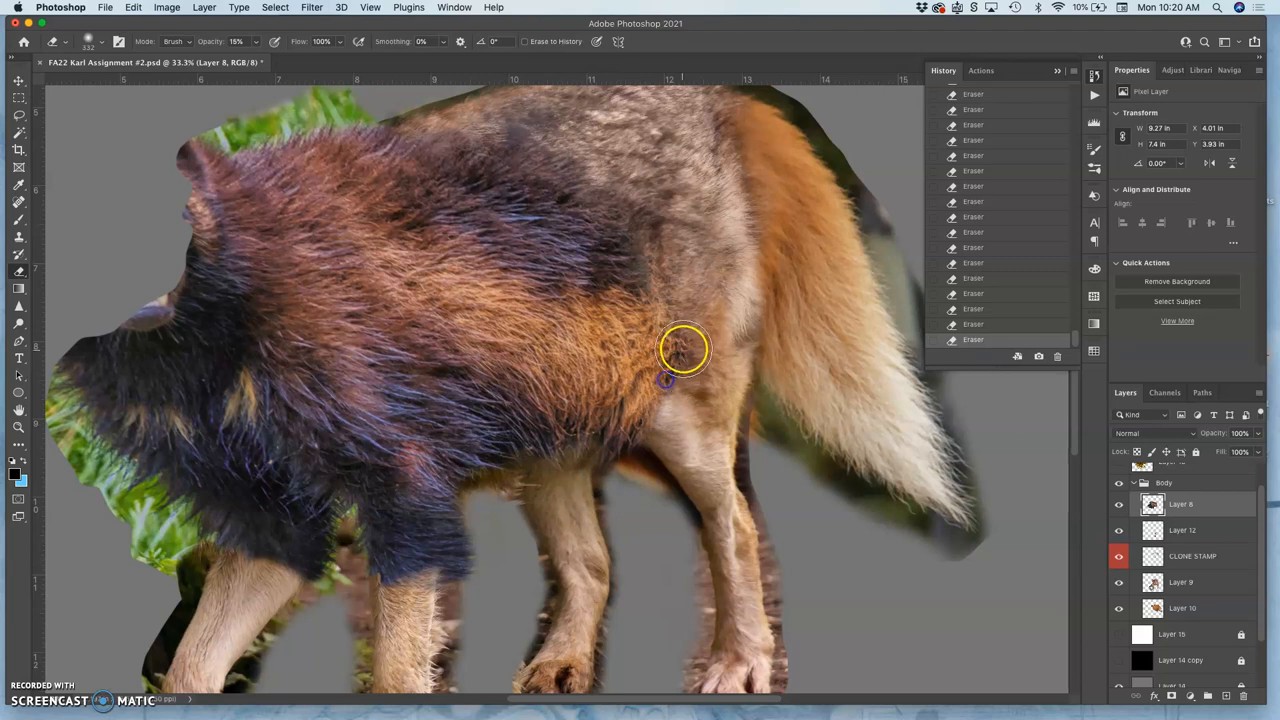
{"action": "left_click_drag", "start_coordinate": [684, 350], "coordinate": [520, 480]}
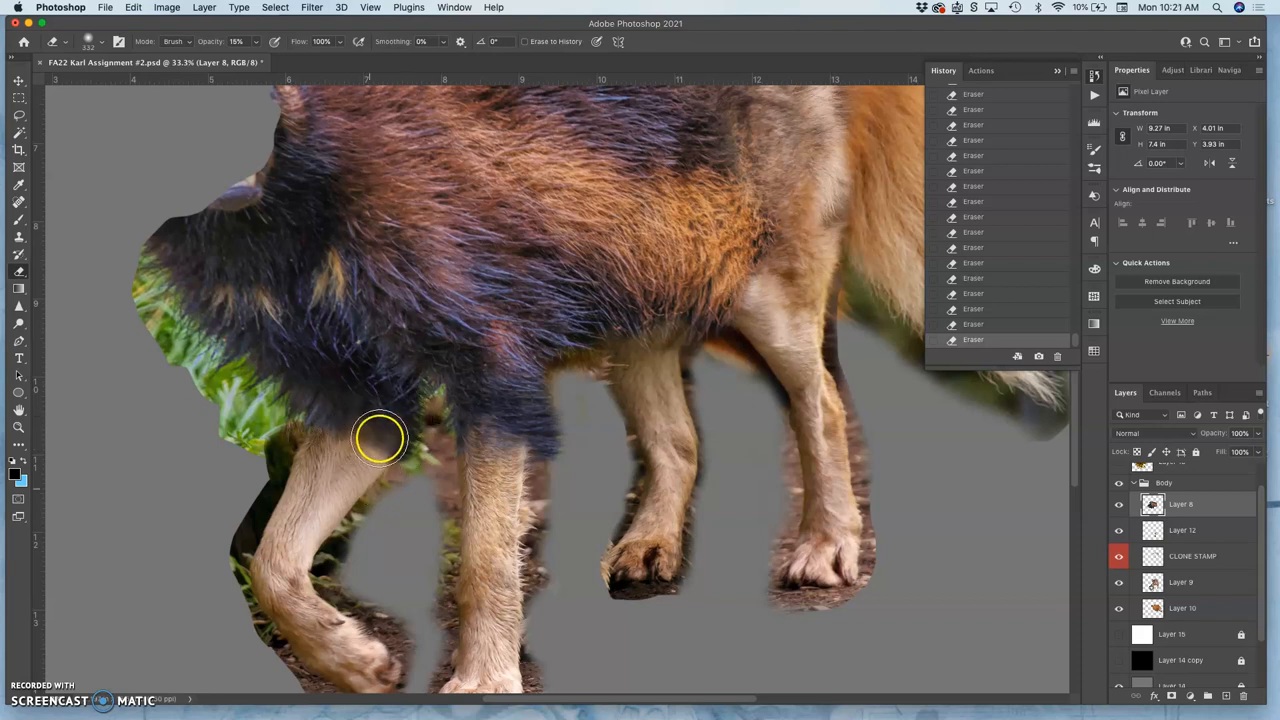
{"action": "mouse_move", "coordinate": [340, 424]}
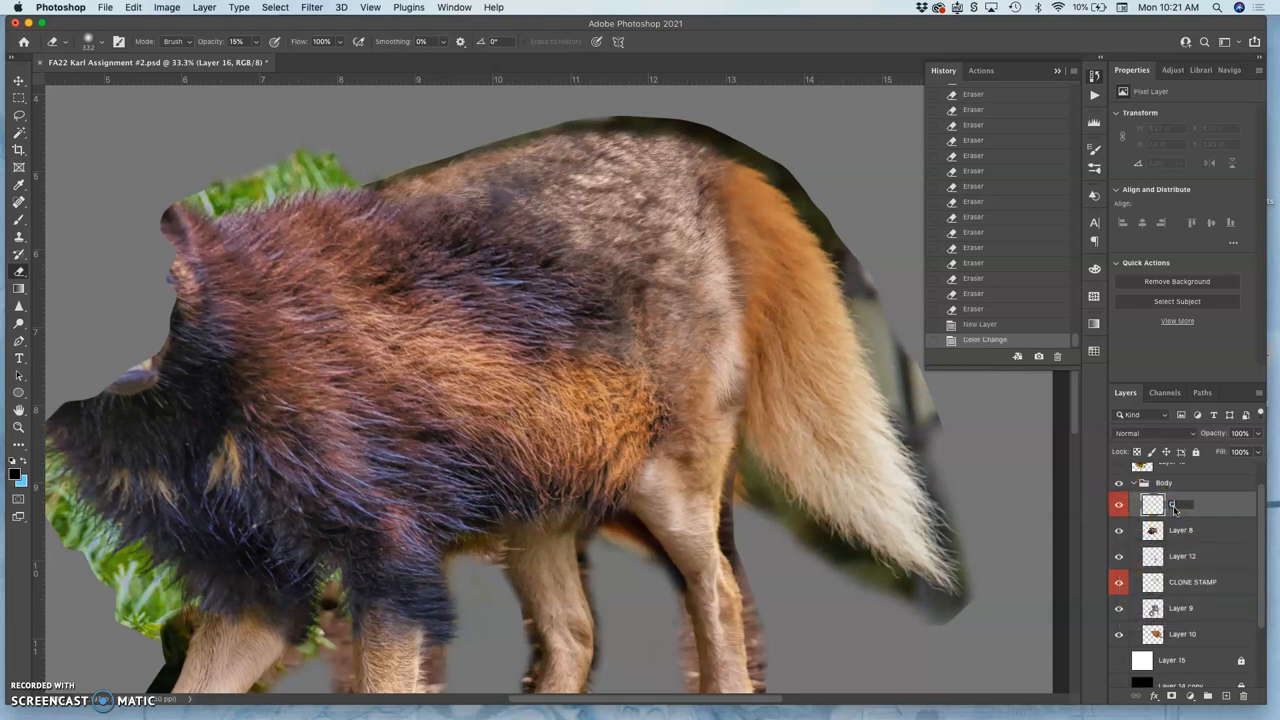
Name the new layer Clone, set clone sampling to current and below, and make the brush 0% hardness.
{"action": "double_click", "coordinate": [1184, 504]}
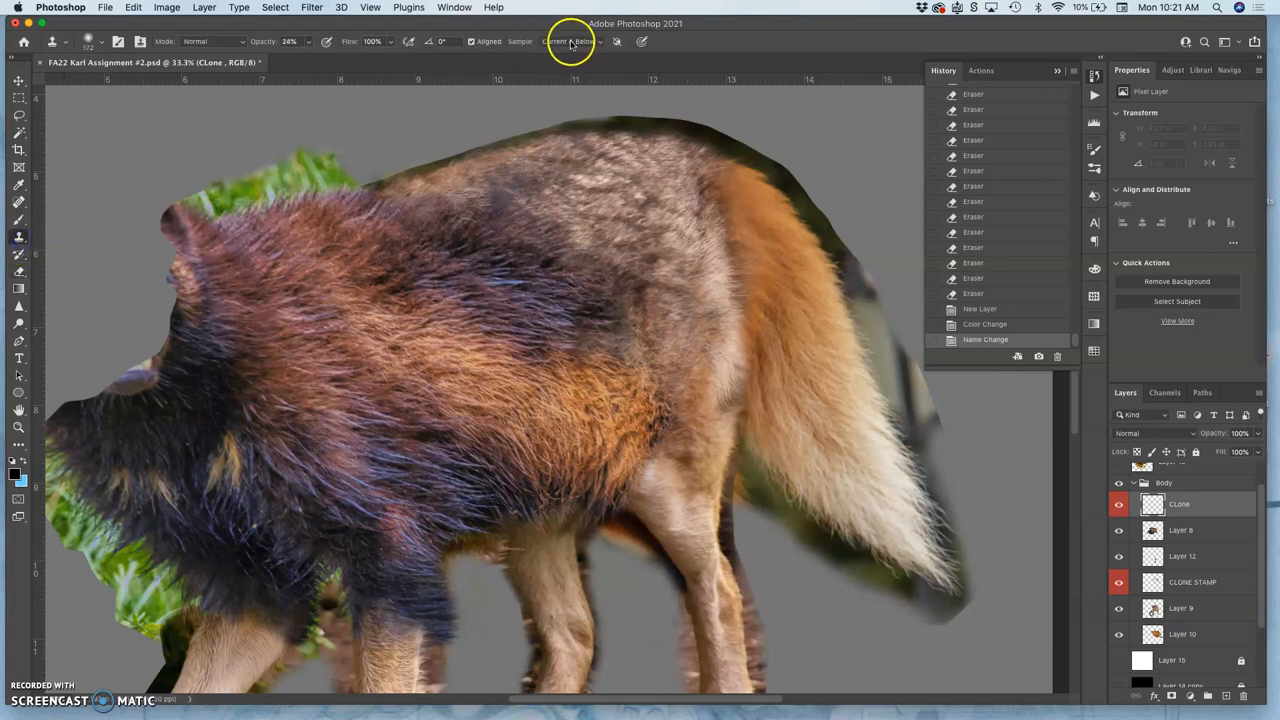
{"action": "left_click", "coordinate": [88, 40]}
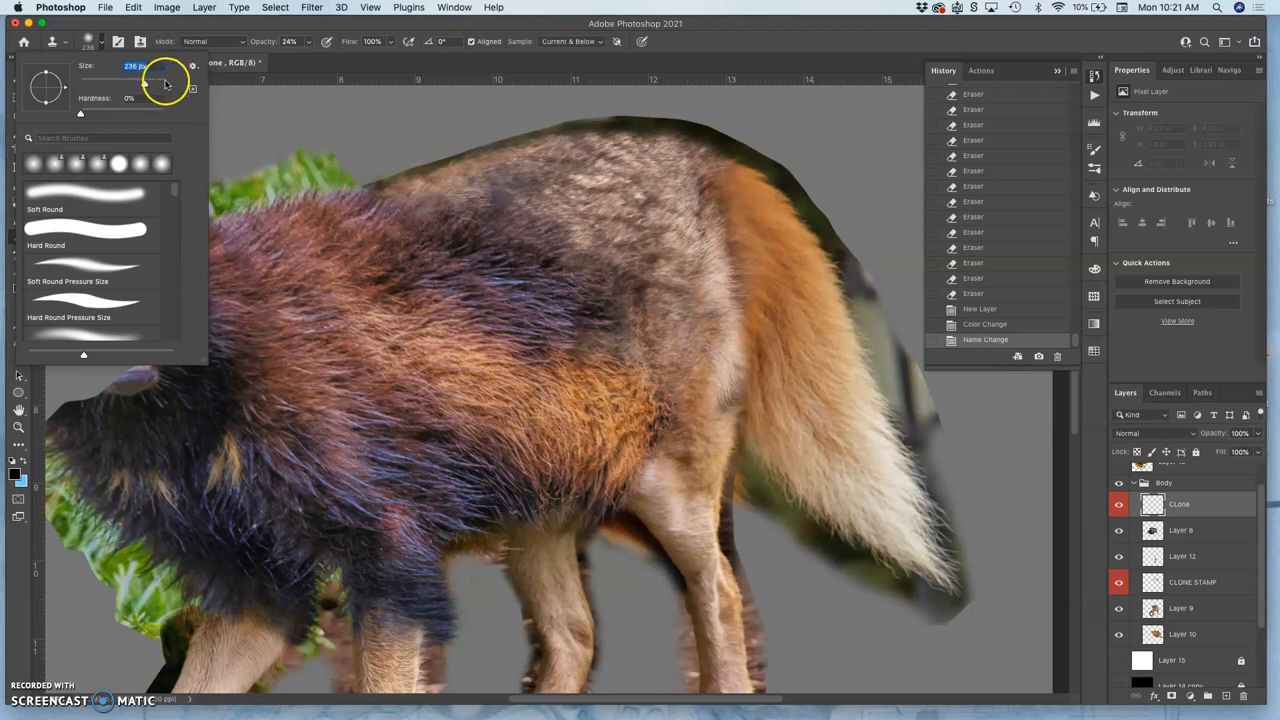
{"action": "left_click_drag", "start_coordinate": [158, 82], "coordinate": [564, 236]}
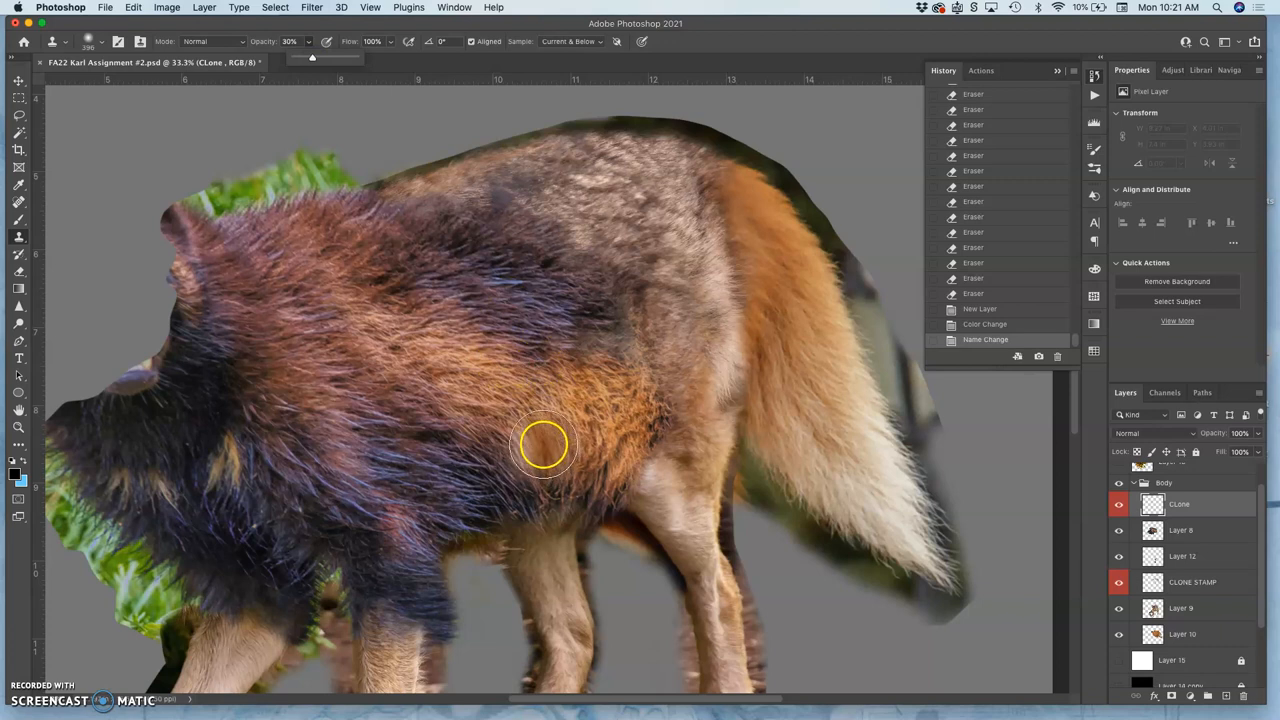
Clone fur texture onto the flank, top of the back, shoulders and upper hip.
{"action": "left_click_drag", "start_coordinate": [544, 444], "coordinate": [464, 422]}
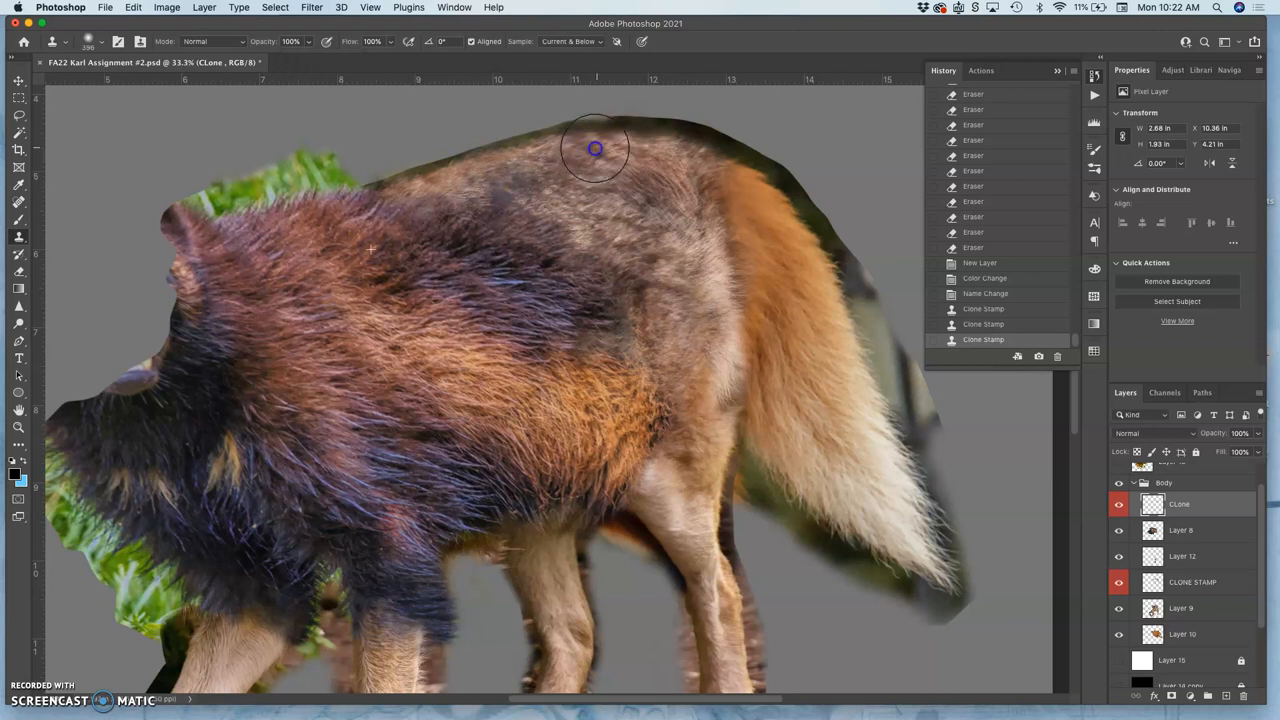
{"action": "left_click_drag", "start_coordinate": [596, 148], "coordinate": [438, 180]}
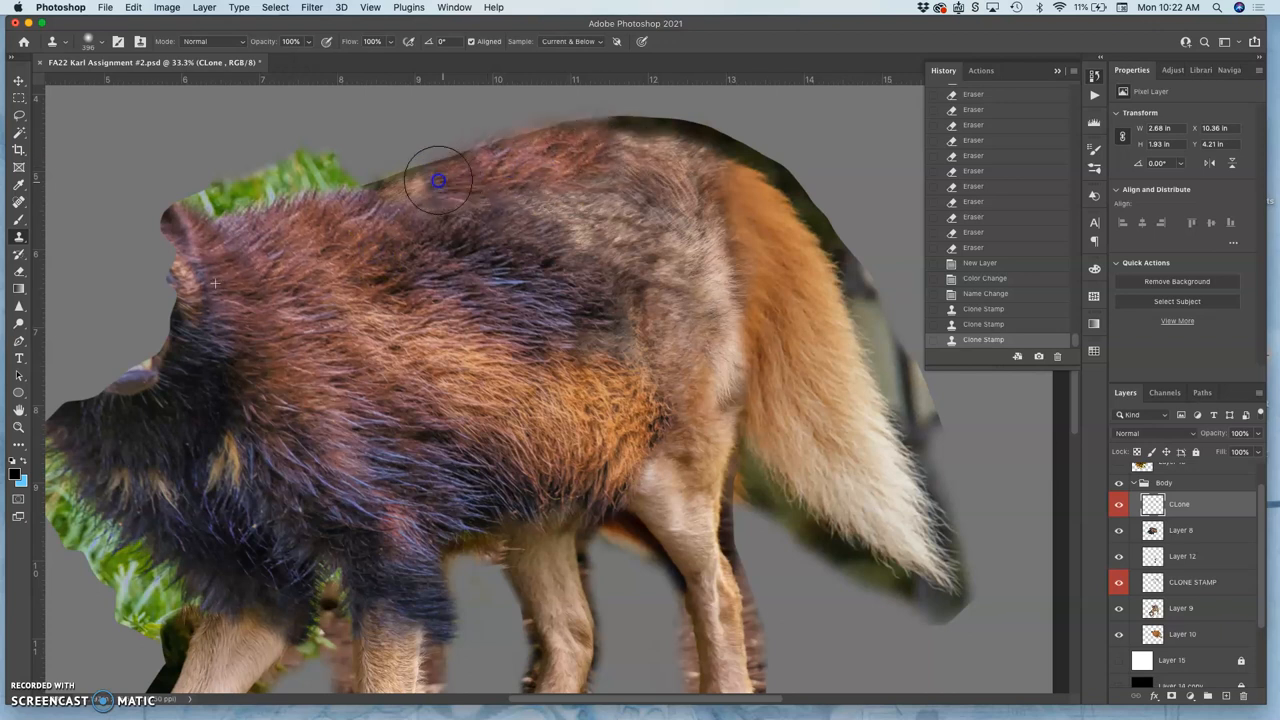
{"action": "left_click_drag", "start_coordinate": [438, 180], "coordinate": [384, 258]}
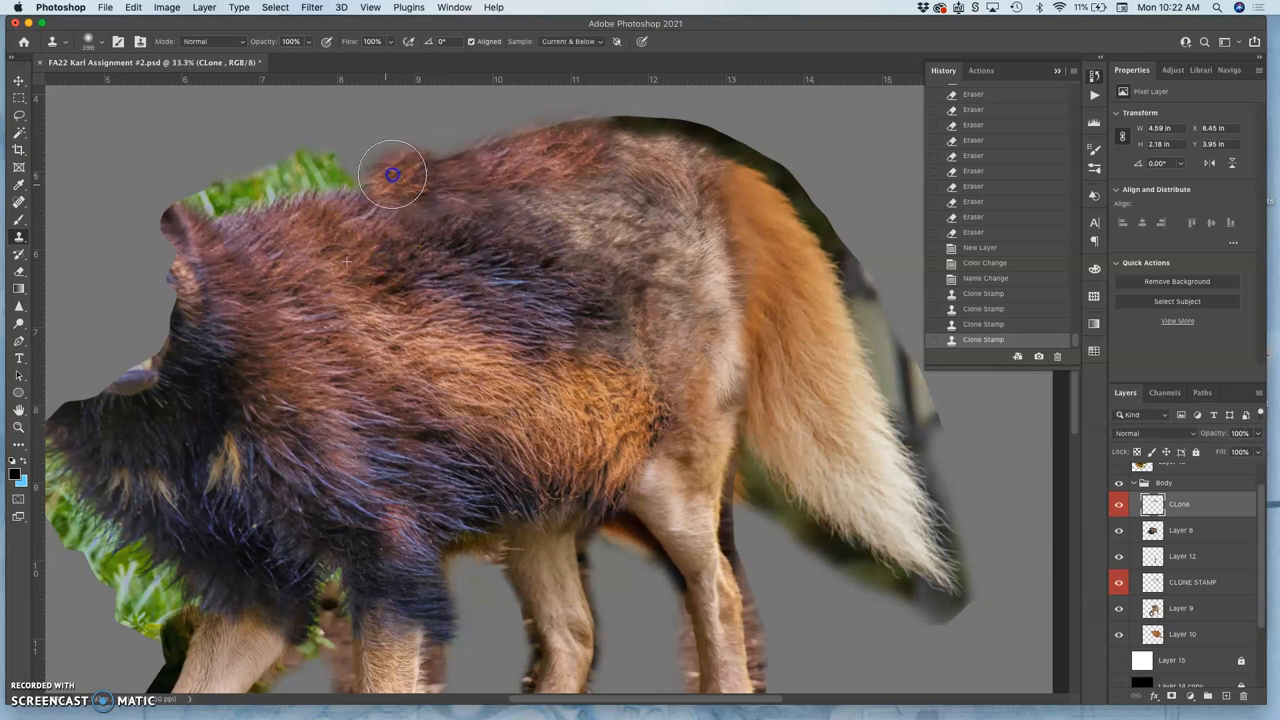
{"action": "left_click_drag", "start_coordinate": [392, 176], "coordinate": [440, 170]}
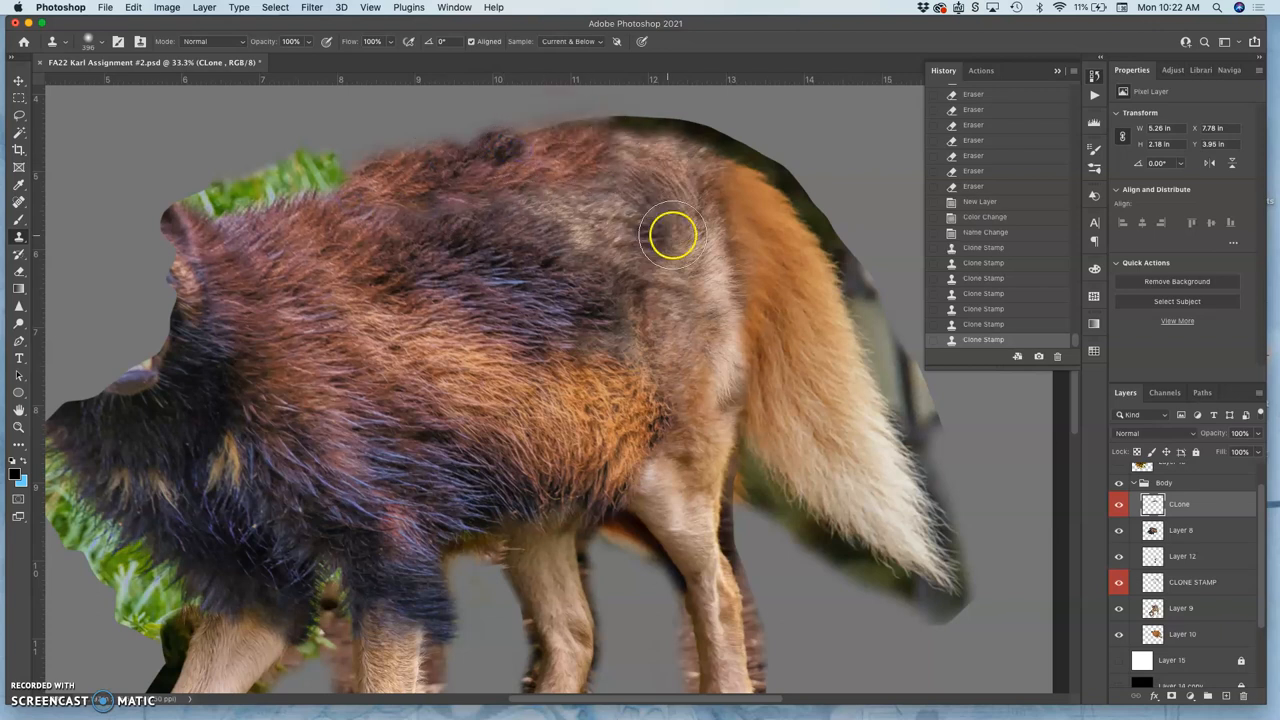
{"action": "left_click_drag", "start_coordinate": [672, 236], "coordinate": [552, 108]}
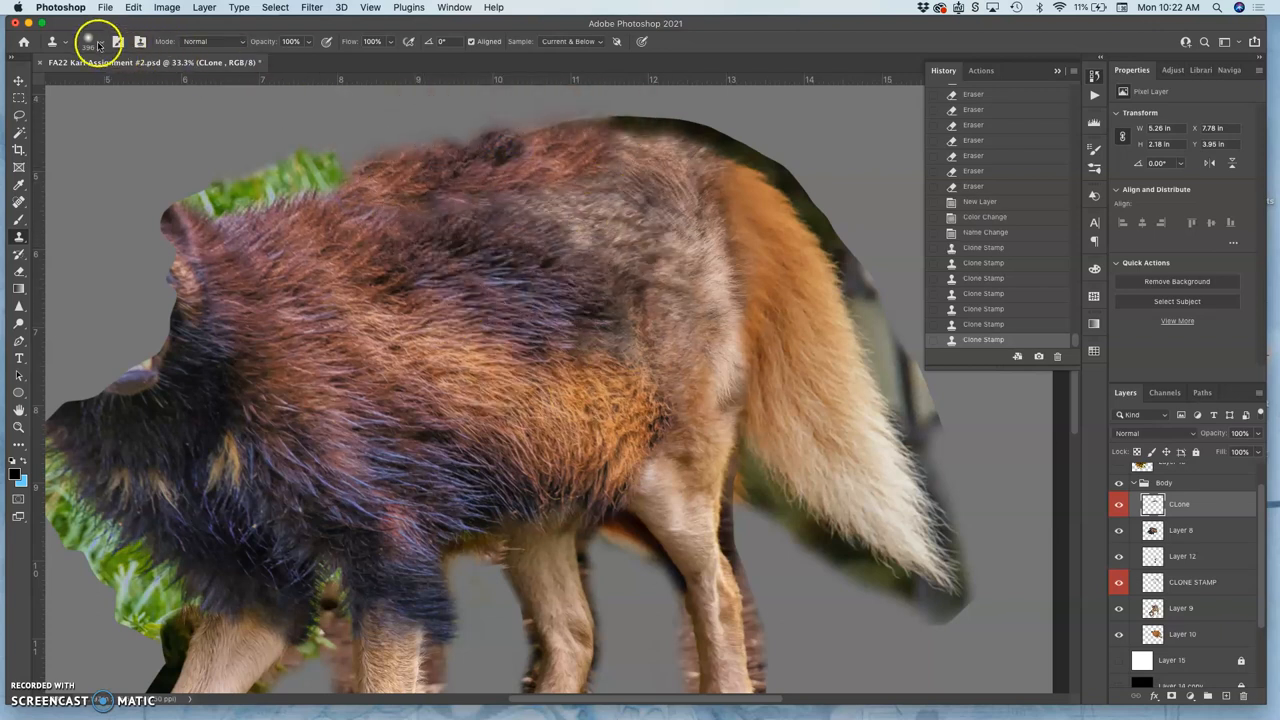
{"action": "left_click", "coordinate": [88, 40]}
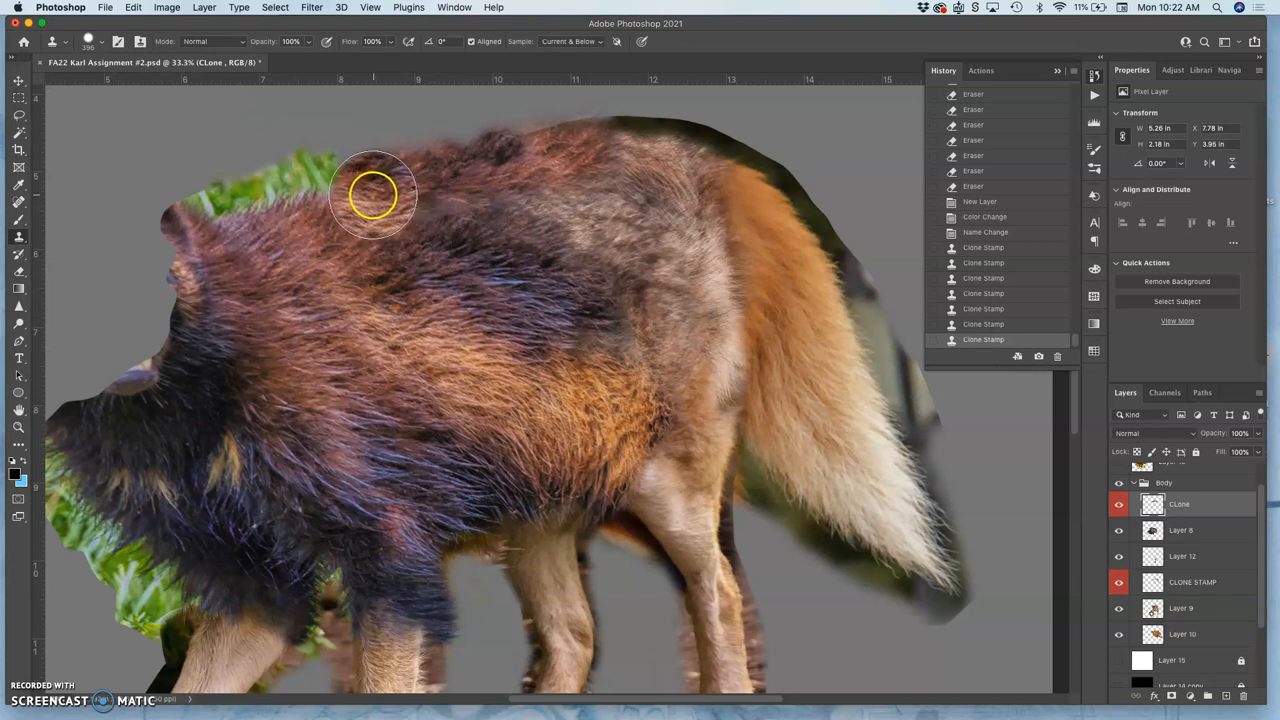
Build up further cloned fur over the shoulder, mid body, upper back and flank.
{"action": "left_click_drag", "start_coordinate": [372, 196], "coordinate": [512, 158]}
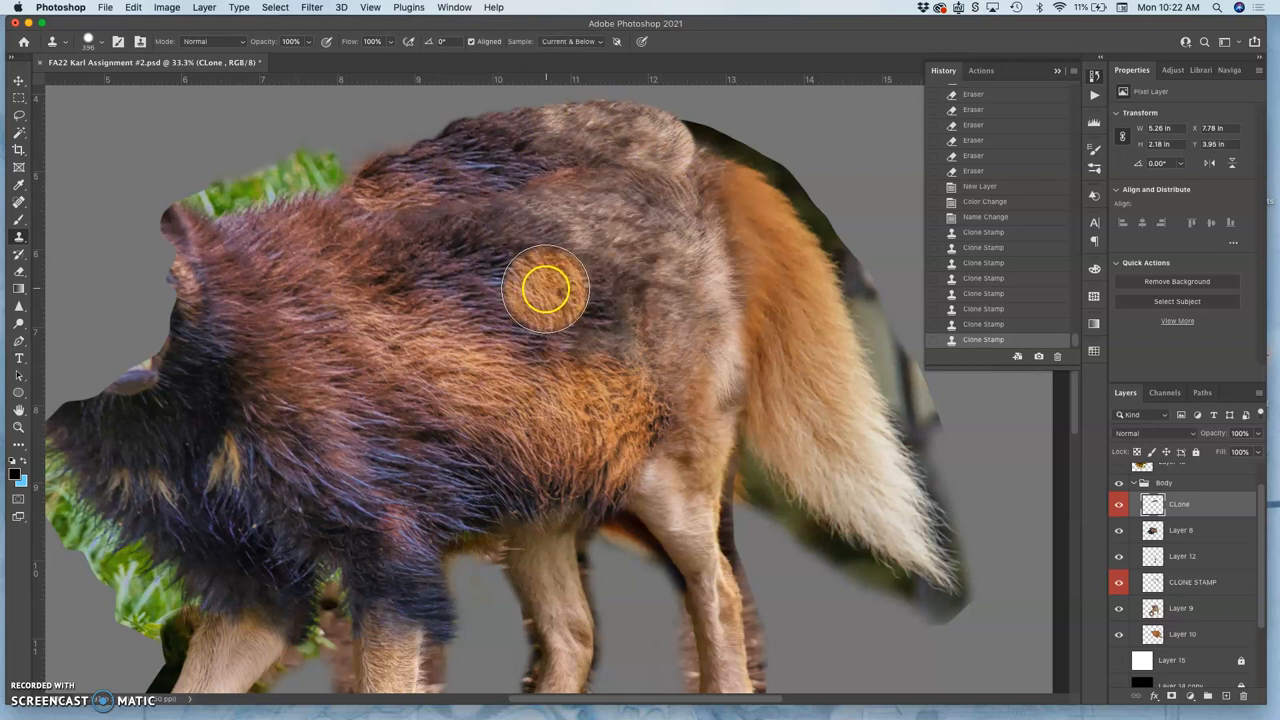
{"action": "left_click_drag", "start_coordinate": [544, 290], "coordinate": [616, 244]}
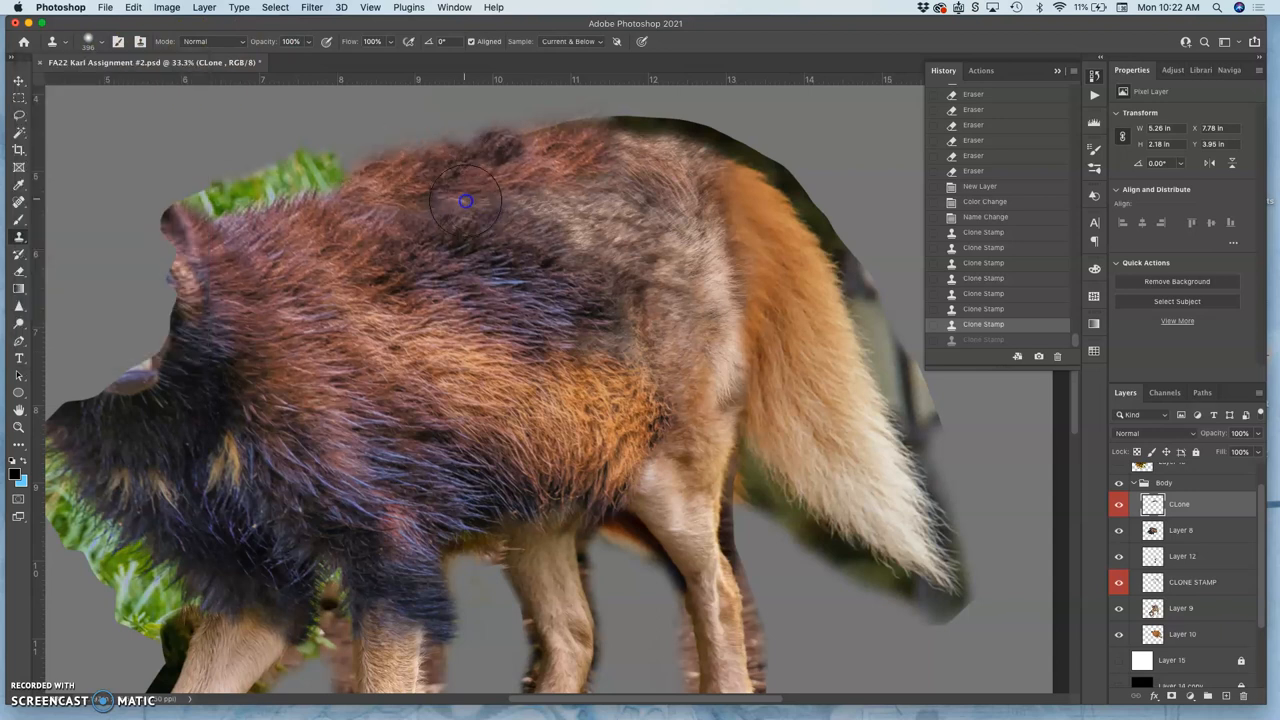
{"action": "left_click_drag", "start_coordinate": [464, 200], "coordinate": [656, 280]}
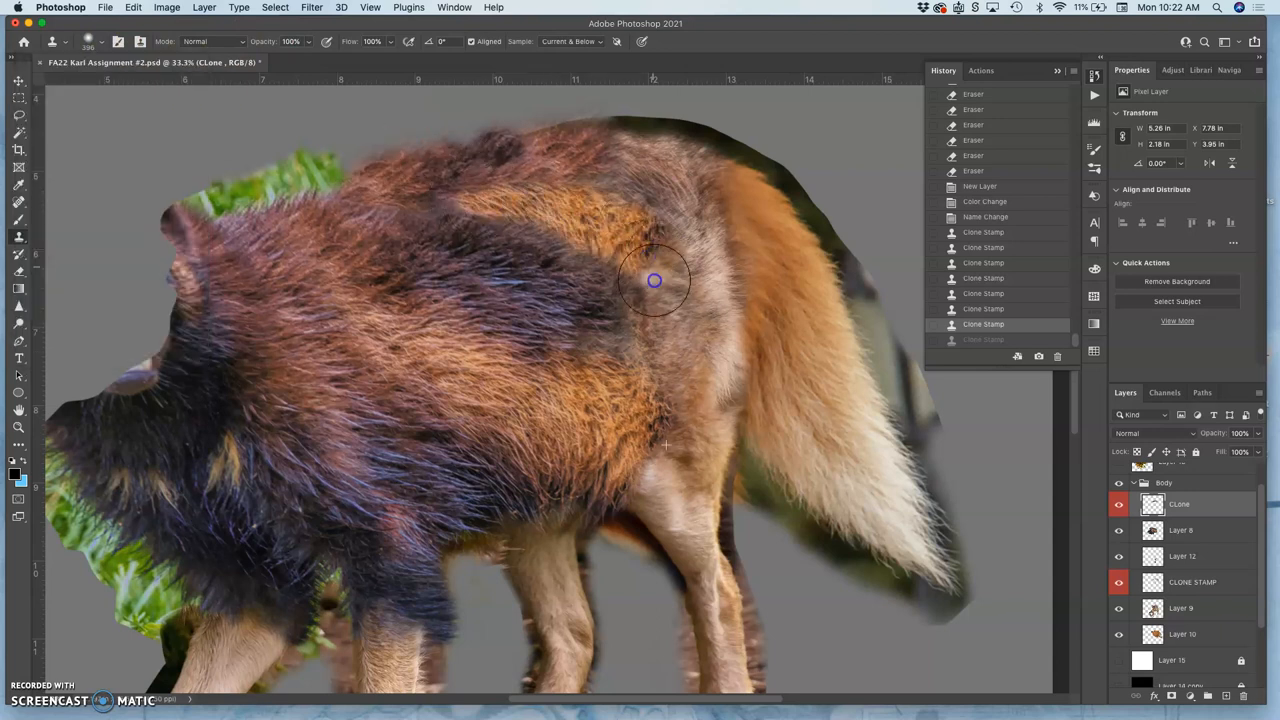
{"action": "left_click_drag", "start_coordinate": [656, 280], "coordinate": [676, 342]}
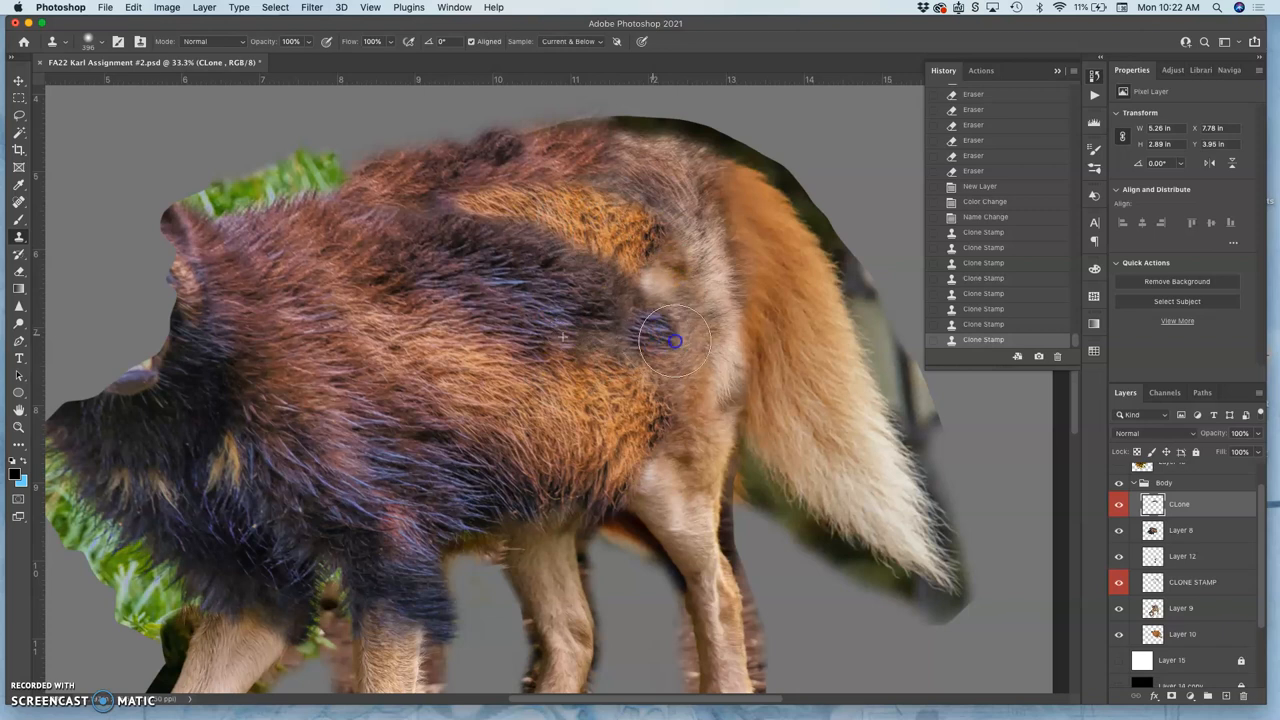
{"action": "left_click_drag", "start_coordinate": [676, 340], "coordinate": [642, 272]}
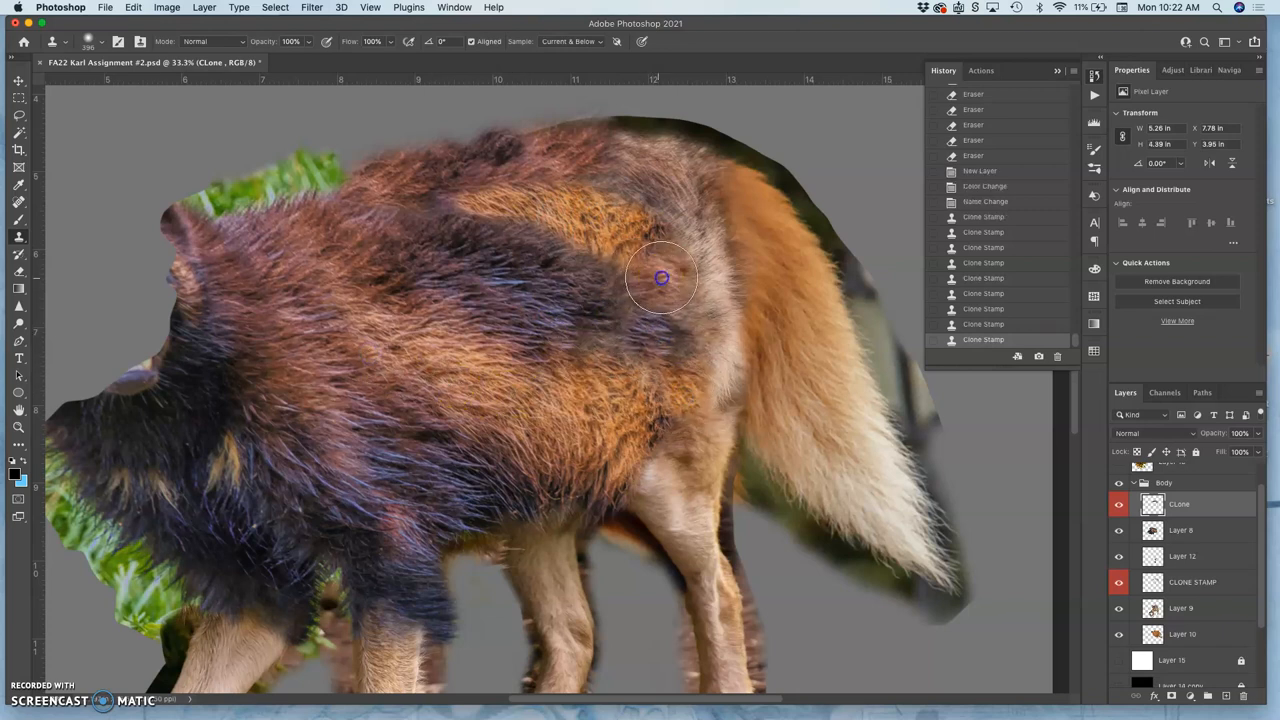
{"action": "left_click_drag", "start_coordinate": [660, 278], "coordinate": [696, 296]}
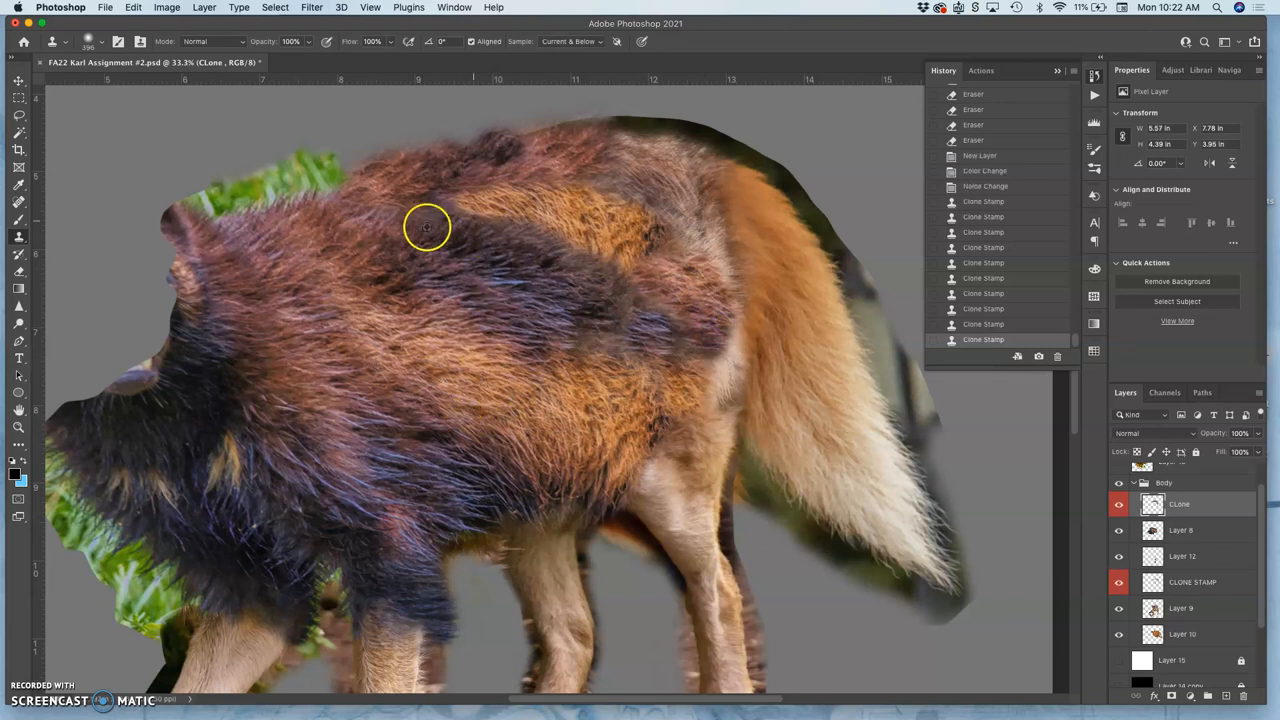
{"action": "left_click_drag", "start_coordinate": [428, 228], "coordinate": [636, 160]}
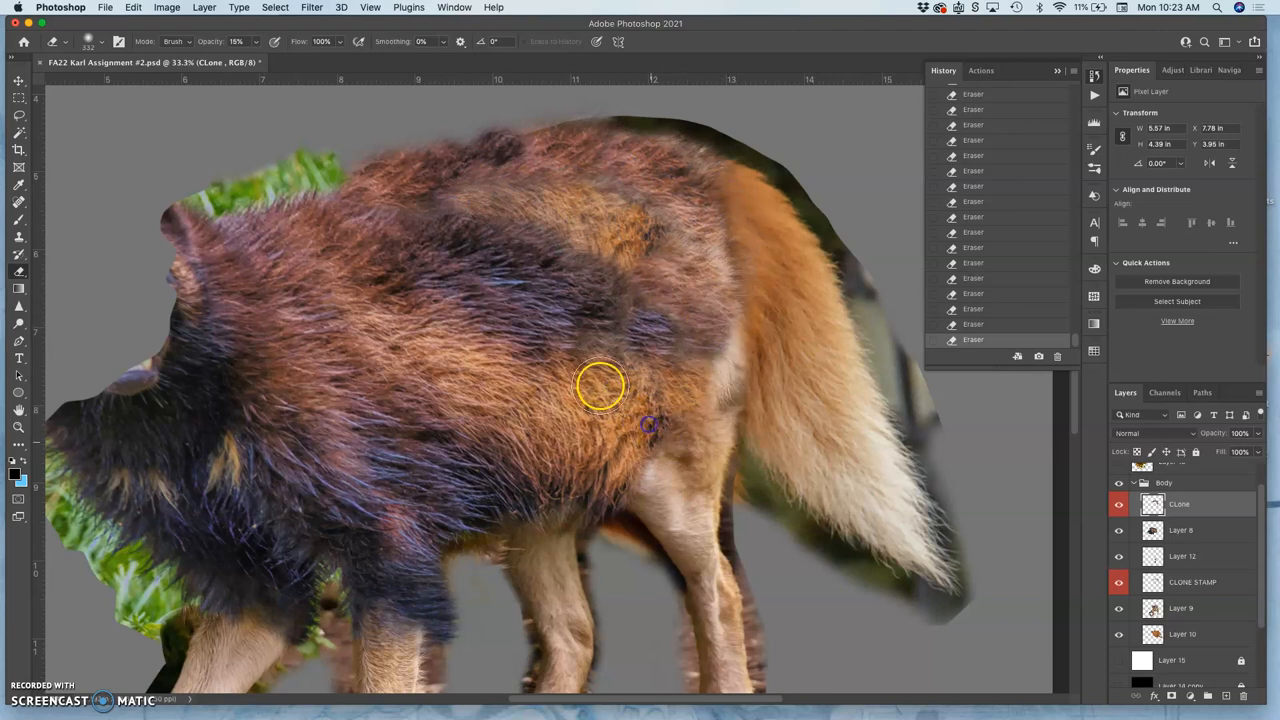
Erase part of the cloned flank fur and compare by toggling Layer 8's visibility before returning to Clone.
{"action": "left_click_drag", "start_coordinate": [600, 384], "coordinate": [616, 520]}
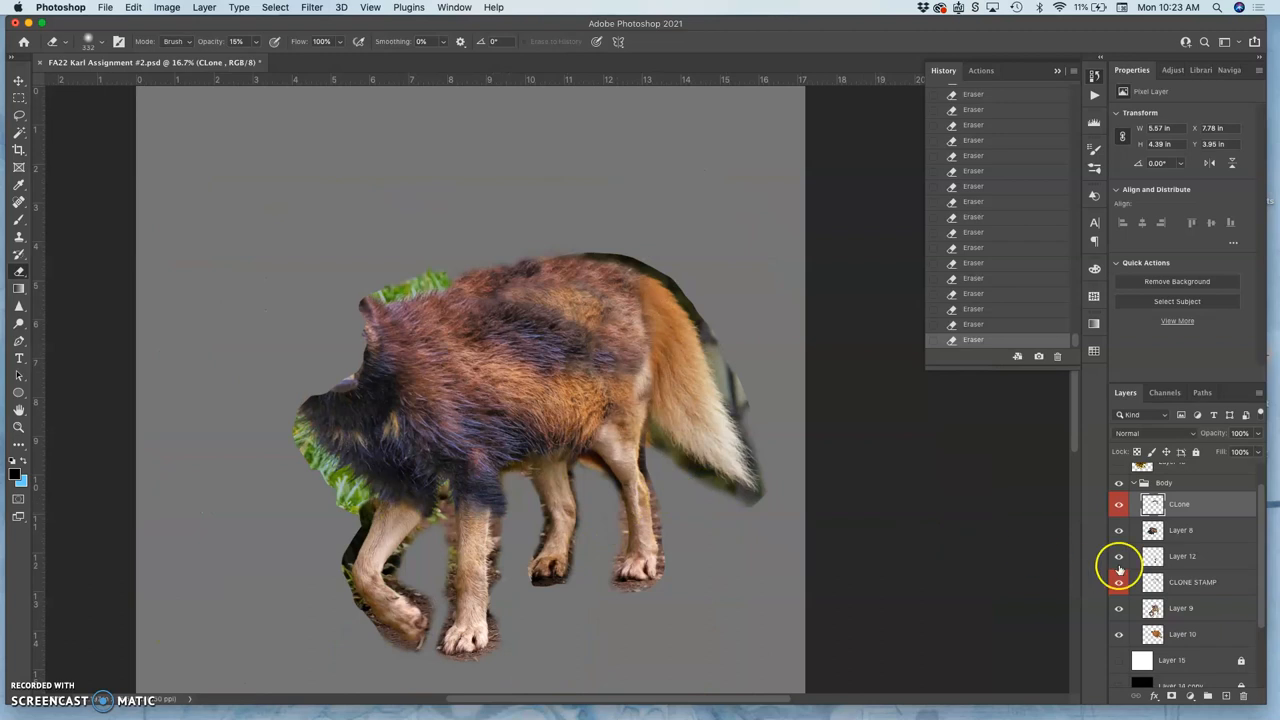
{"action": "left_click", "coordinate": [1120, 504]}
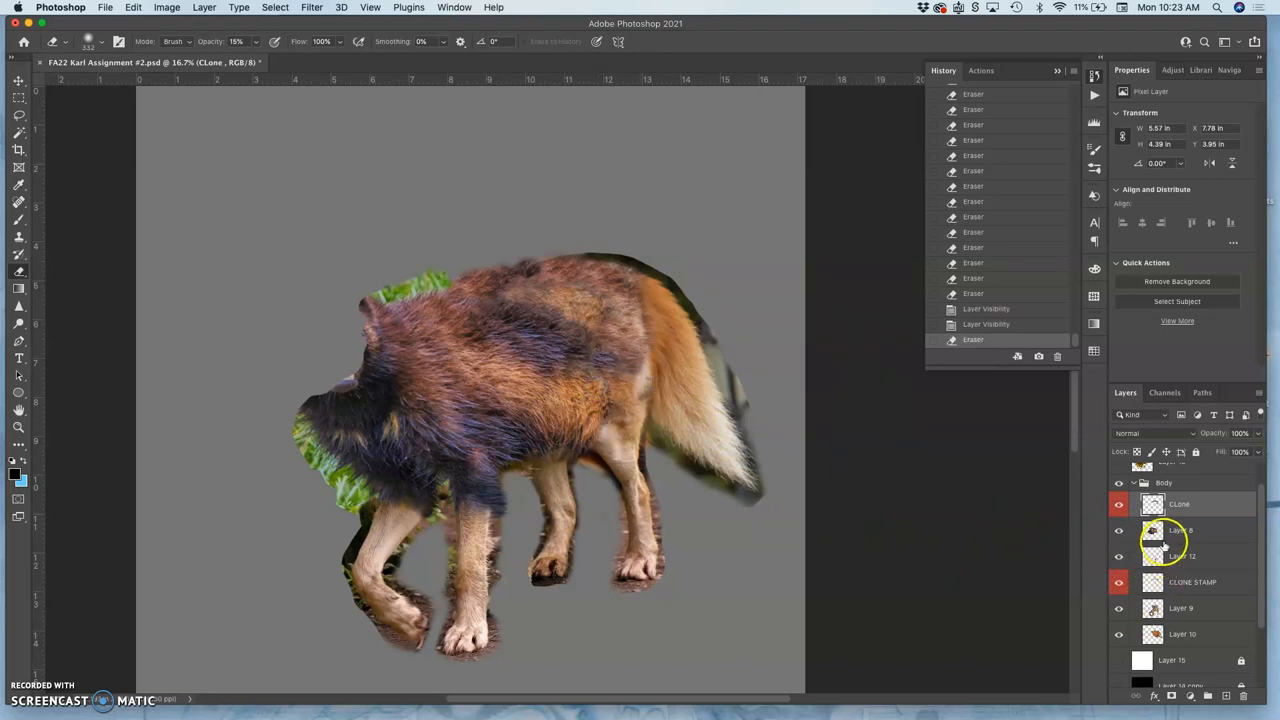
{"action": "left_click", "coordinate": [1180, 530]}
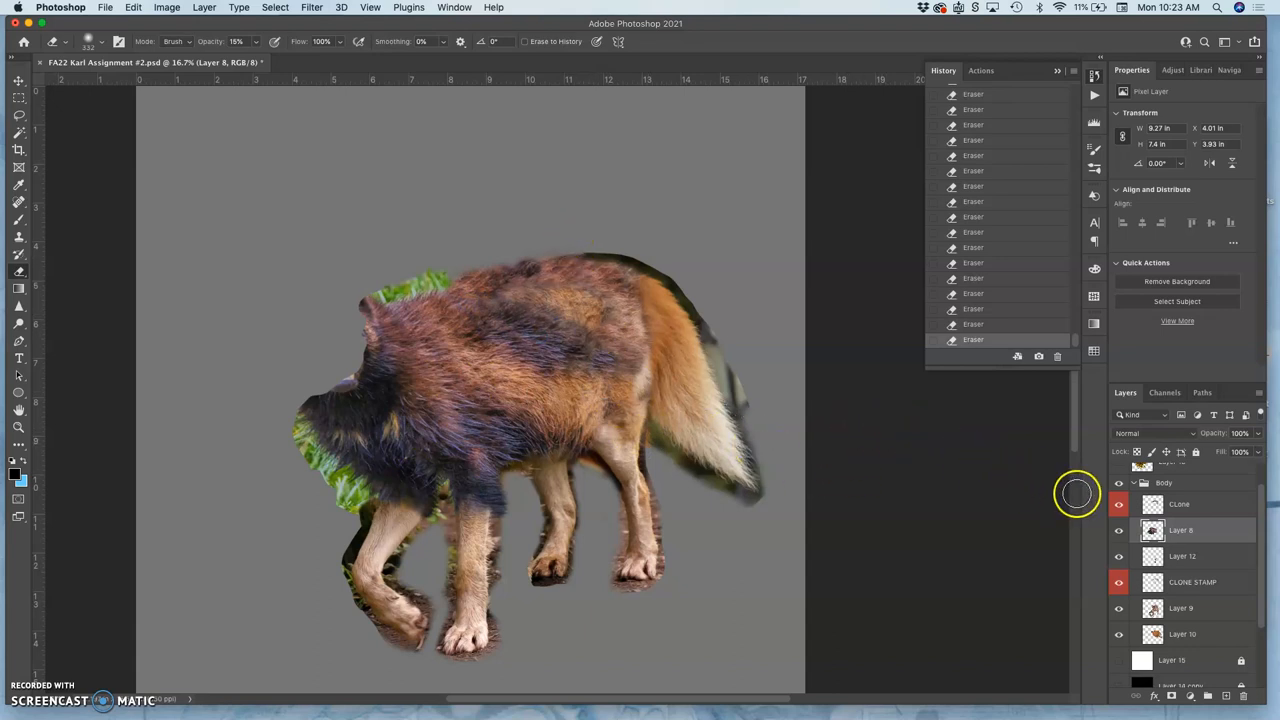
{"action": "left_click", "coordinate": [1180, 504]}
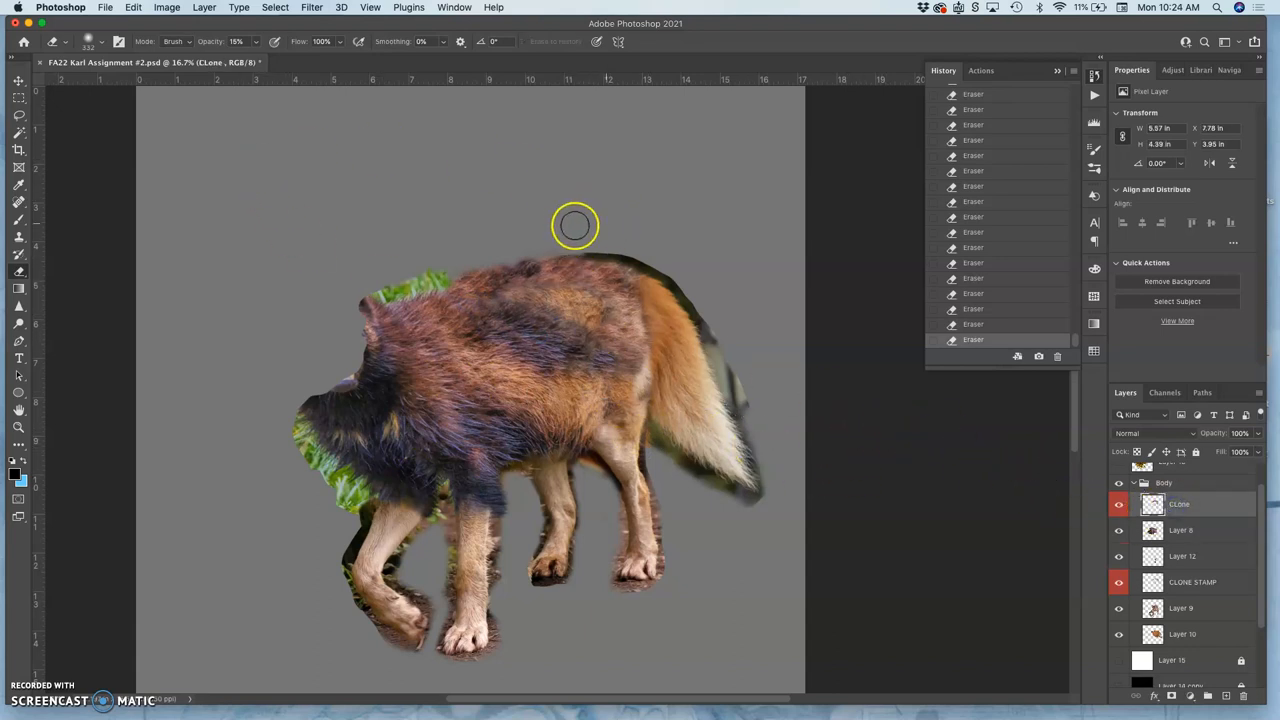
Zoomed on the back, erase the cloned fur's top edge near the shoulders into a smoother outline.
{"action": "left_click_drag", "start_coordinate": [270, 56], "coordinate": [318, 56]}
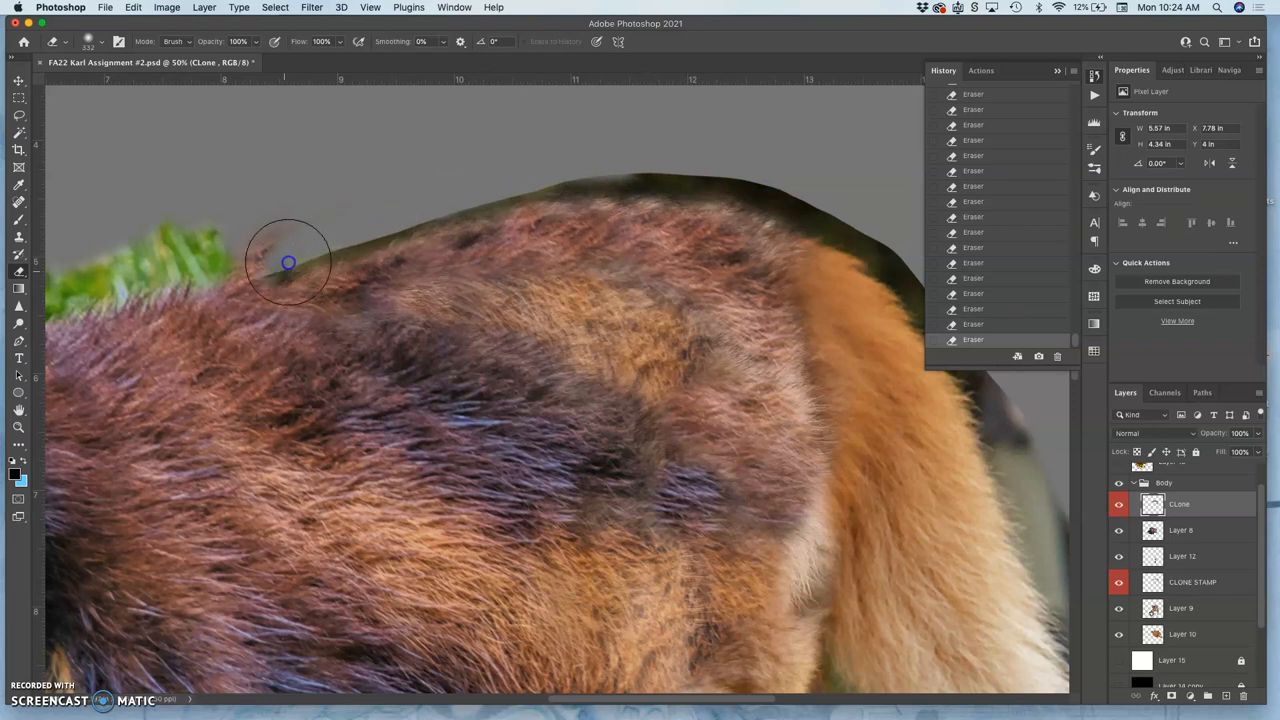
{"action": "left_click_drag", "start_coordinate": [288, 264], "coordinate": [292, 248]}
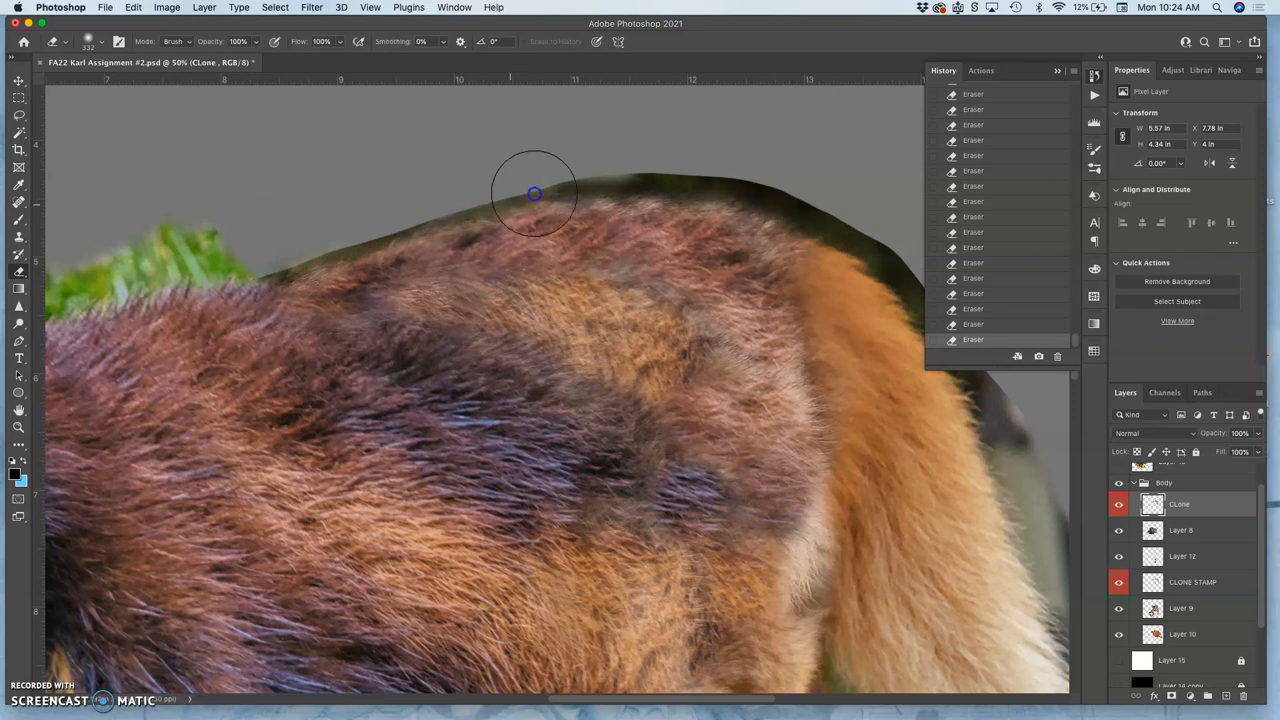
{"action": "left_click_drag", "start_coordinate": [536, 194], "coordinate": [736, 230]}
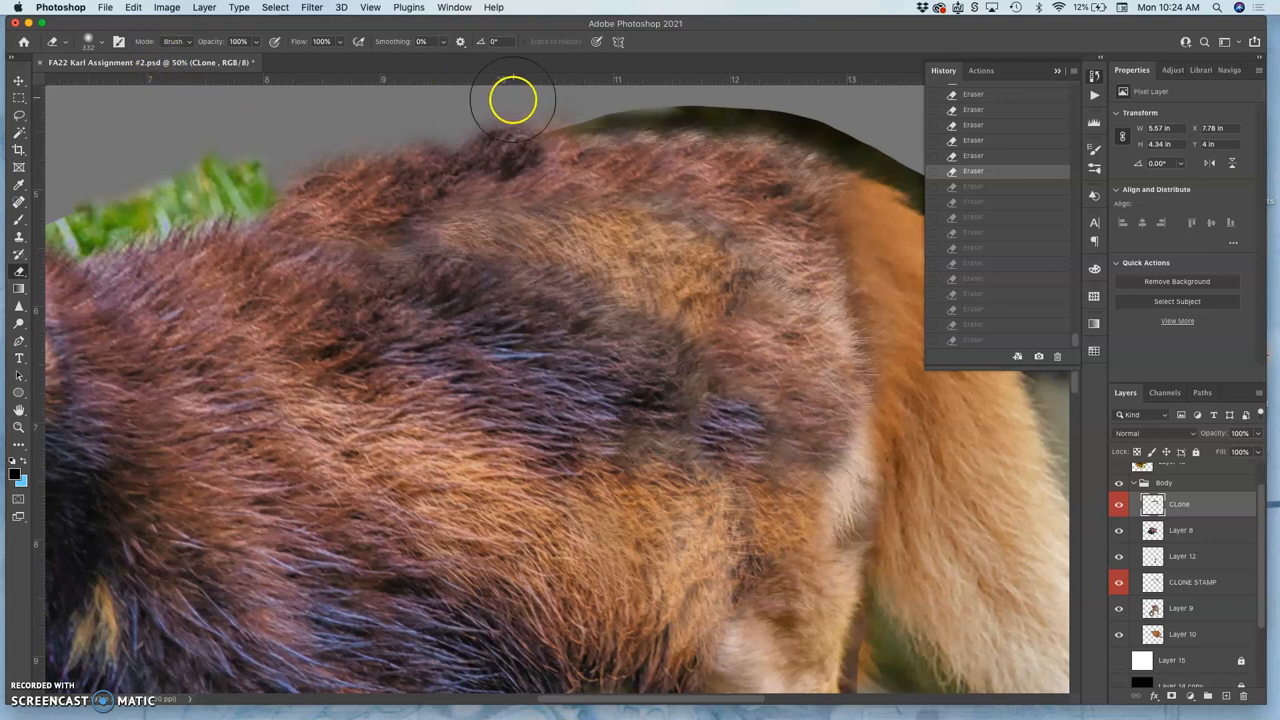
{"action": "left_click_drag", "start_coordinate": [512, 98], "coordinate": [336, 154]}
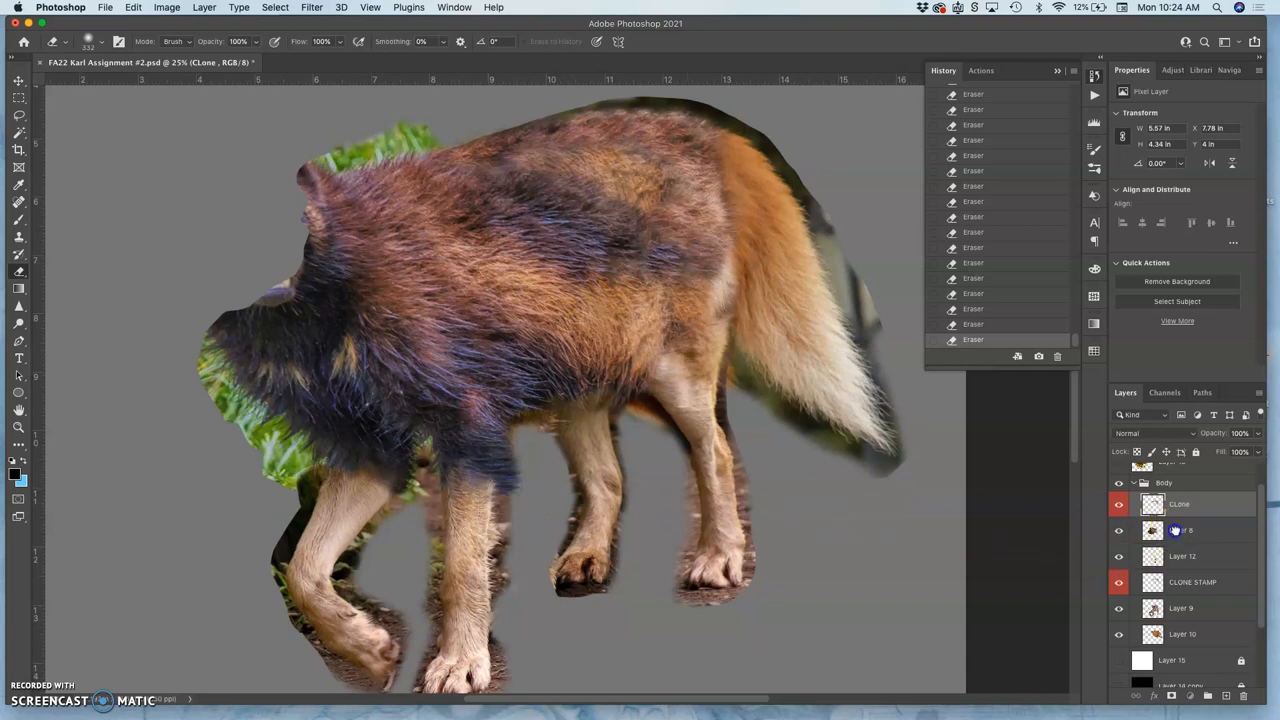
Erase a little fur near the front paw on Layer 8, then return to the Clone layer.
{"action": "left_click", "coordinate": [1184, 530]}
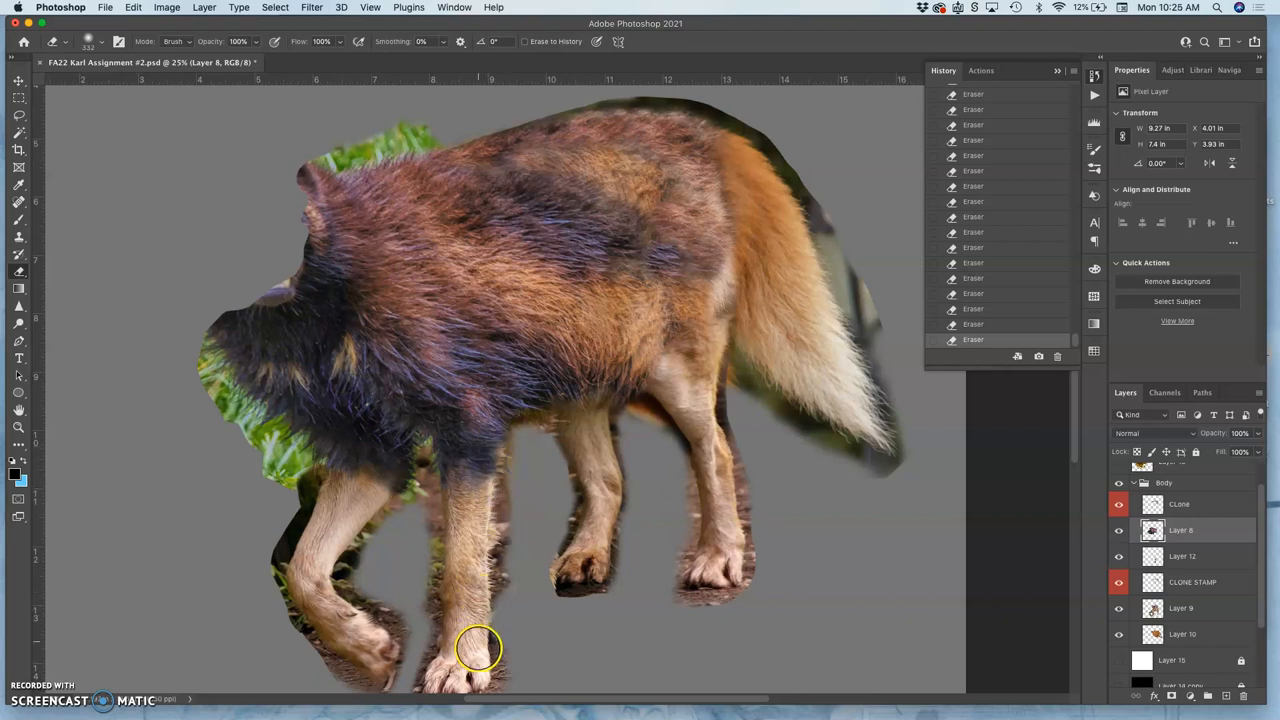
{"action": "left_click_drag", "start_coordinate": [478, 648], "coordinate": [518, 516]}
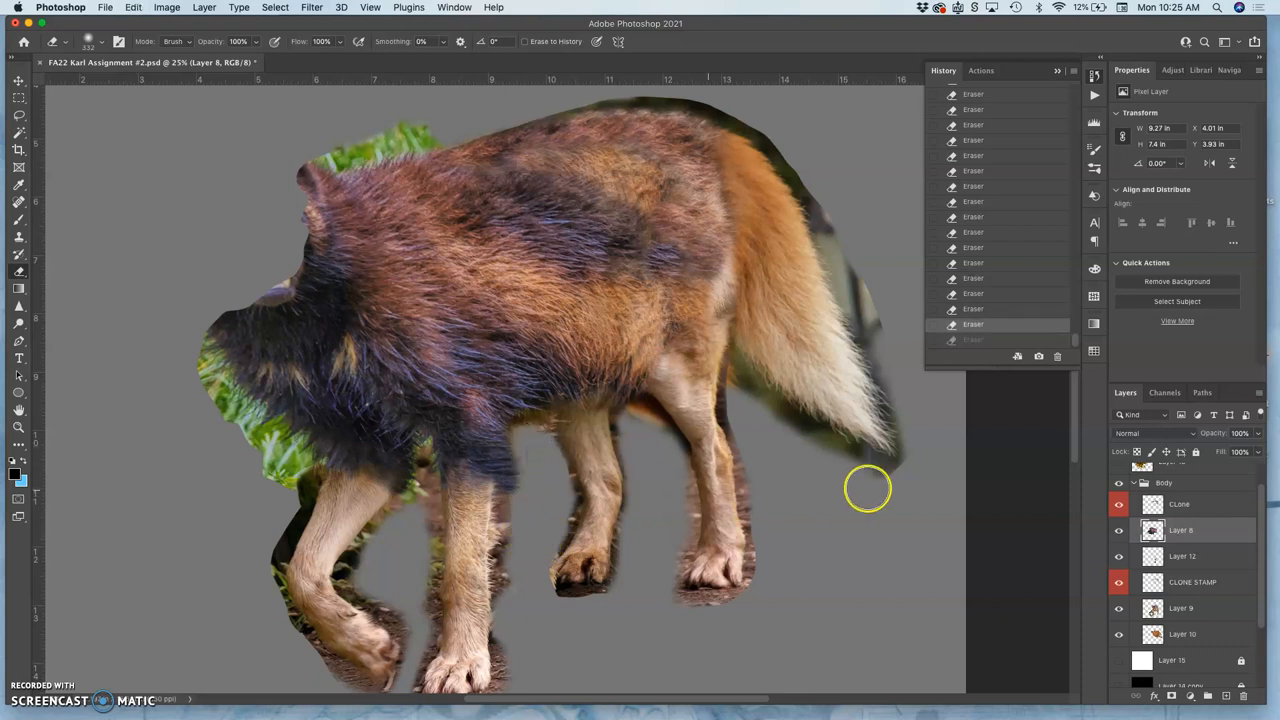
{"action": "left_click", "coordinate": [1180, 504]}
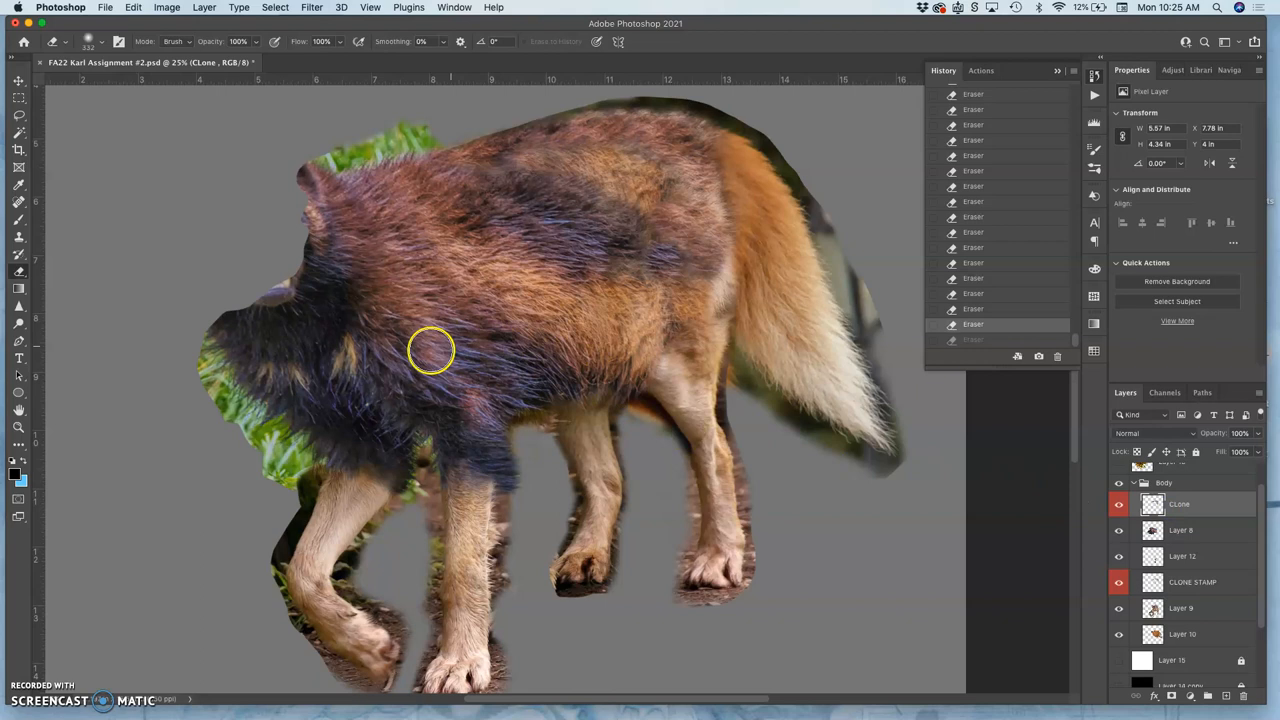